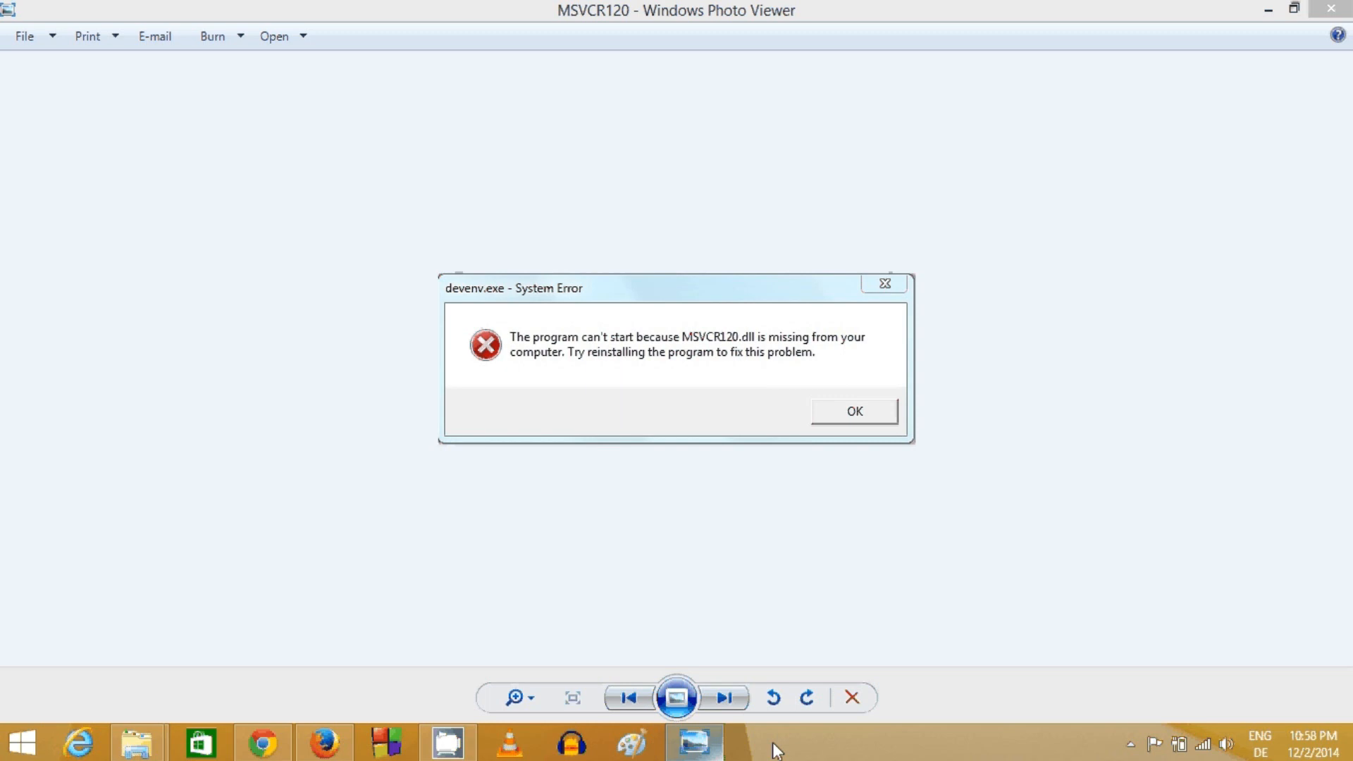
{"action": "mouse_move", "coordinate": [698, 503]}
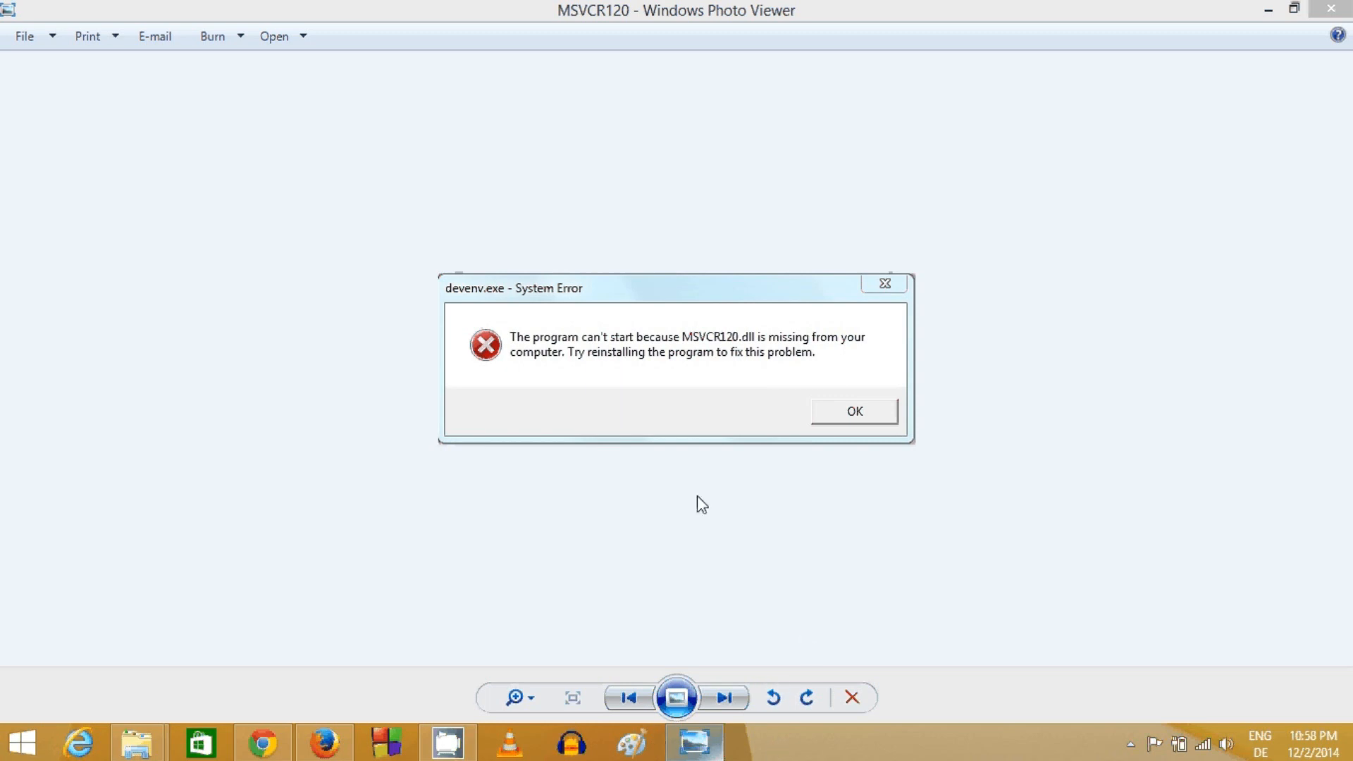
{"action": "mouse_move", "coordinate": [622, 347]}
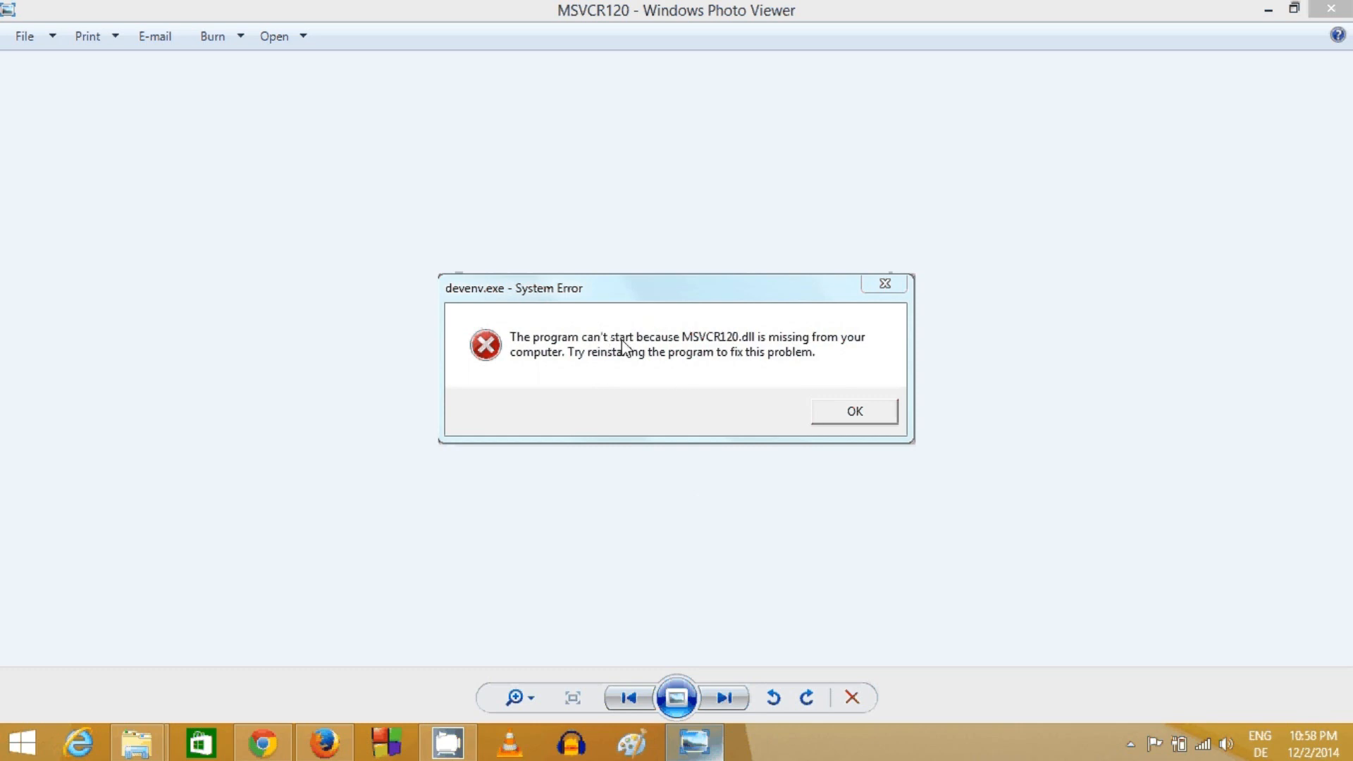
{"action": "mouse_move", "coordinate": [709, 361]}
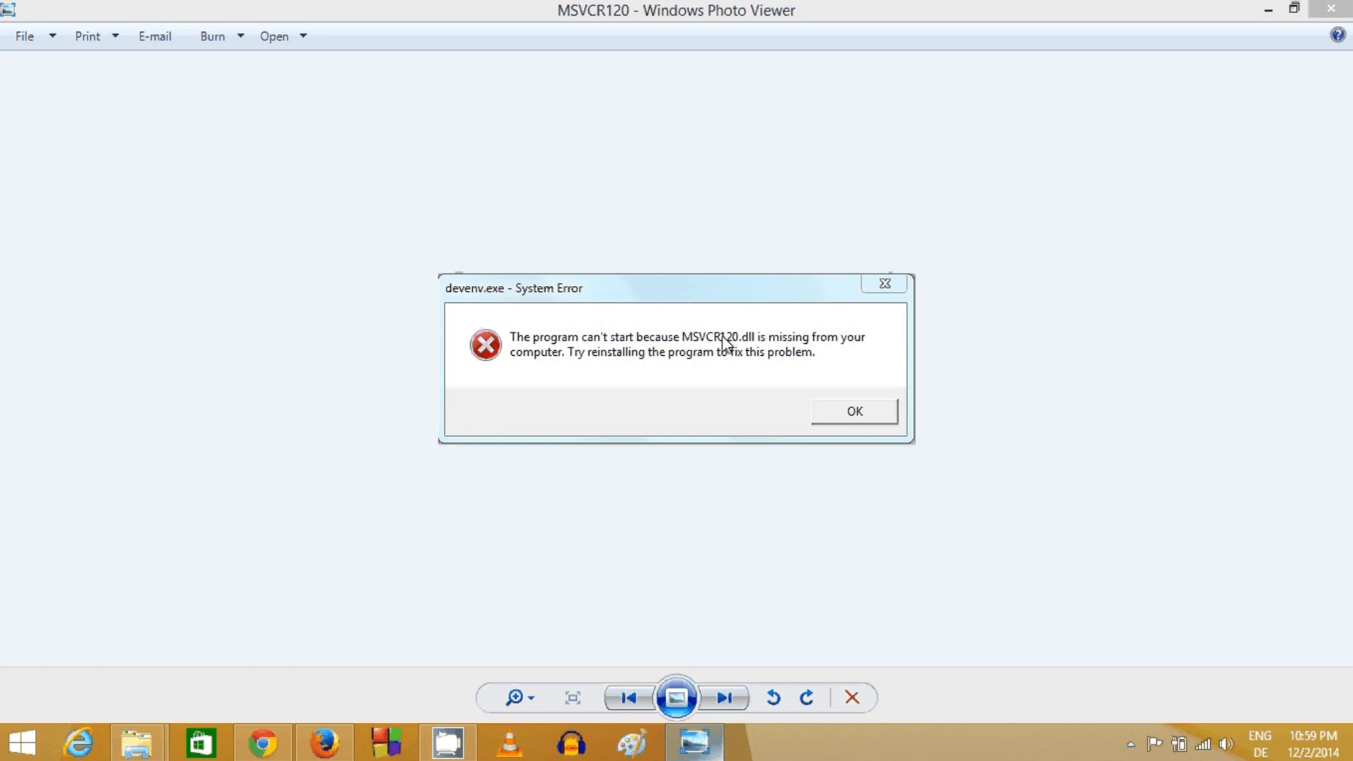
{"action": "mouse_move", "coordinate": [696, 357]}
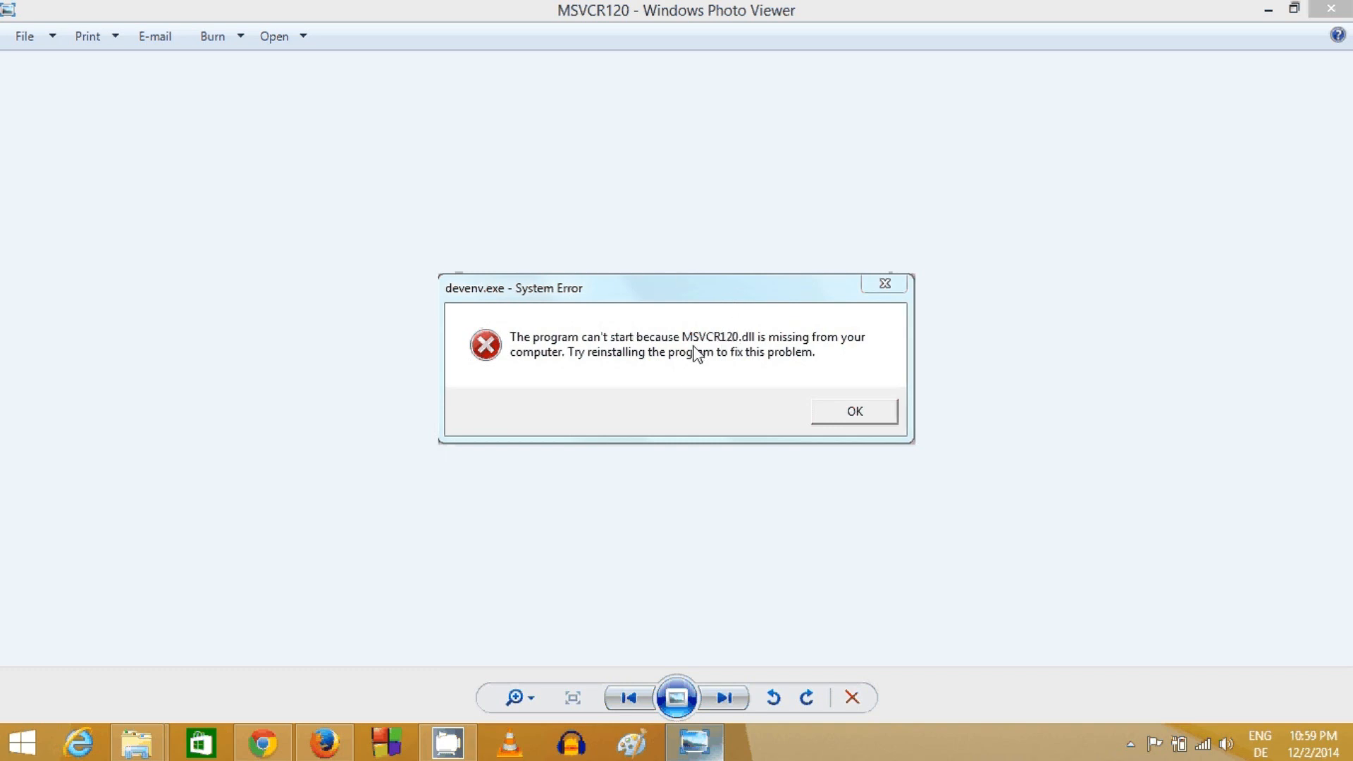
{"action": "mouse_move", "coordinate": [690, 312]}
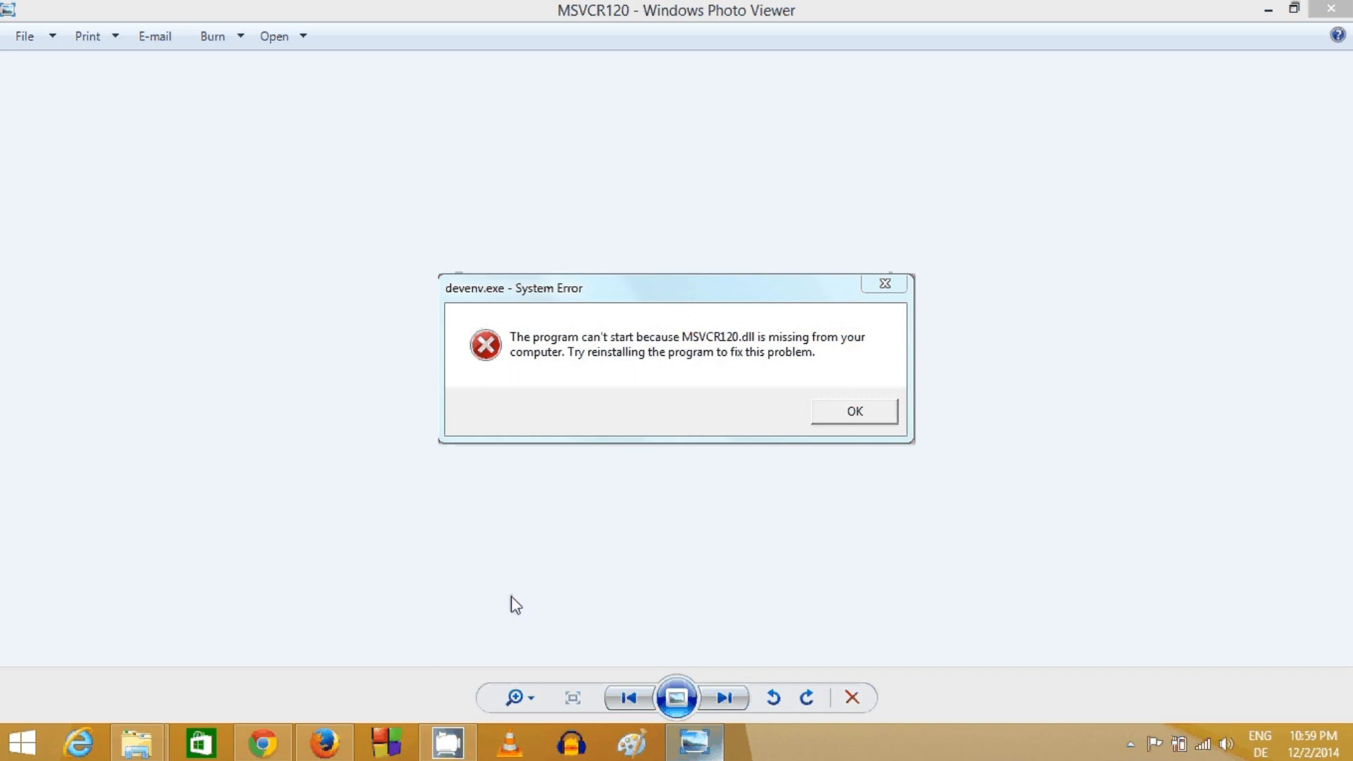
Step: Search Google for MSVCR120.dll from the Firefox start page
{"action": "left_click", "coordinate": [321, 741]}
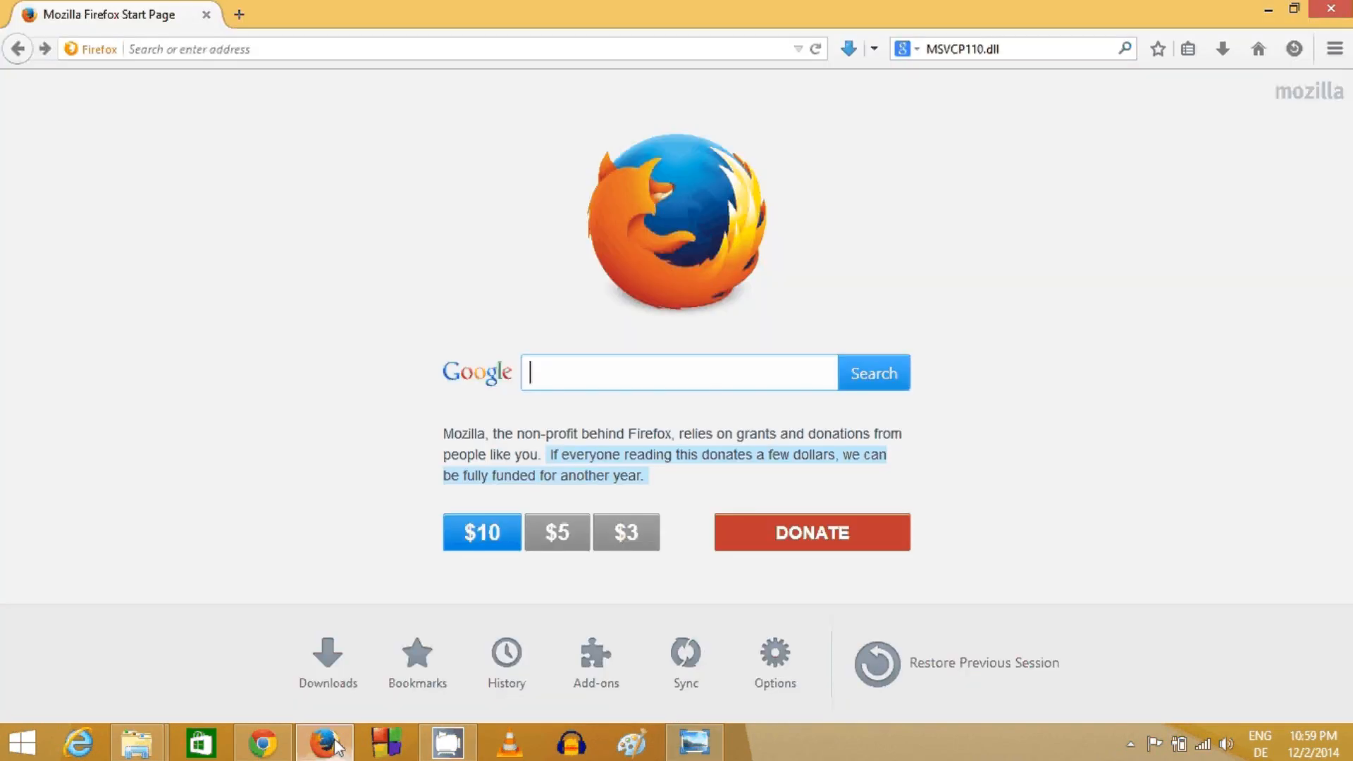
{"action": "mouse_move", "coordinate": [589, 372]}
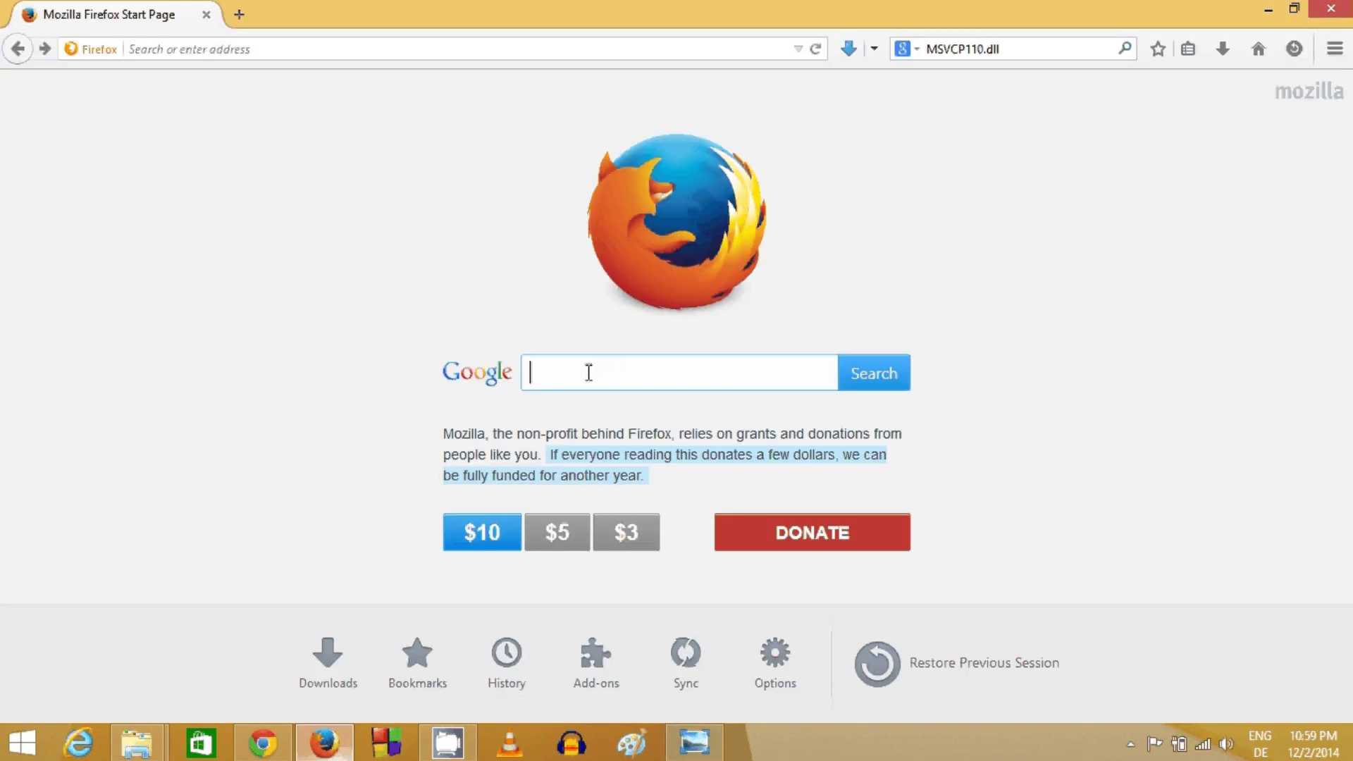
{"action": "type", "text": "MSVCR120.dll"}
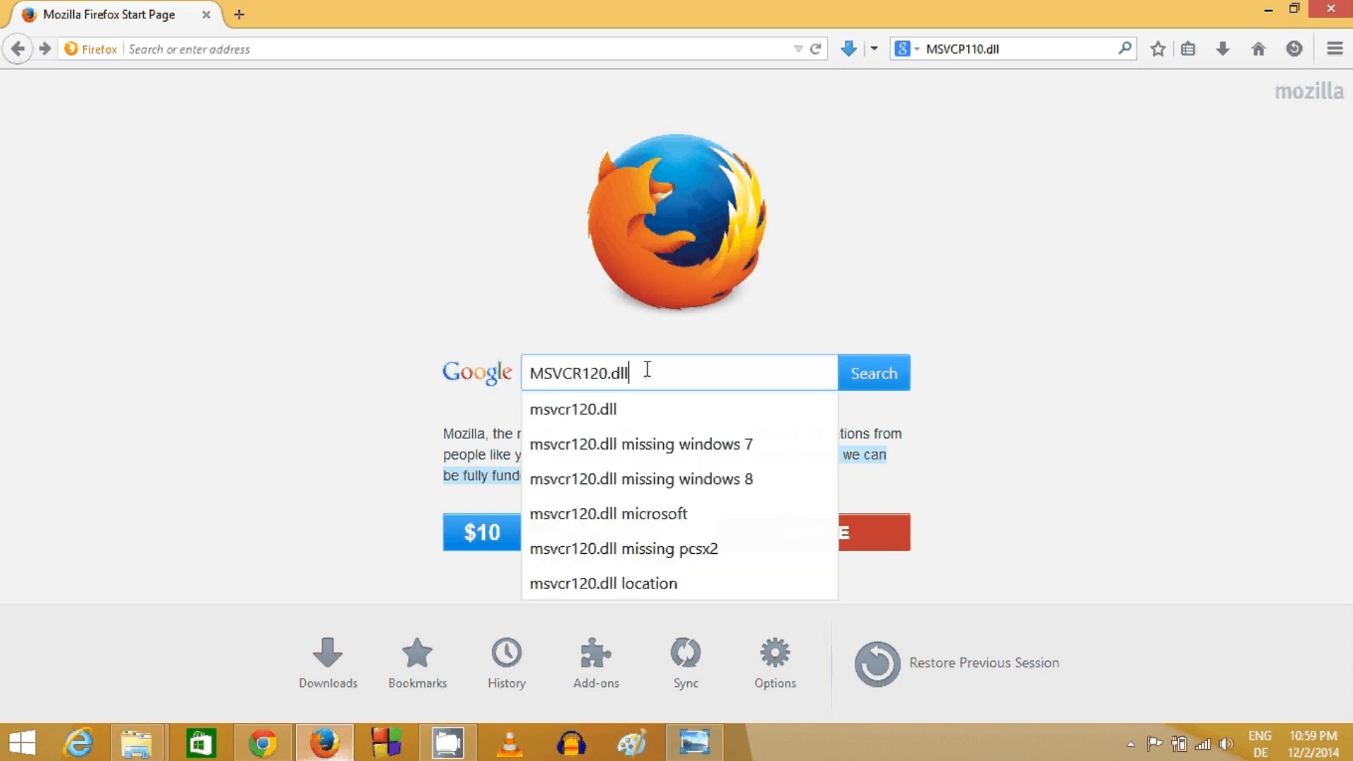
{"action": "left_click", "coordinate": [874, 372]}
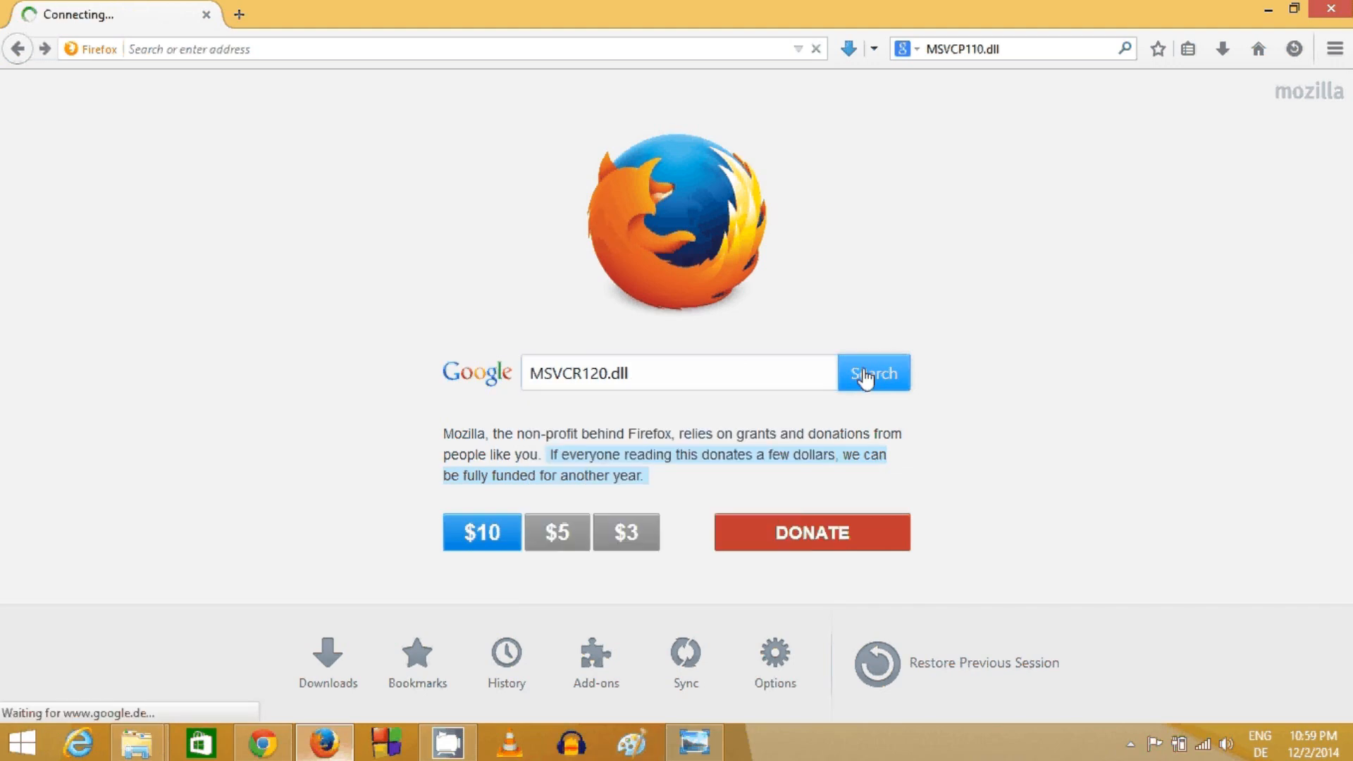
Step: Wait for the MSVCR120.dll results and locate the DLL-files.com link at the top
{"action": "left_click", "coordinate": [872, 372]}
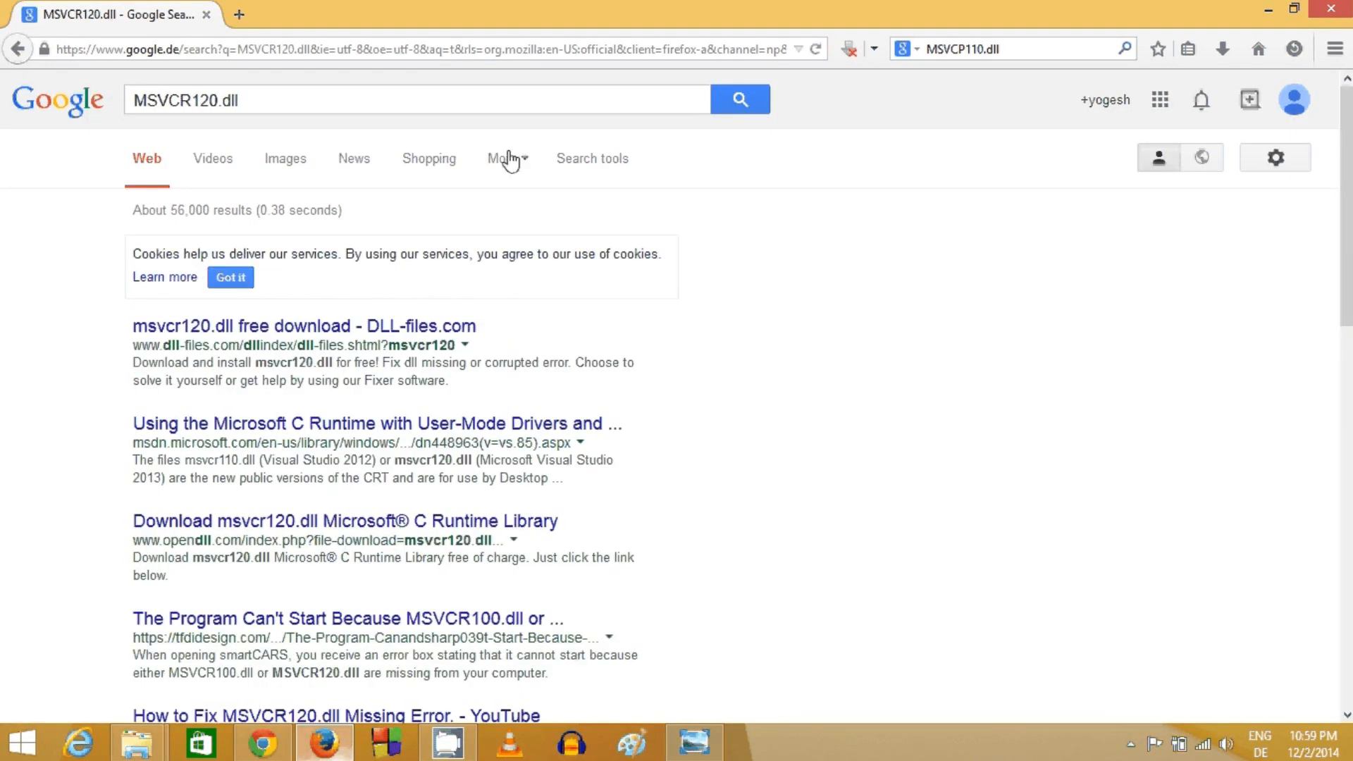
{"action": "mouse_move", "coordinate": [137, 362]}
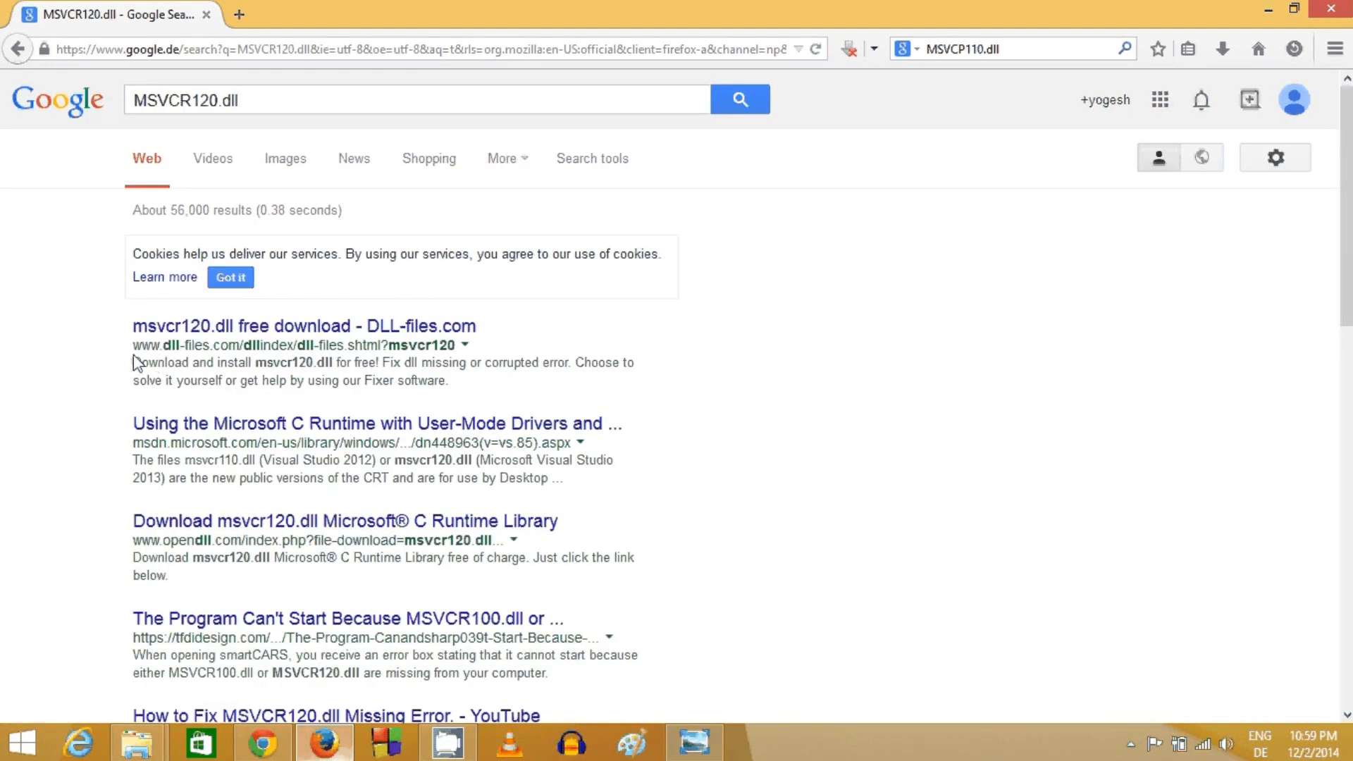
{"action": "left_click", "coordinate": [302, 327]}
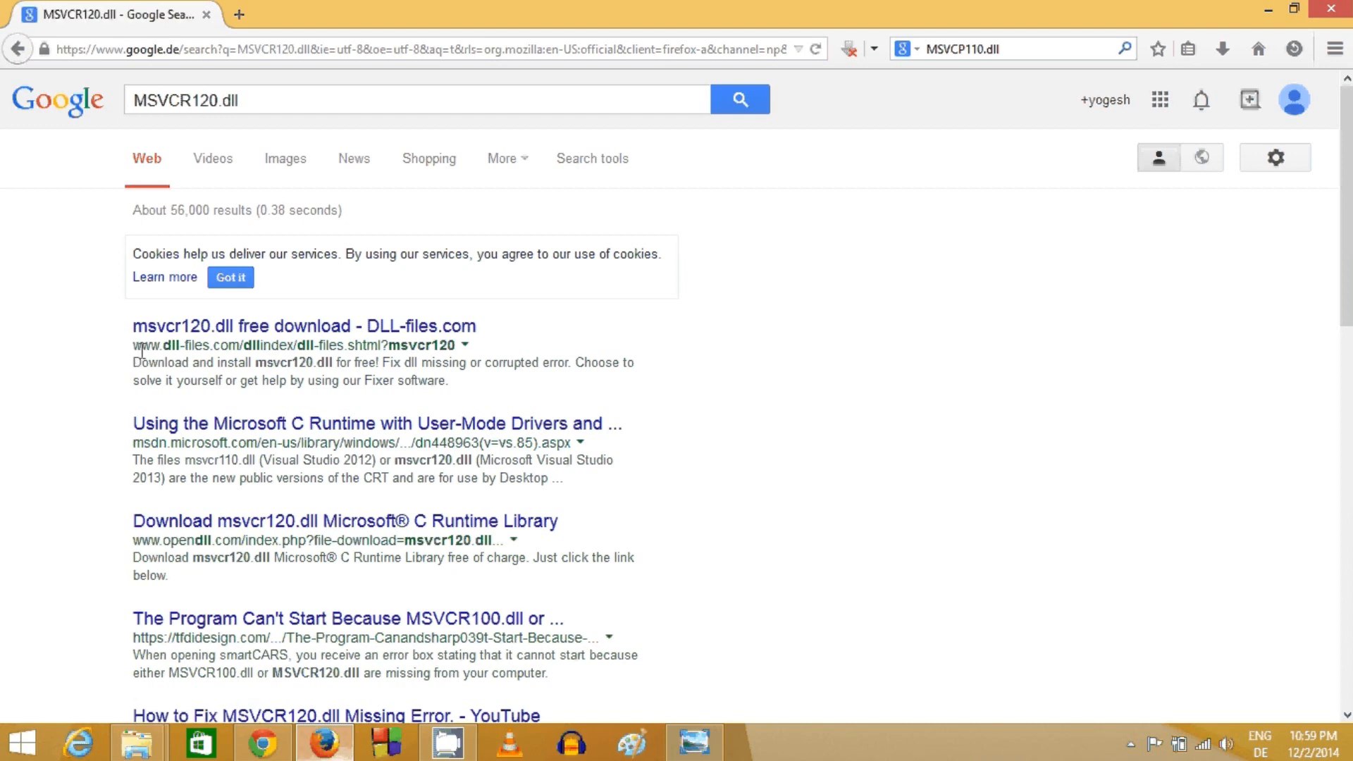
{"action": "mouse_move", "coordinate": [179, 345]}
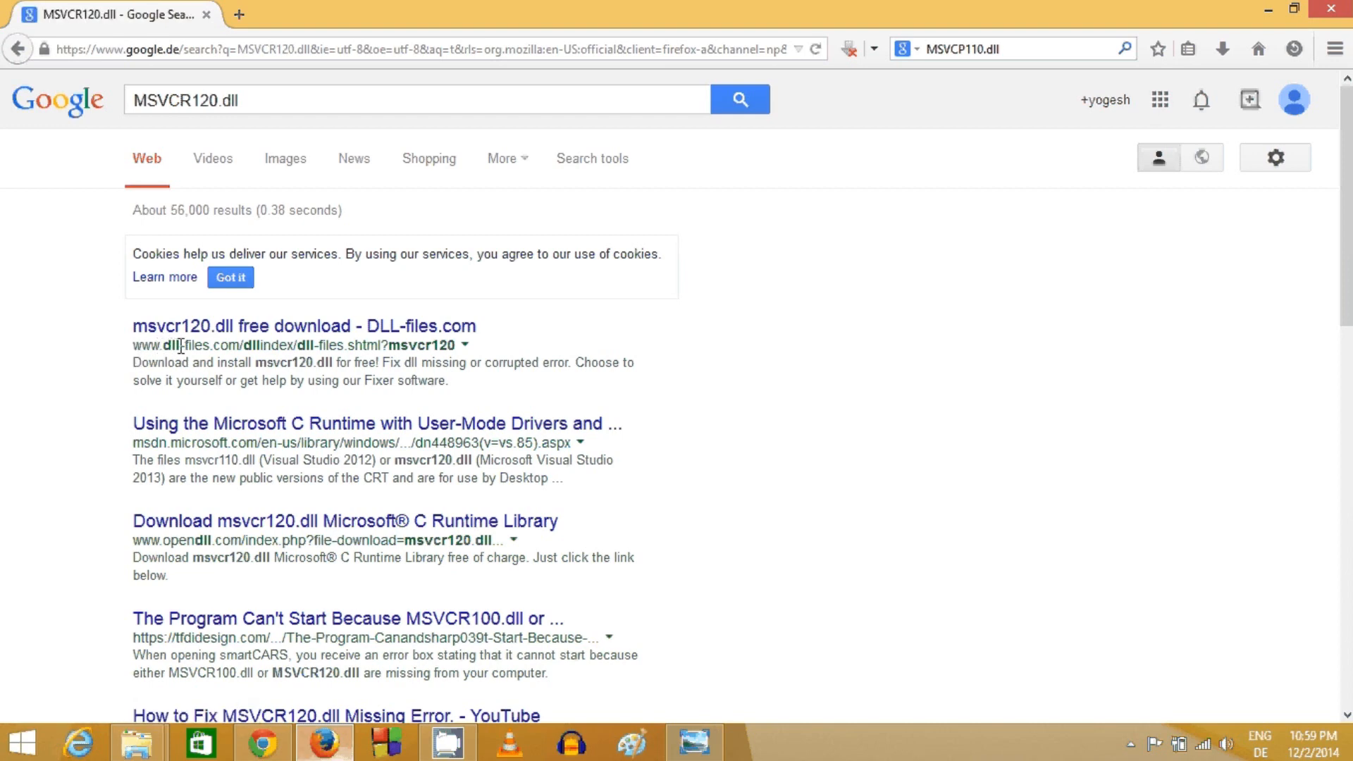
{"action": "mouse_move", "coordinate": [142, 341]}
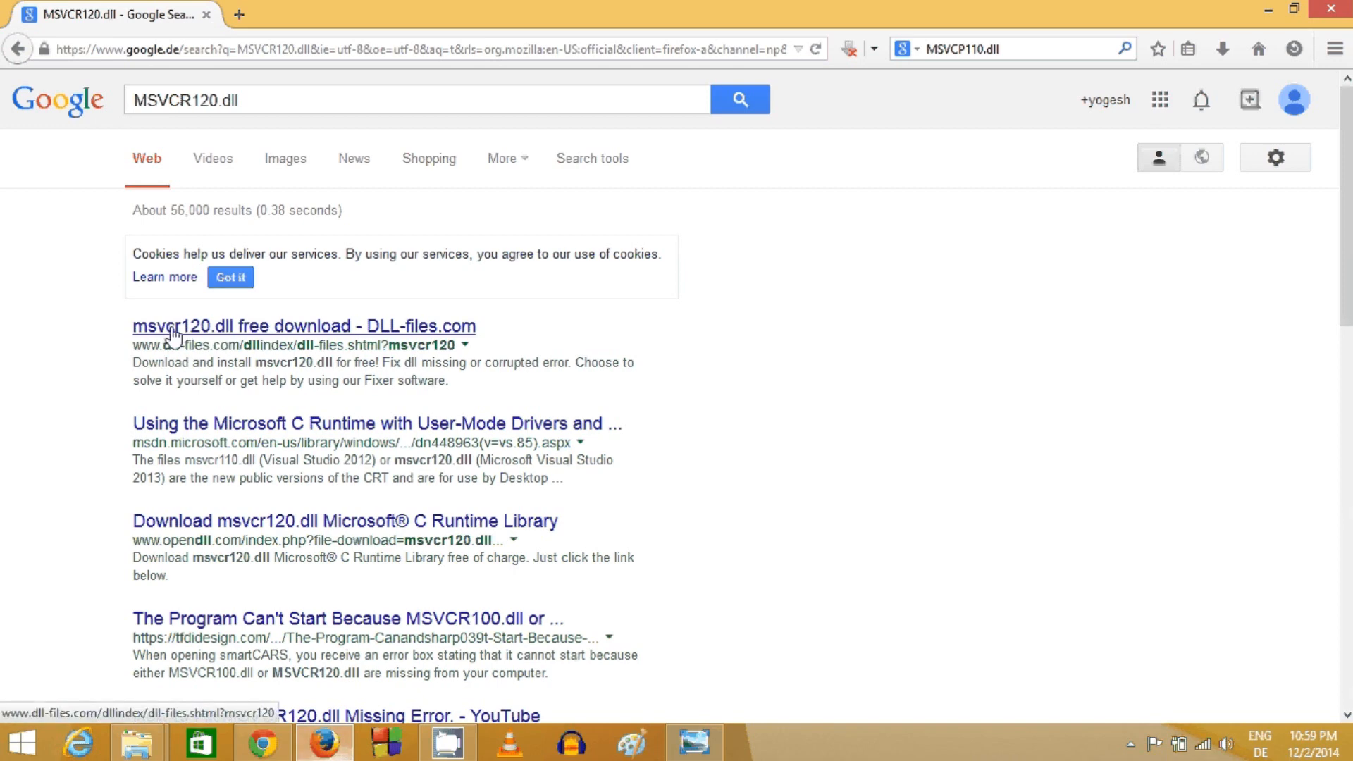
{"action": "mouse_move", "coordinate": [223, 335]}
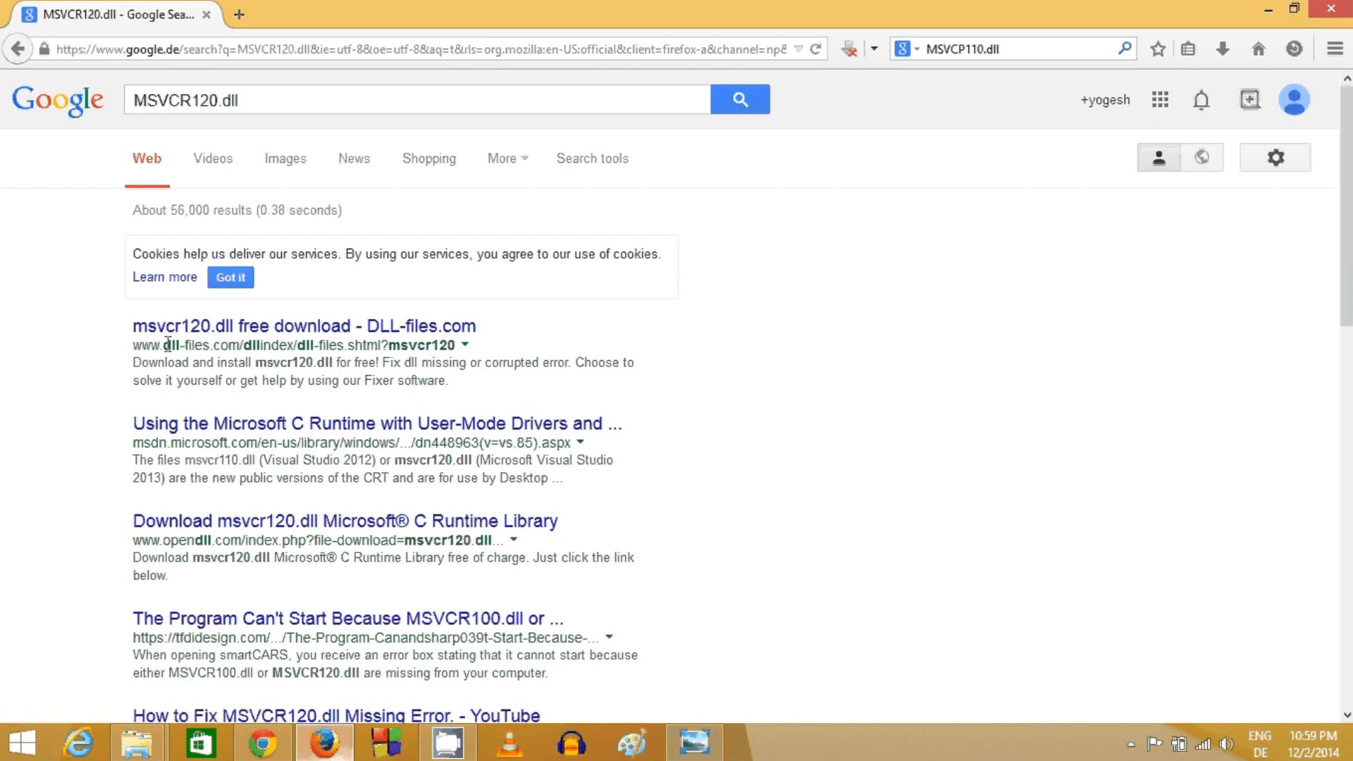
{"action": "mouse_move", "coordinate": [201, 350]}
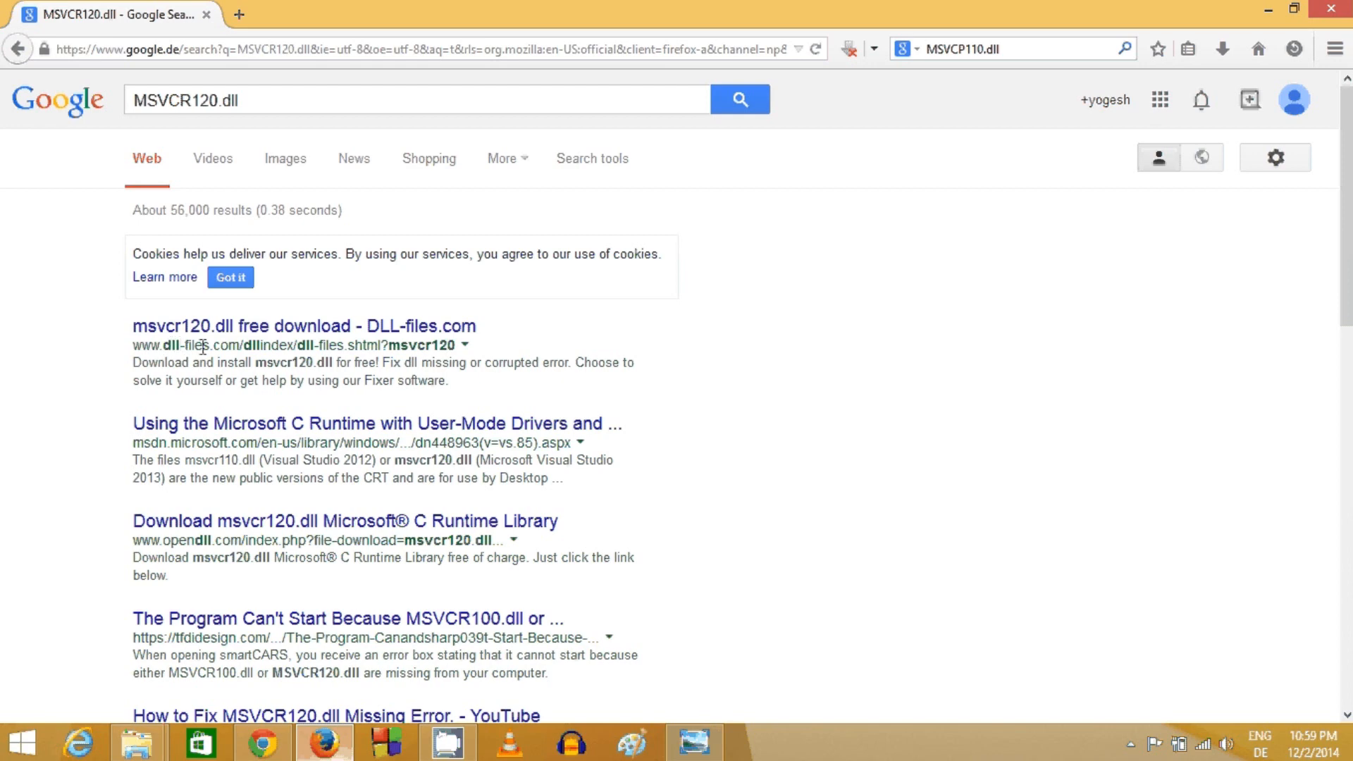
Step: Go to the DLL-files.com msvcr120.dll page and scroll through the Premium, Free and Manual fix options
{"action": "left_click", "coordinate": [306, 327]}
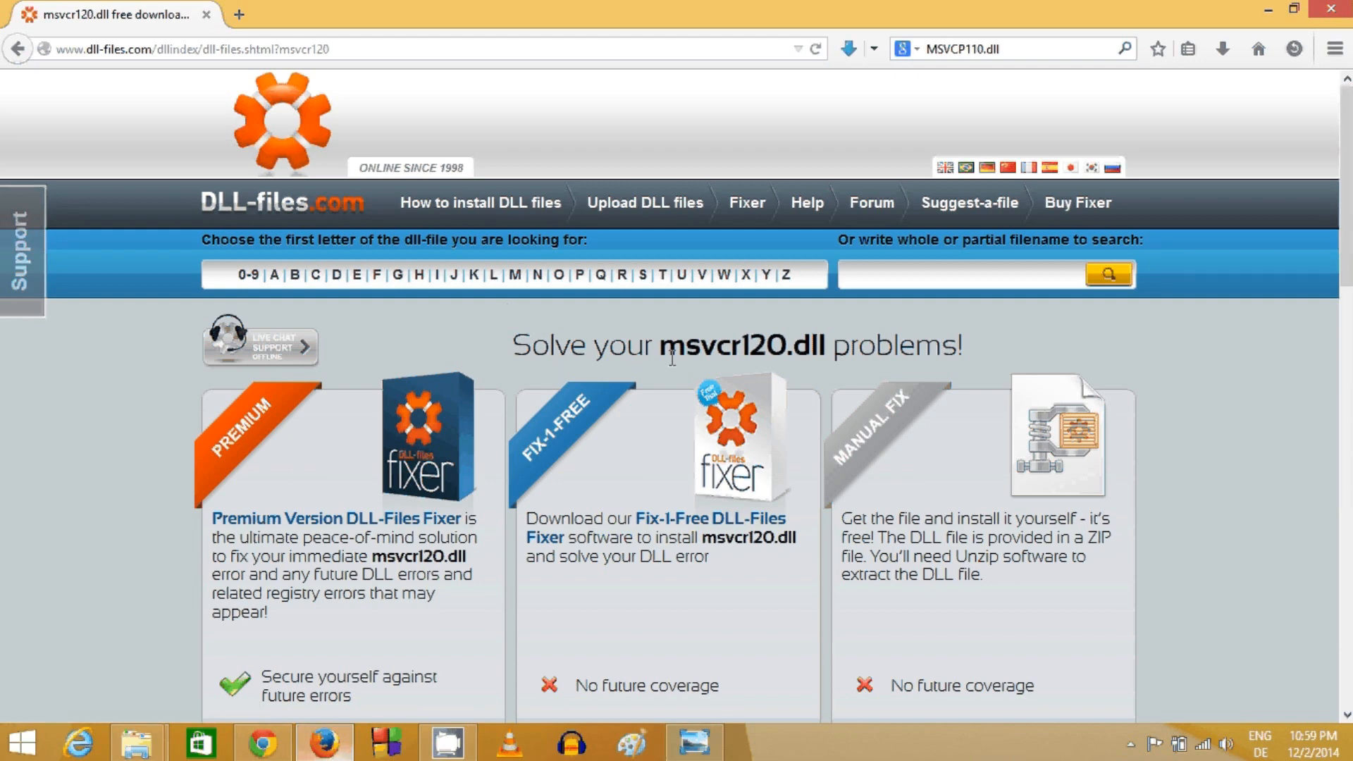
{"action": "mouse_move", "coordinate": [671, 350]}
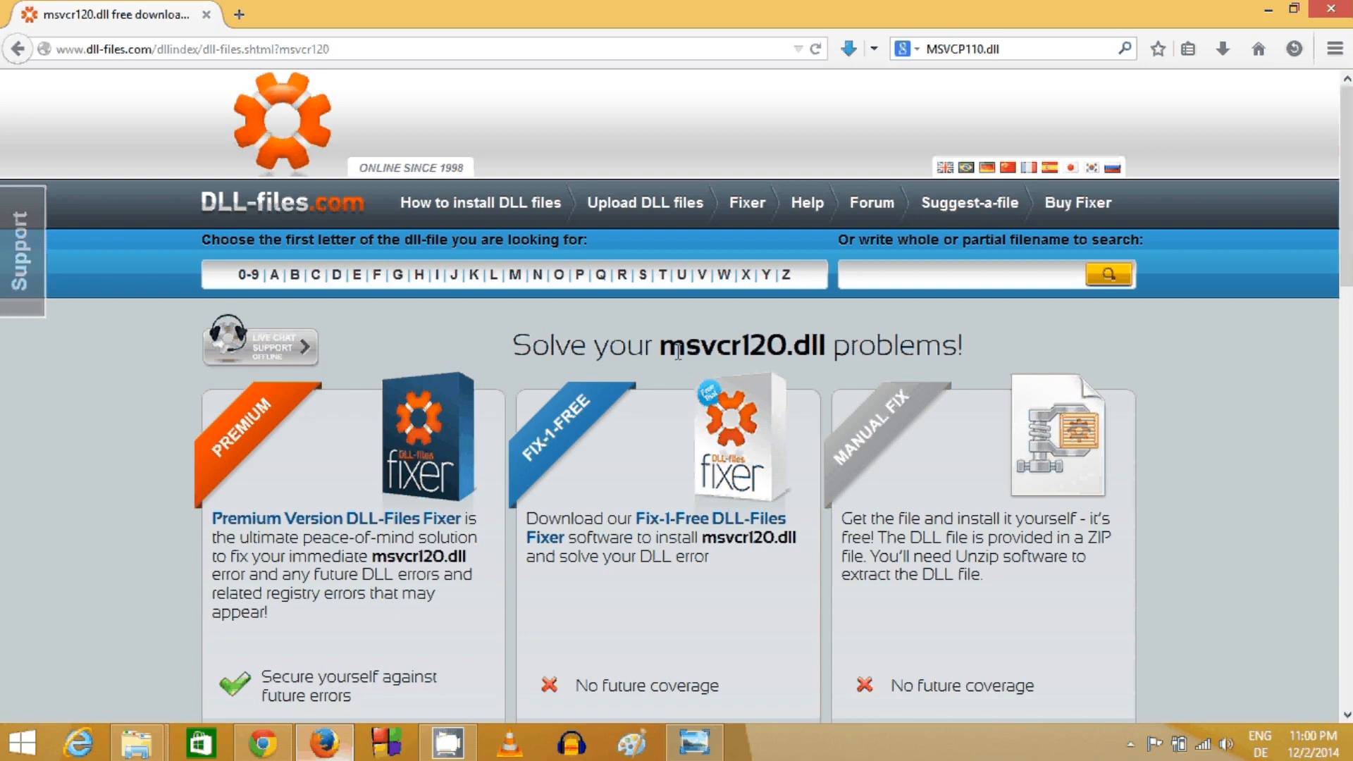
{"action": "scroll", "scroll_direction": "down", "scroll_amount": 3}
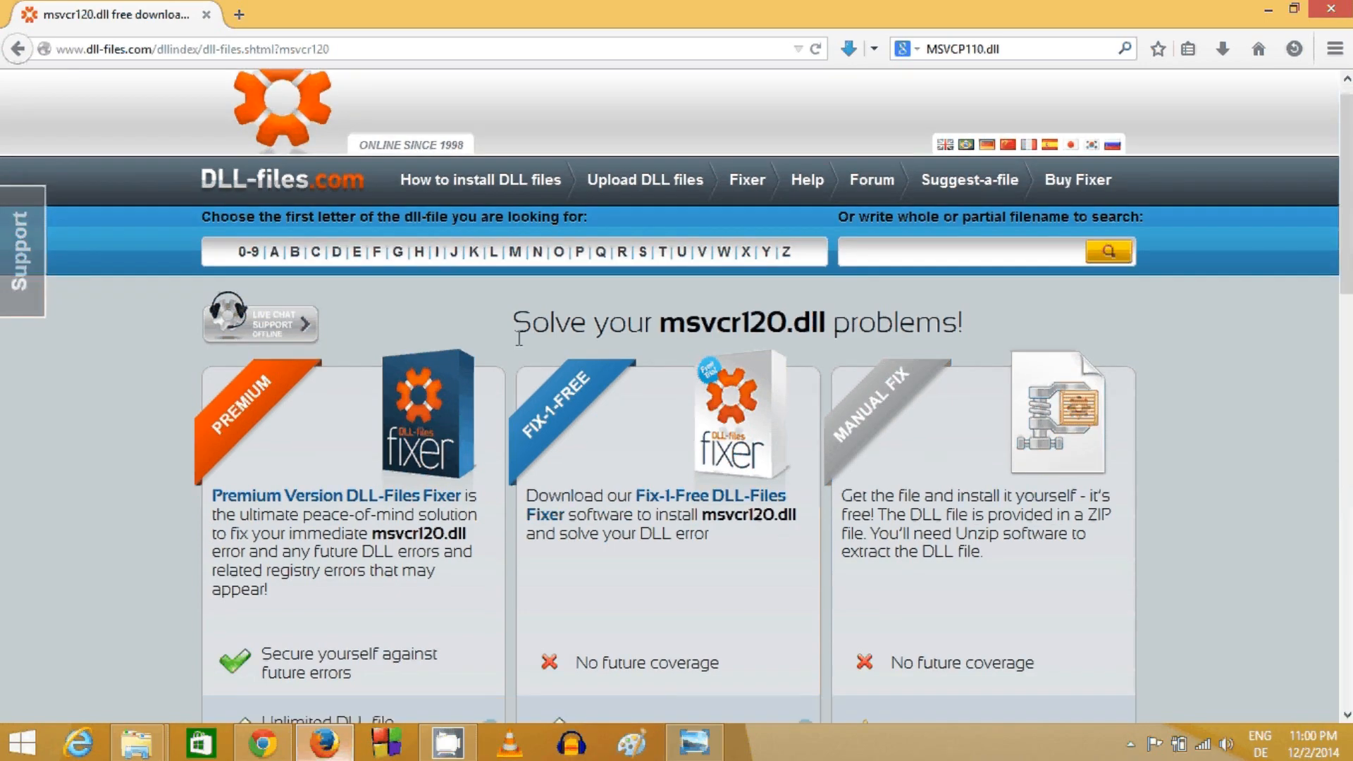
{"action": "scroll", "scroll_direction": "down", "scroll_amount": 3}
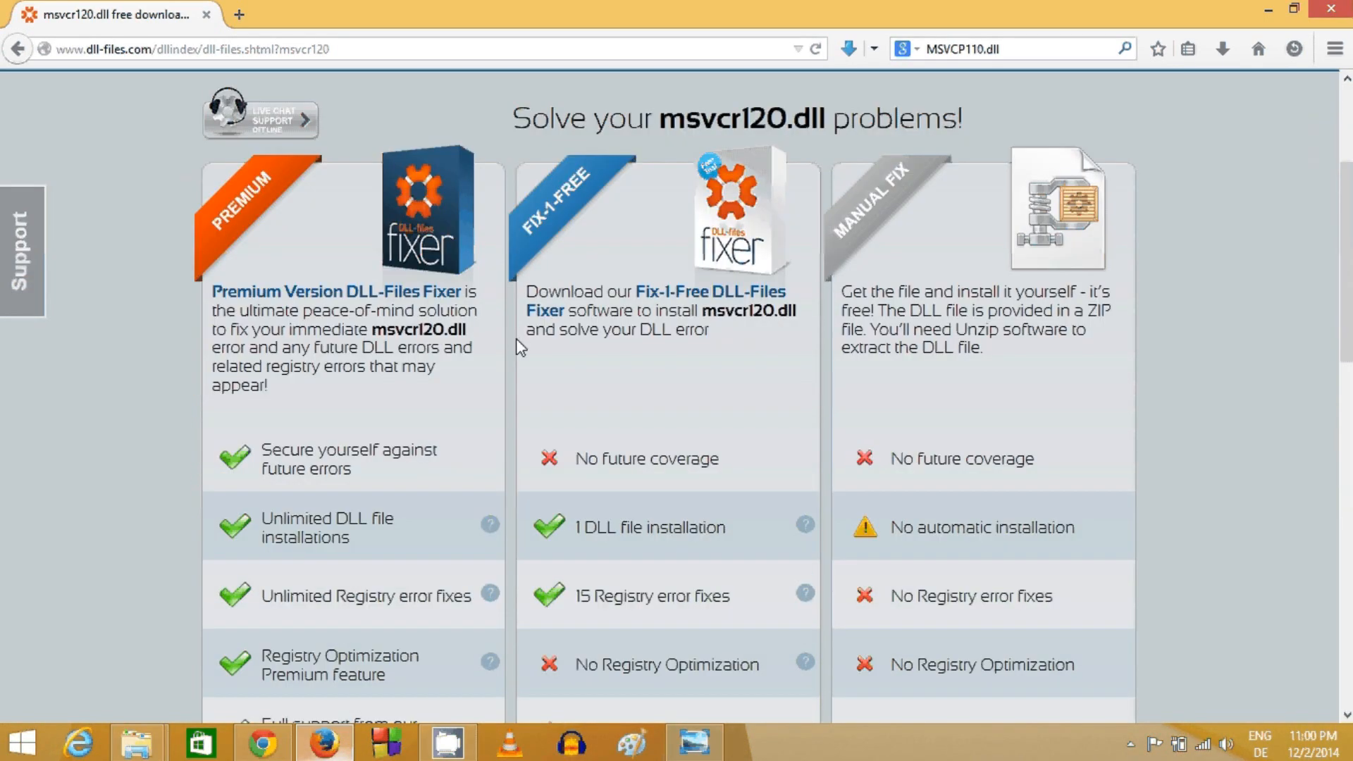
{"action": "scroll", "scroll_direction": "down", "scroll_amount": 3}
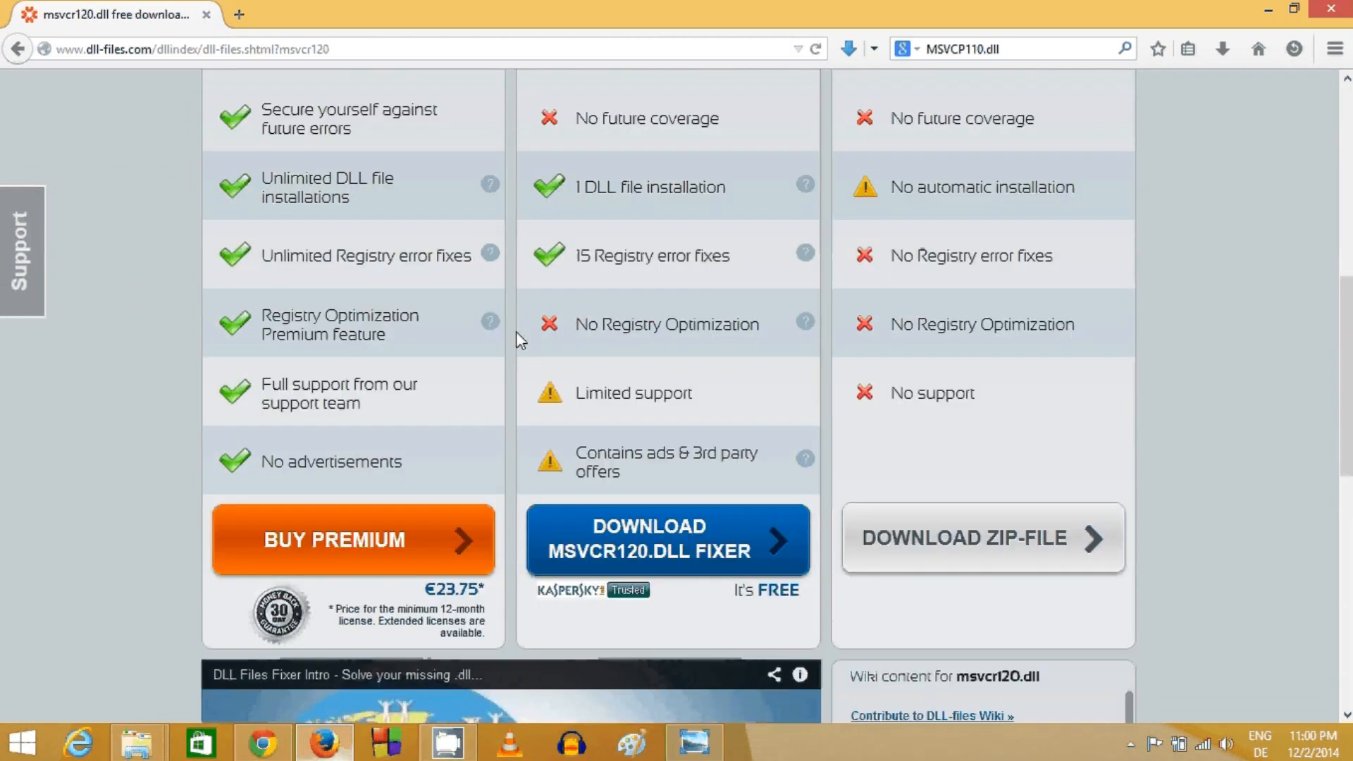
{"action": "scroll", "scroll_direction": "up", "scroll_amount": 3}
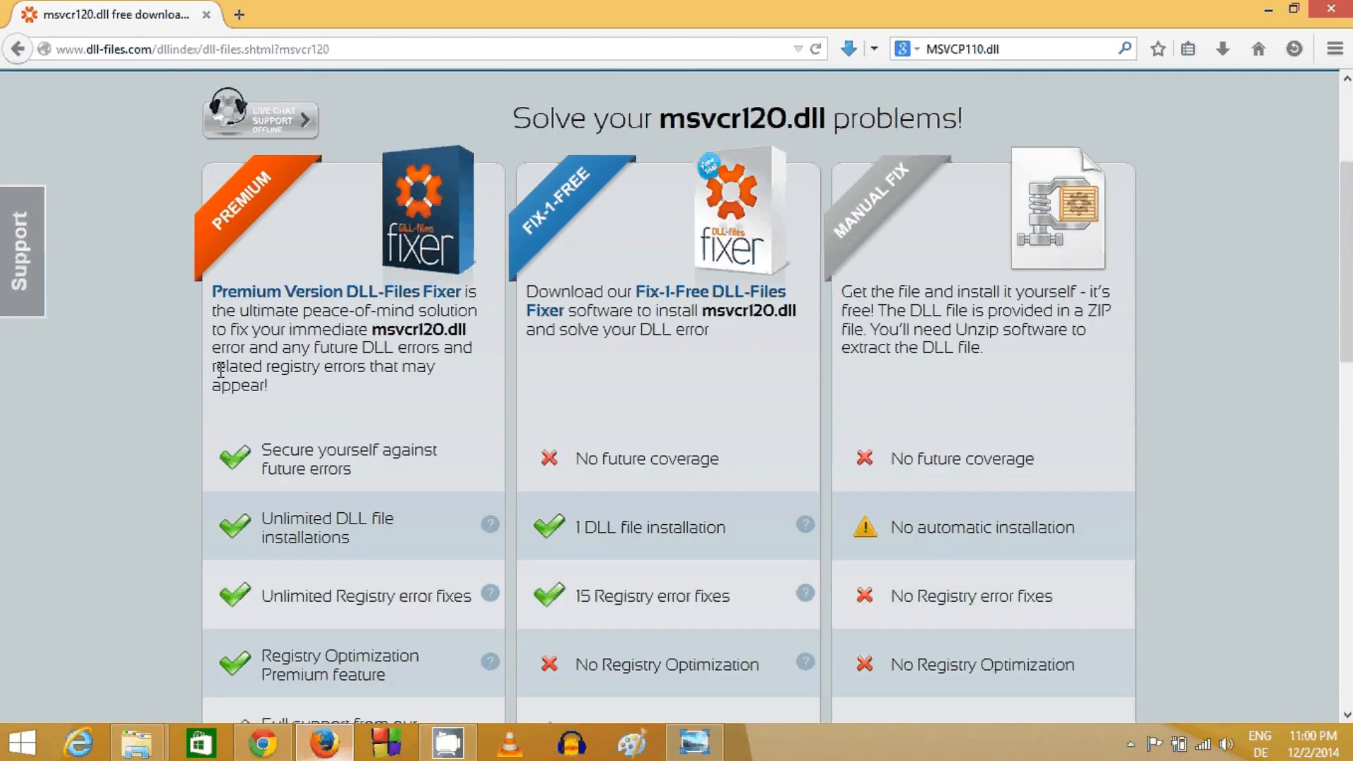
{"action": "mouse_move", "coordinate": [300, 275]}
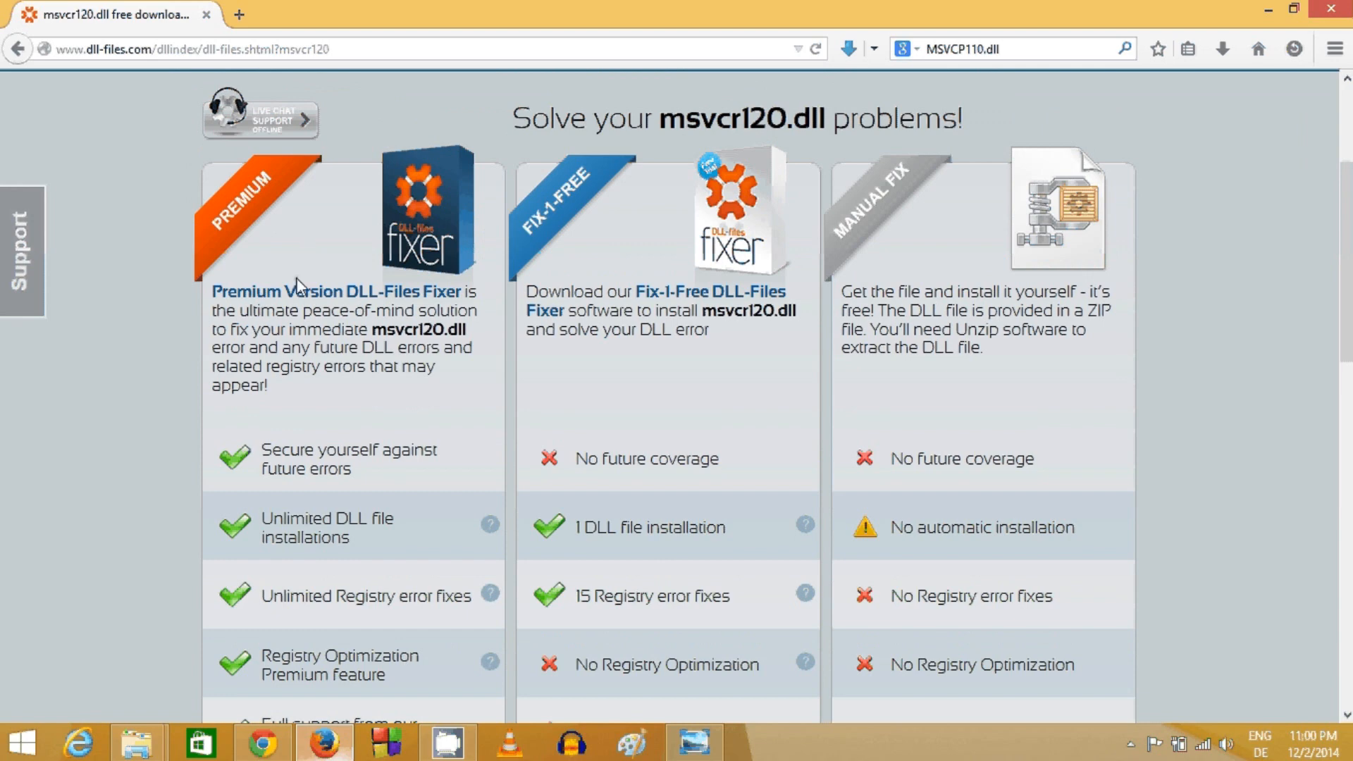
{"action": "scroll", "scroll_direction": "down", "scroll_amount": 3}
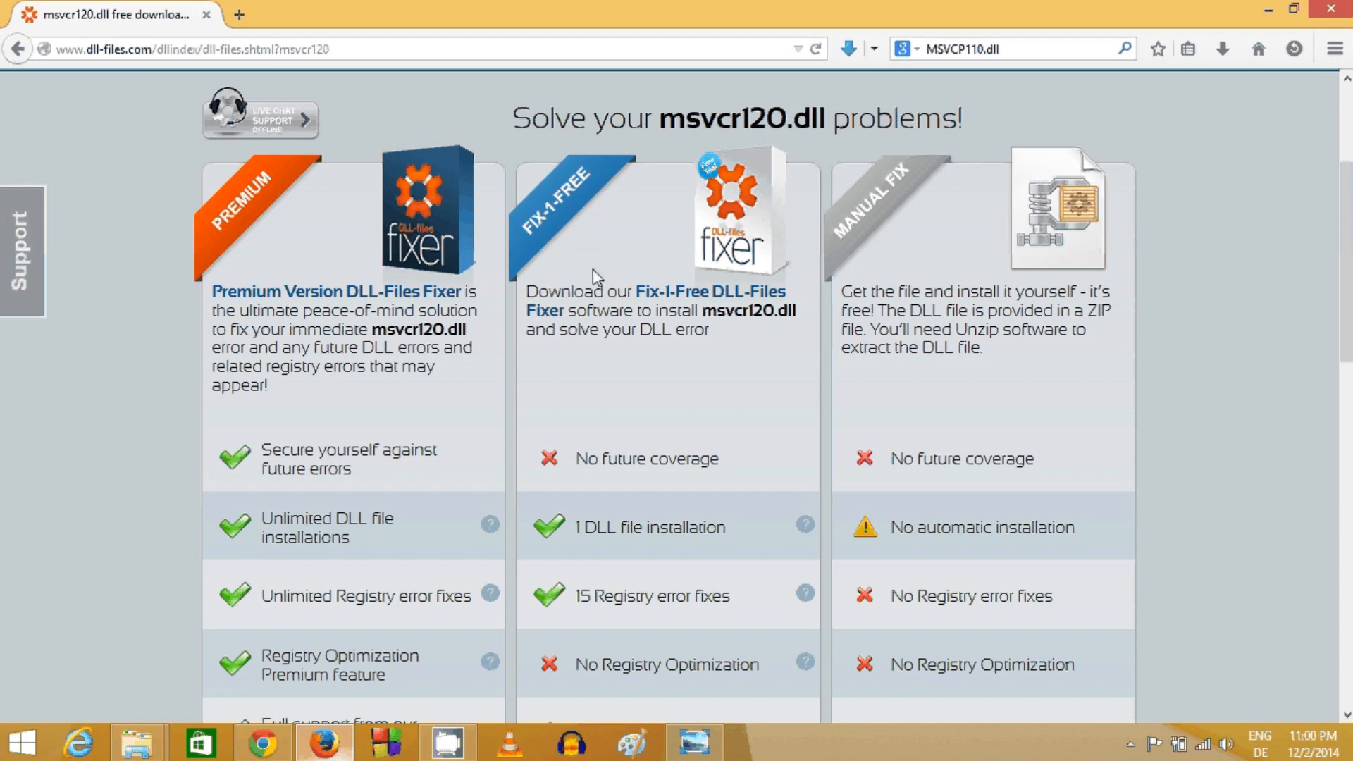
{"action": "scroll", "scroll_direction": "down", "scroll_amount": 3}
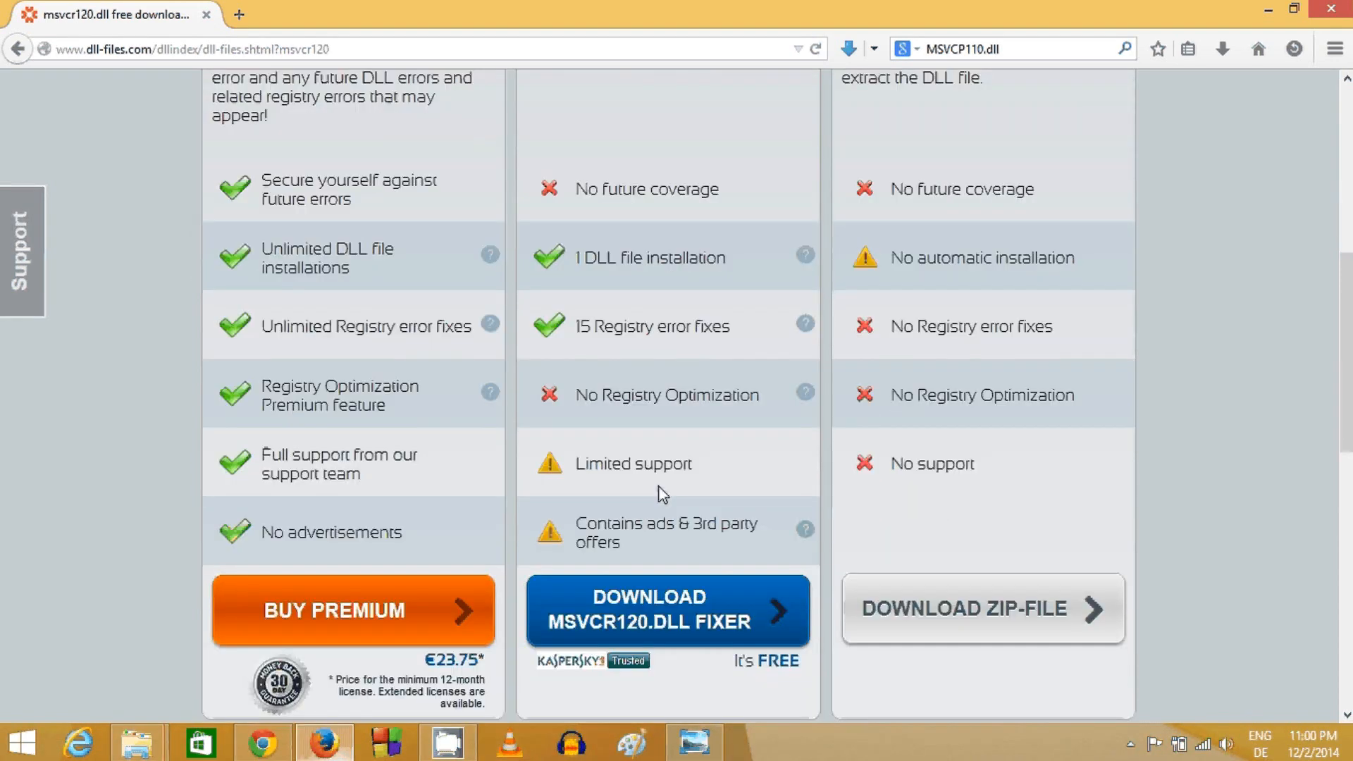
{"action": "scroll", "scroll_direction": "up", "scroll_amount": 3}
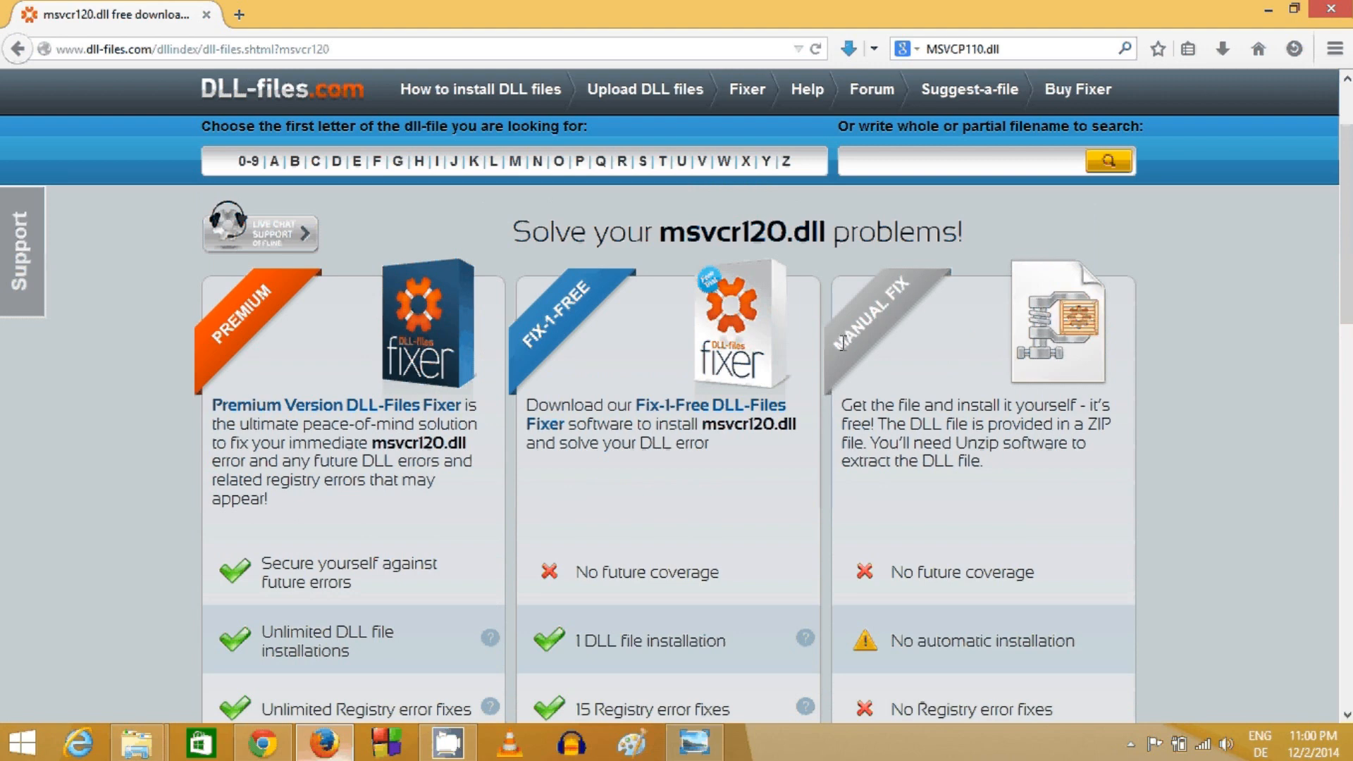
{"action": "scroll", "scroll_direction": "down", "scroll_amount": 3}
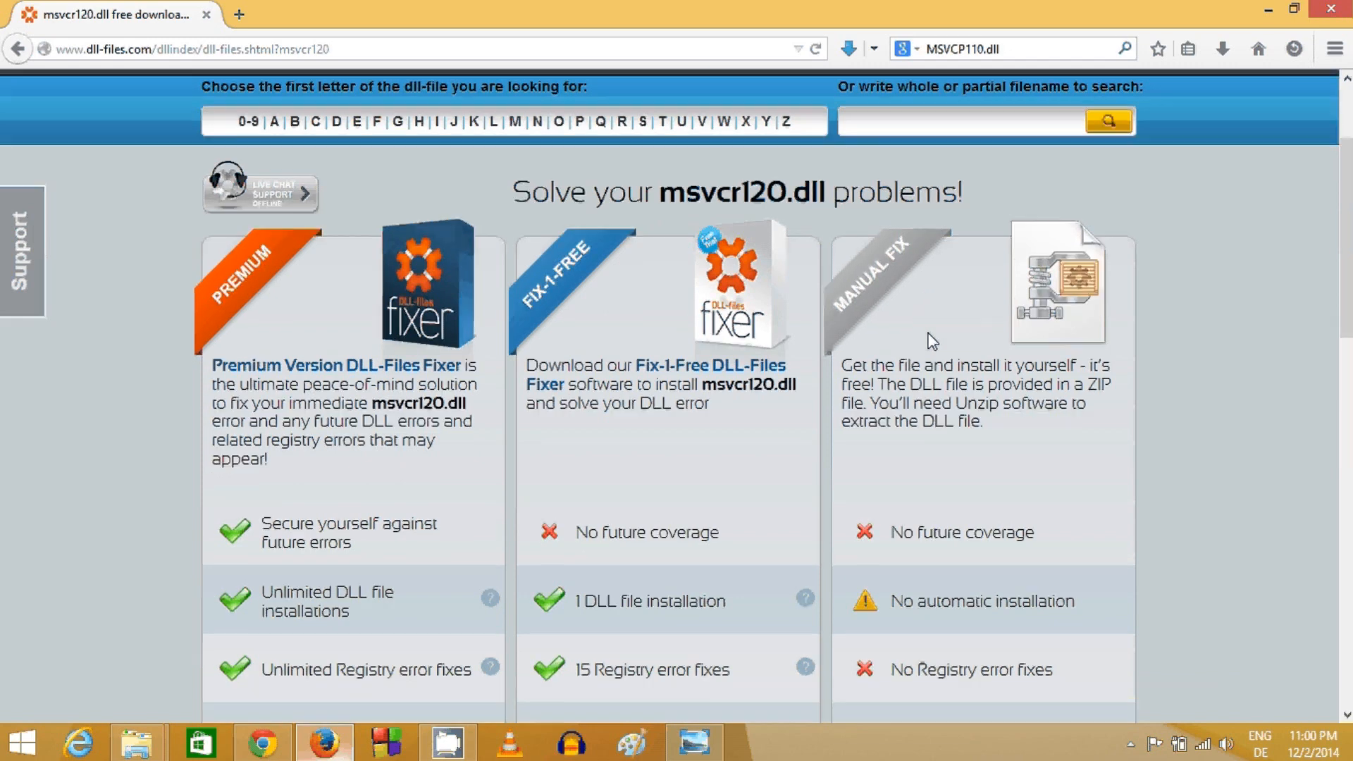
{"action": "scroll", "scroll_direction": "down", "scroll_amount": 3}
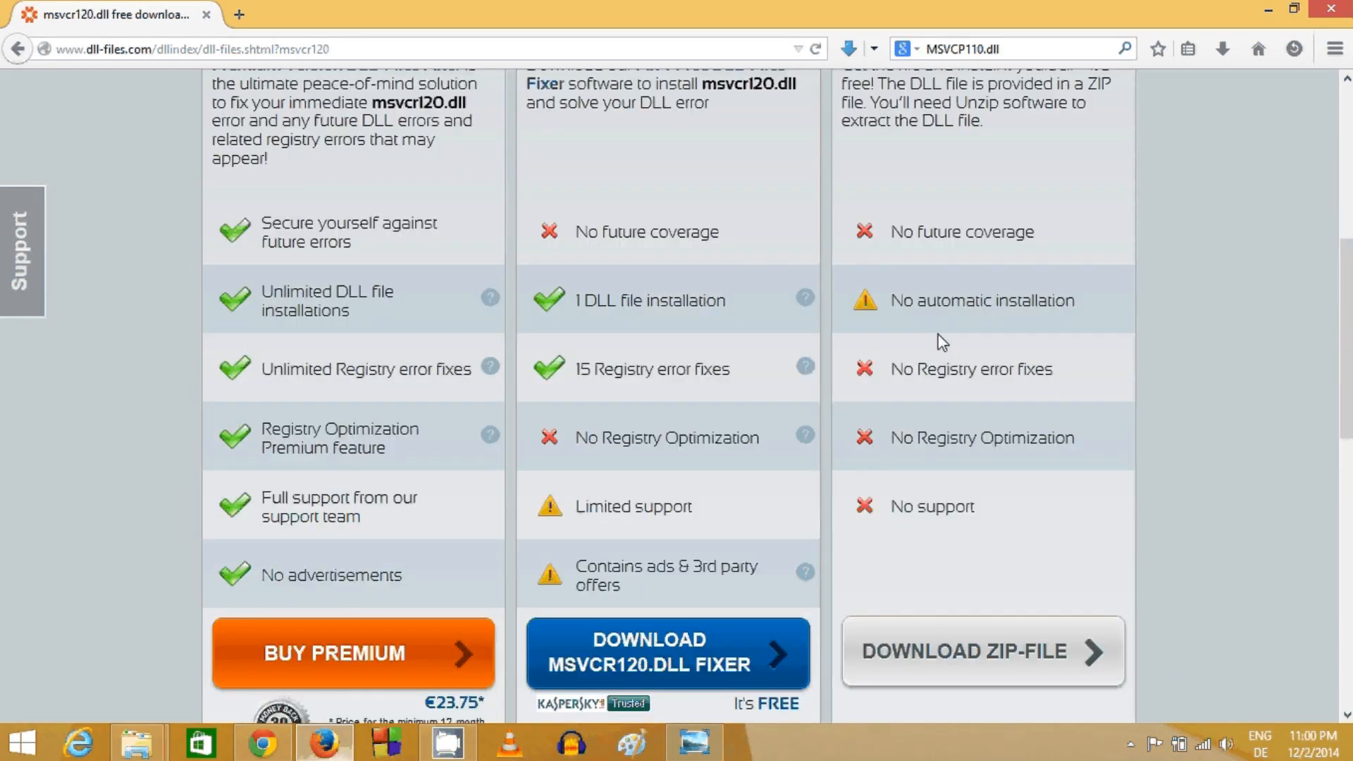
{"action": "mouse_move", "coordinate": [944, 372]}
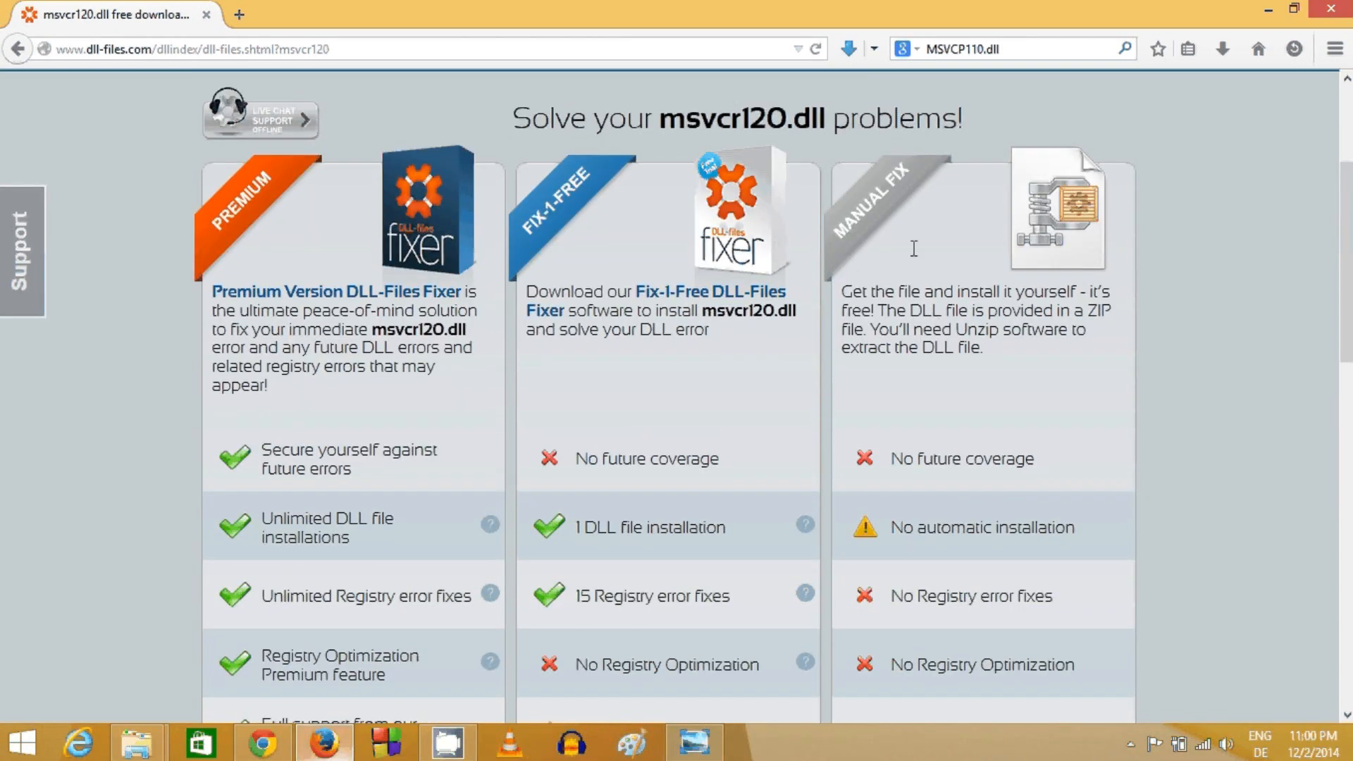
{"action": "scroll", "scroll_direction": "down", "scroll_amount": 3}
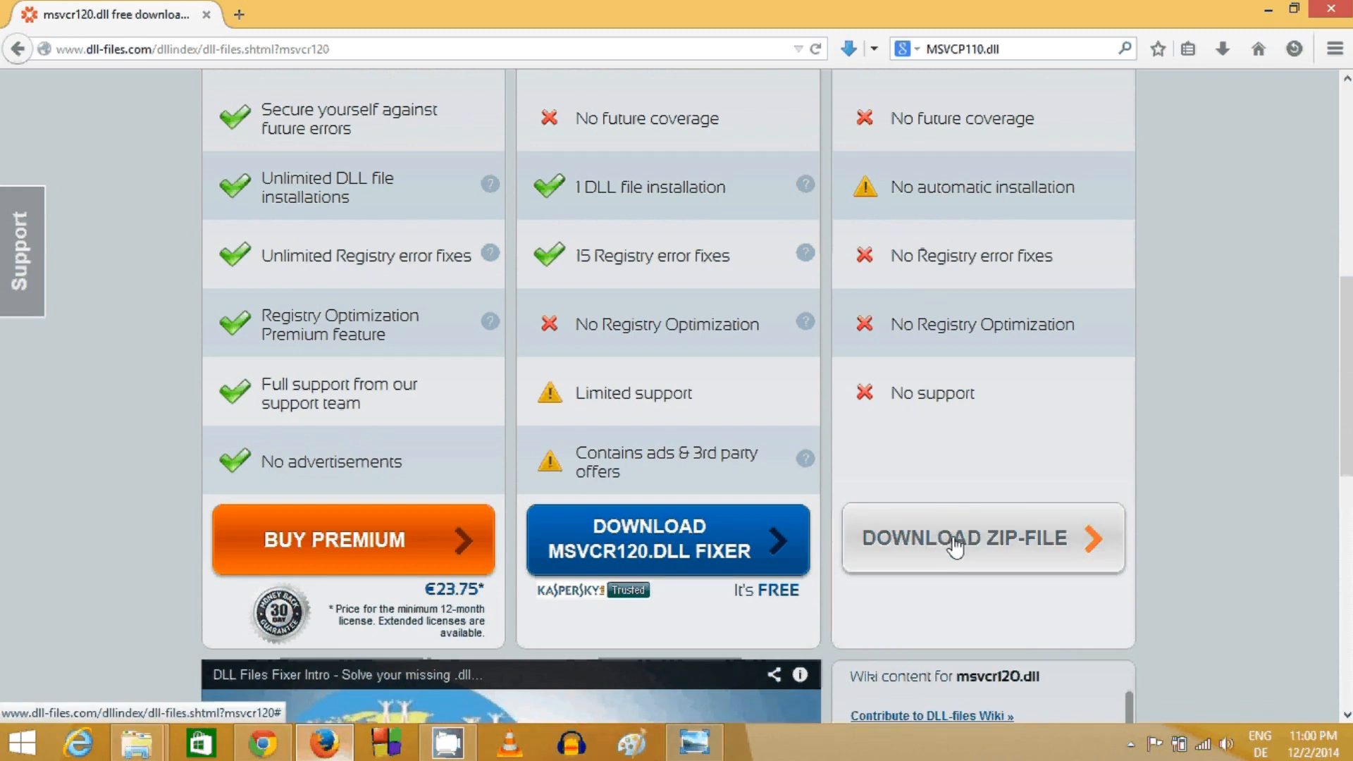
Step: Choose Download ZIP-File to reveal the 32-bit and 64-bit 12.0.21005.1 versions
{"action": "left_click", "coordinate": [984, 538]}
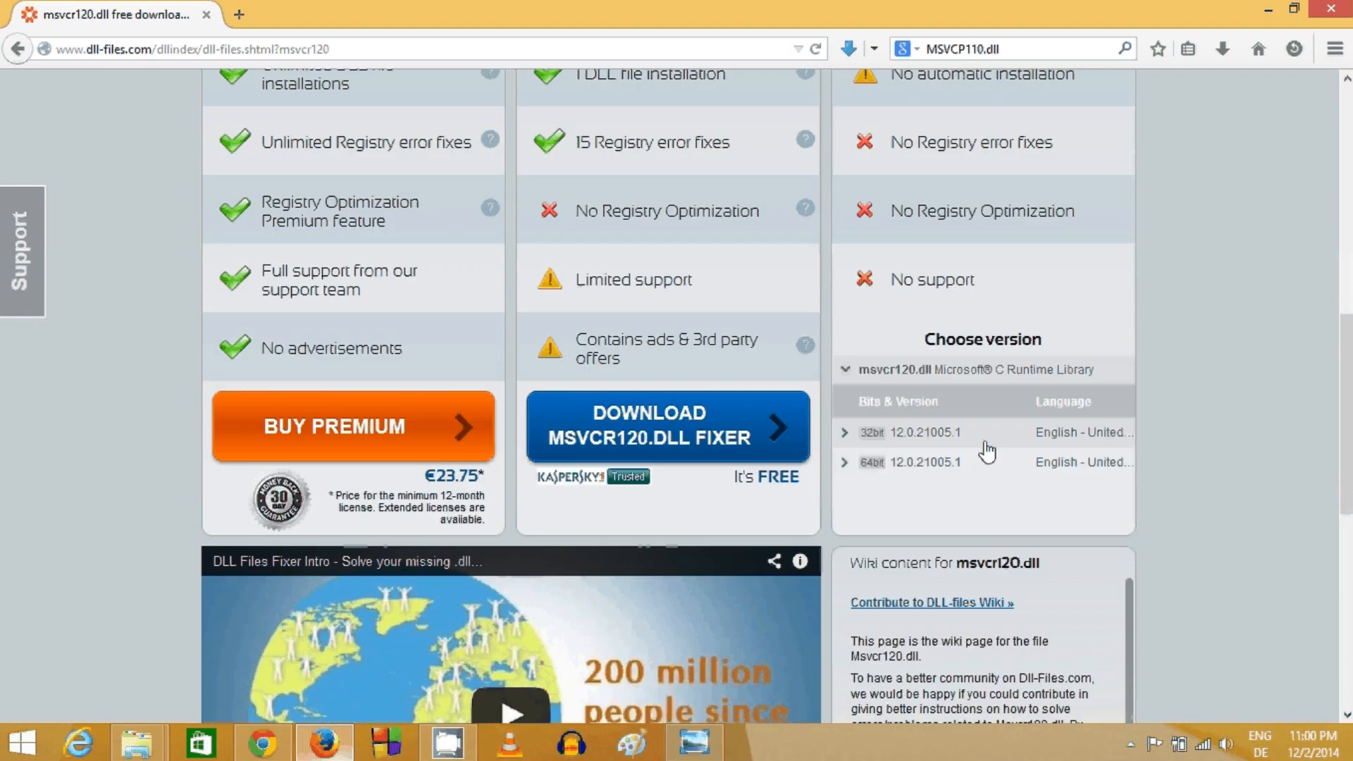
{"action": "mouse_move", "coordinate": [927, 443]}
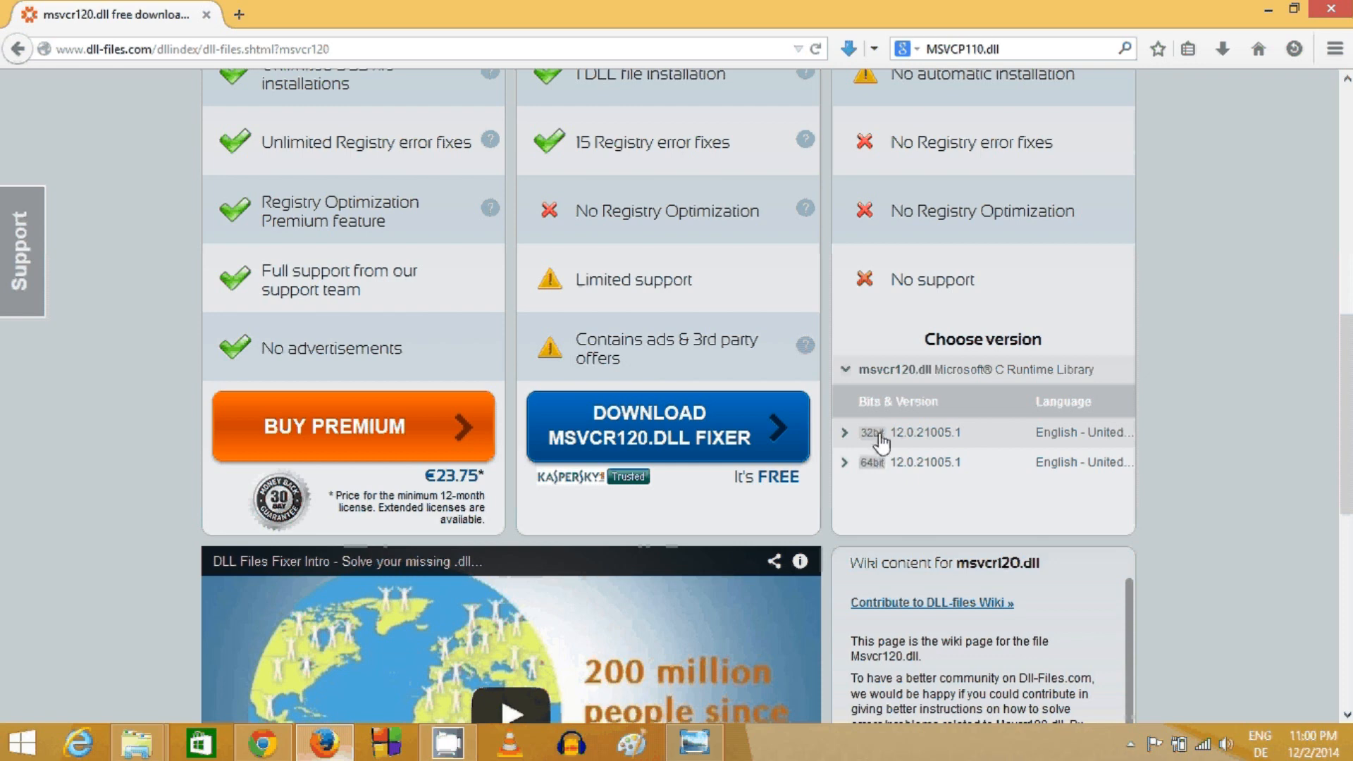
{"action": "mouse_move", "coordinate": [889, 460]}
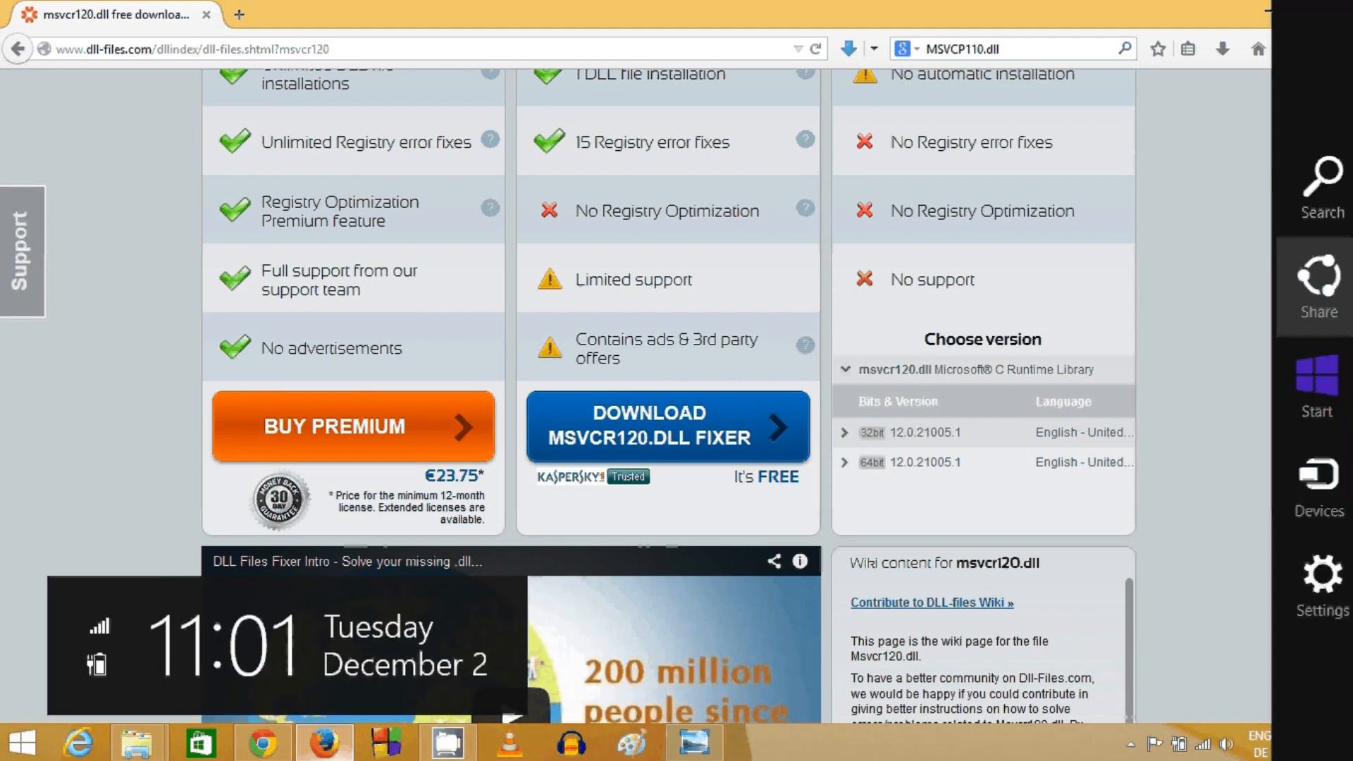
{"action": "left_click", "coordinate": [1319, 175]}
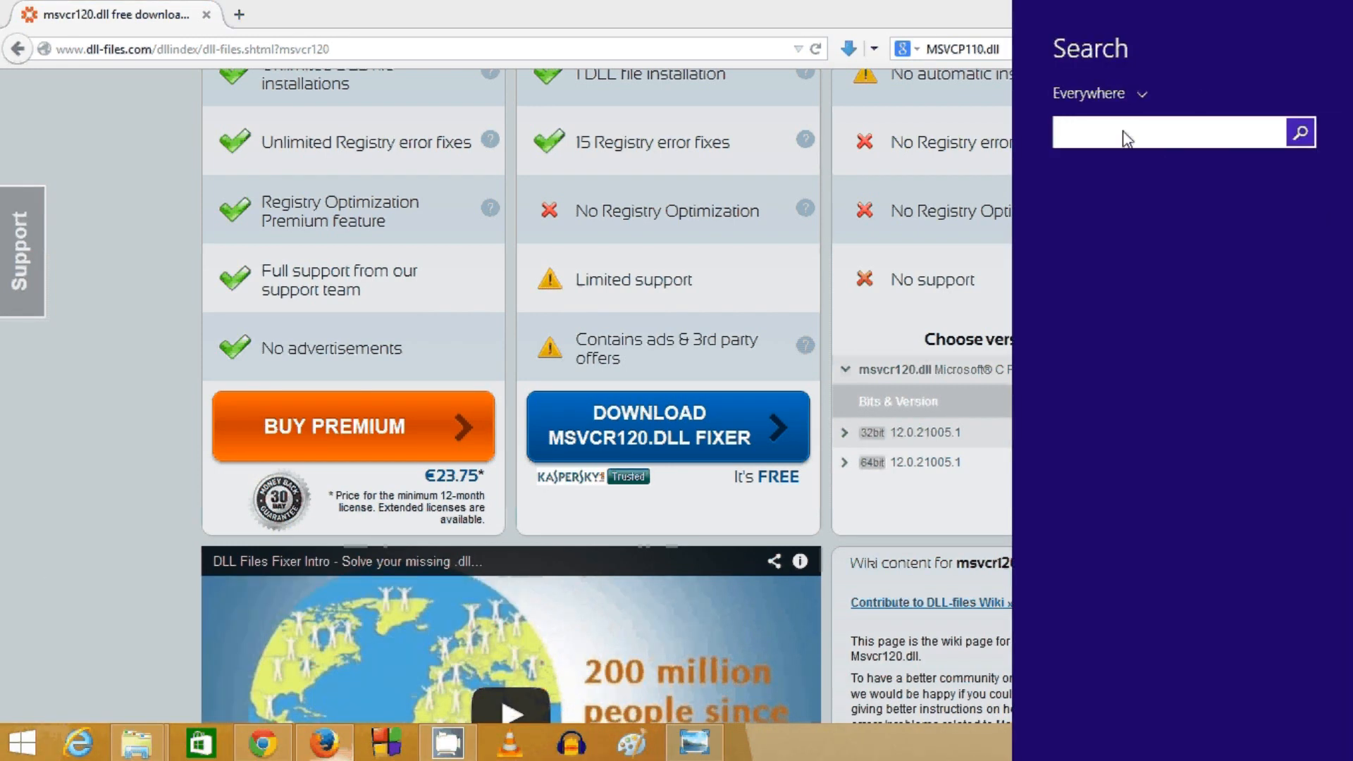
{"action": "type", "text": "s"}
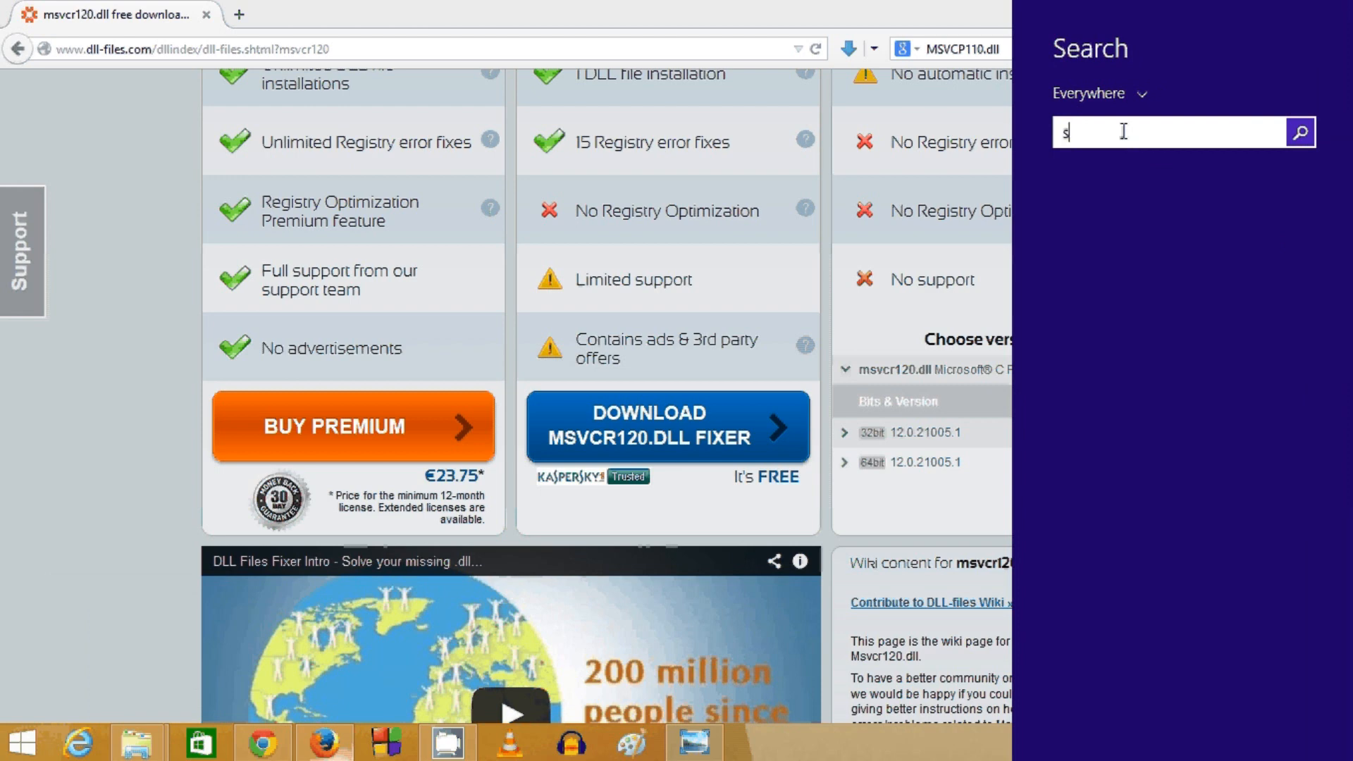
{"action": "type", "text": "y"}
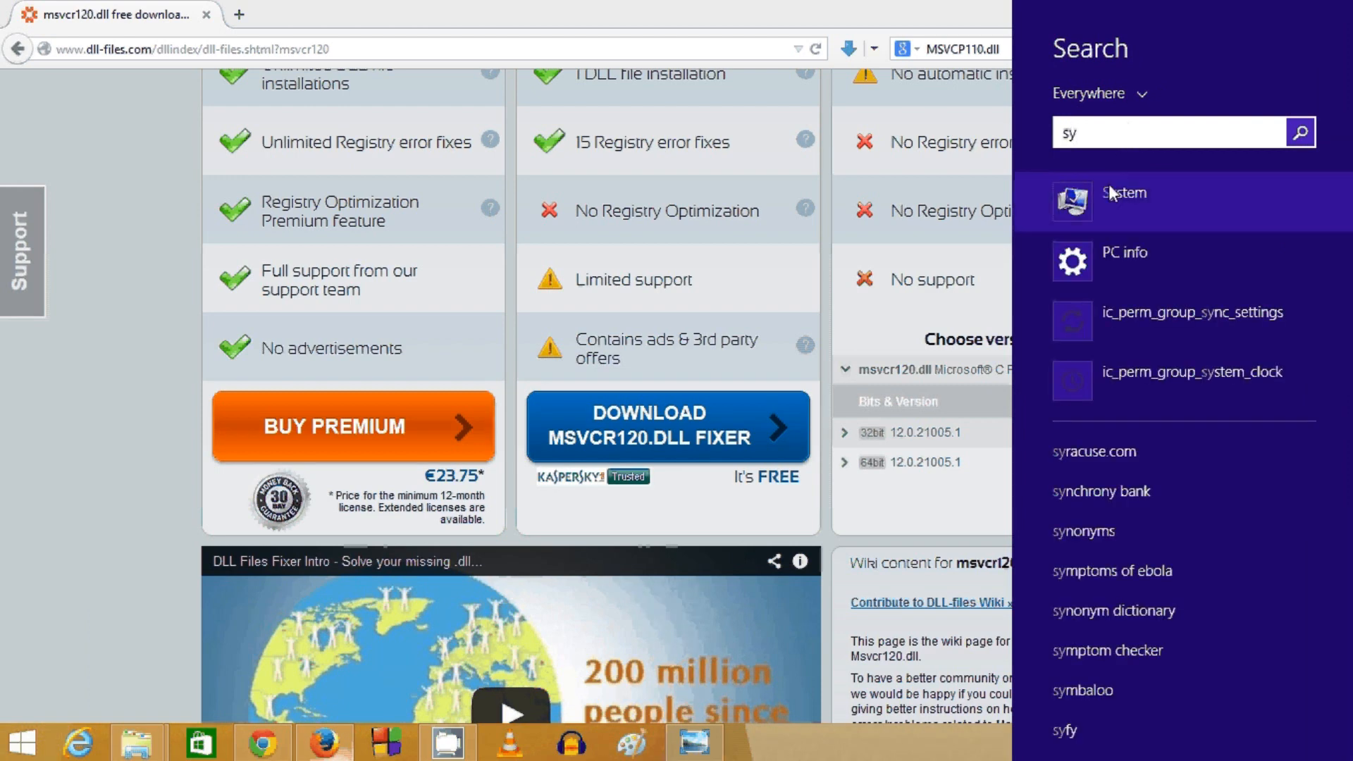
{"action": "left_click", "coordinate": [1124, 194]}
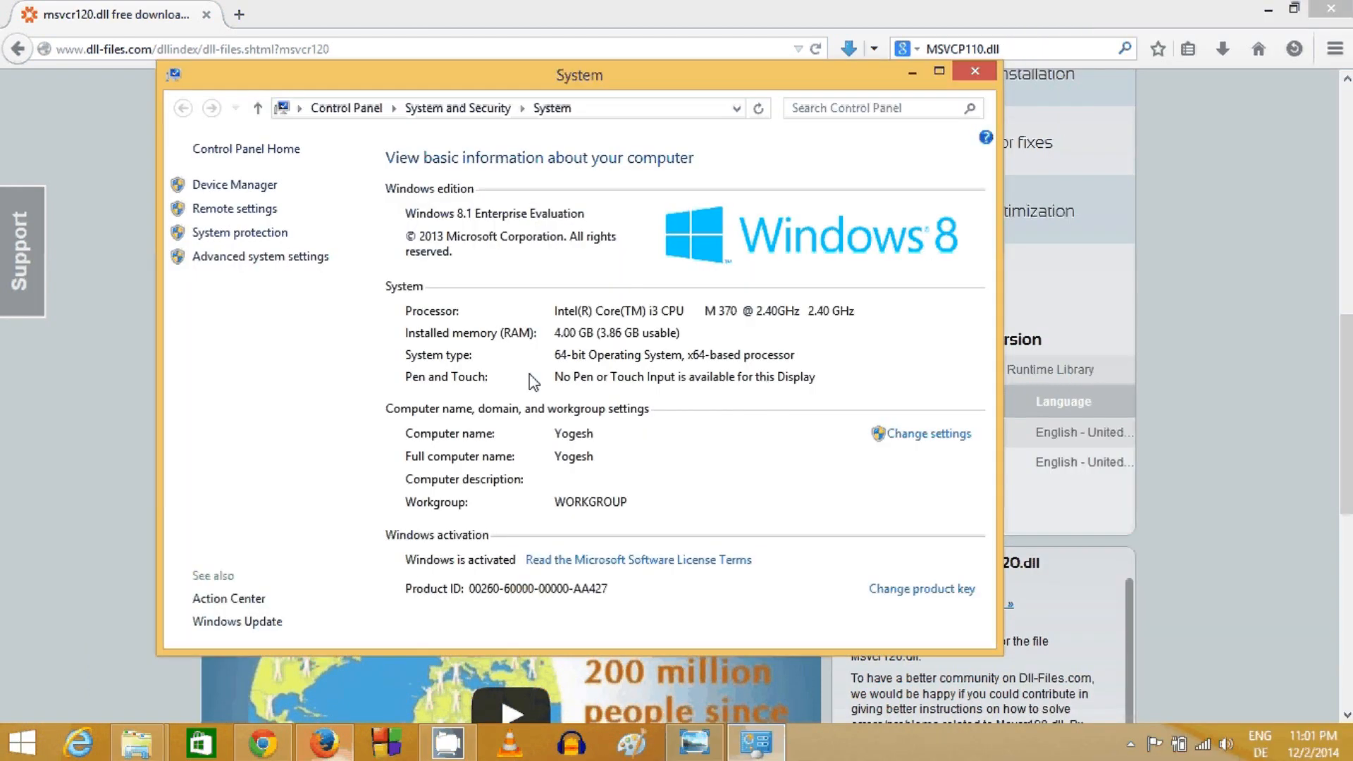
{"action": "mouse_move", "coordinate": [409, 364]}
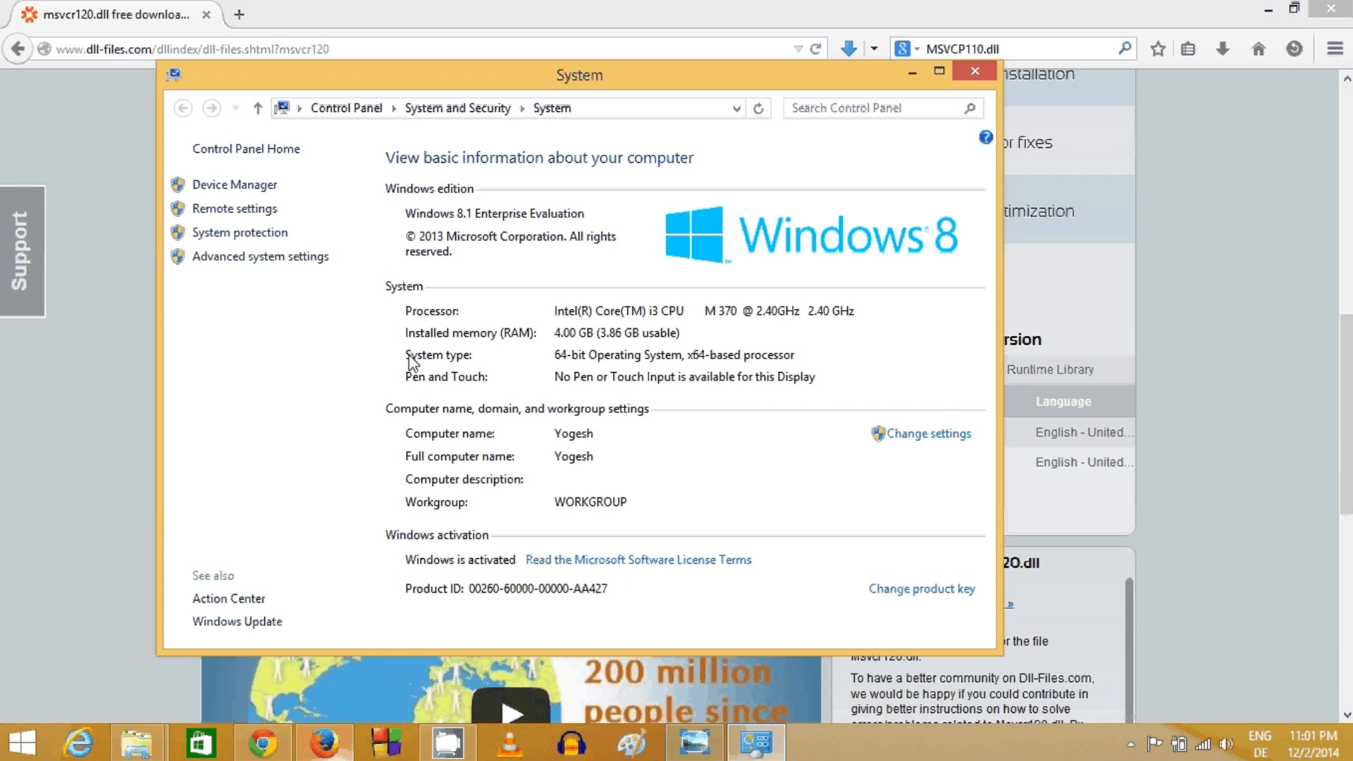
{"action": "mouse_move", "coordinate": [409, 372]}
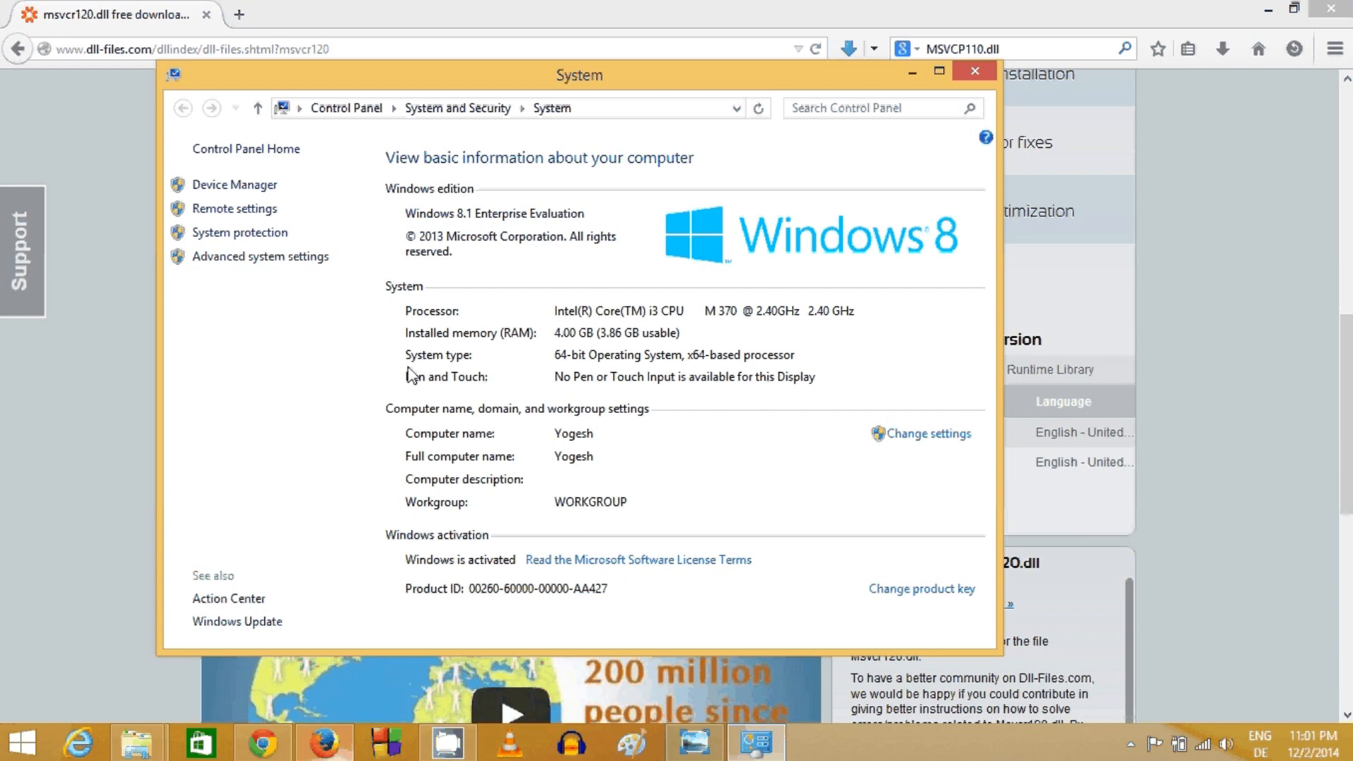
{"action": "mouse_move", "coordinate": [518, 366]}
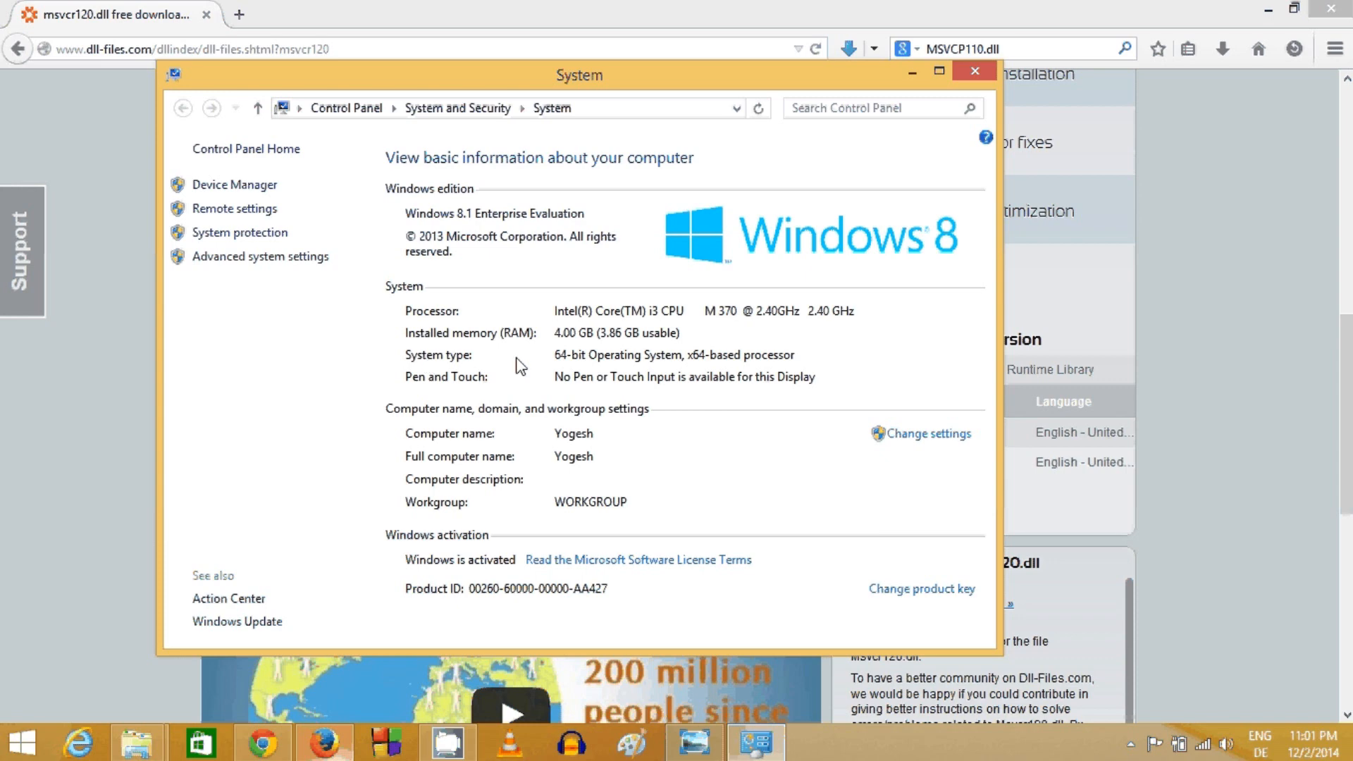
{"action": "mouse_move", "coordinate": [615, 374]}
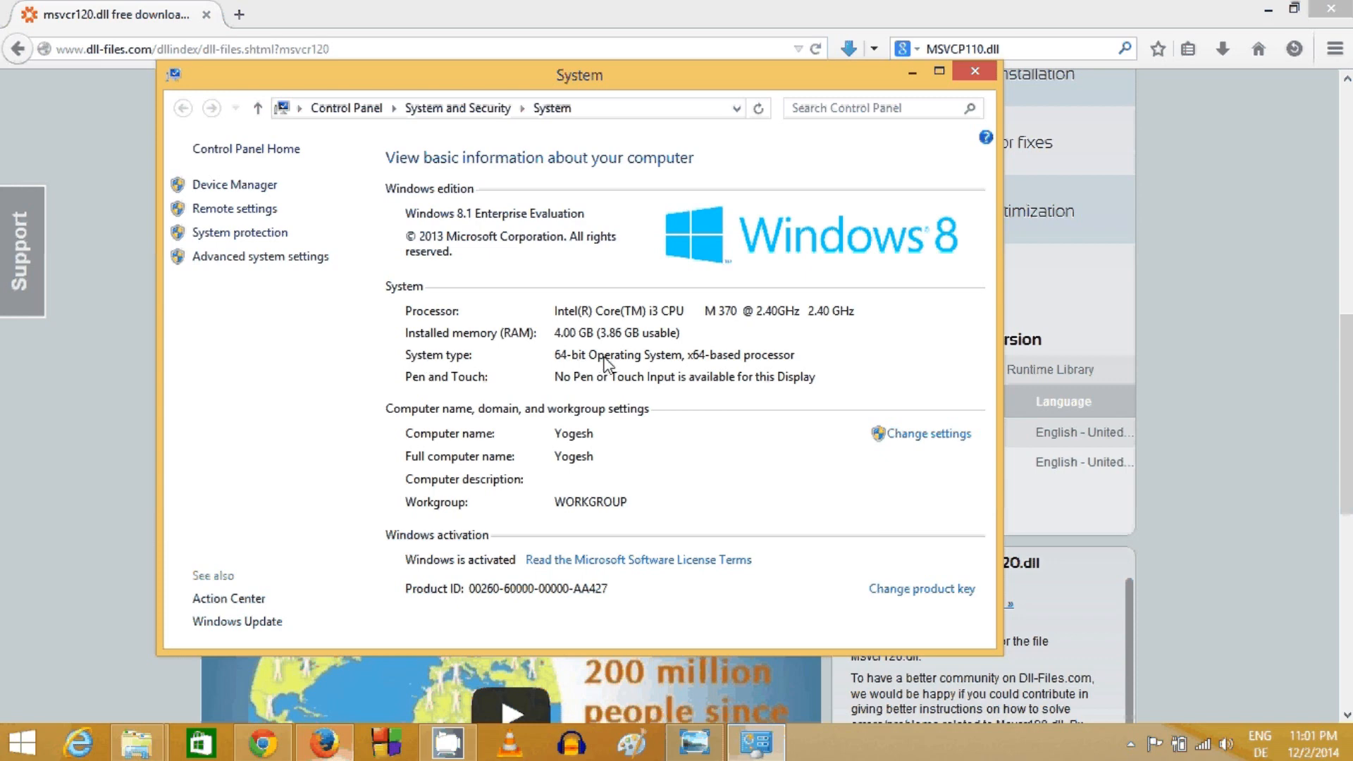
{"action": "mouse_move", "coordinate": [716, 363]}
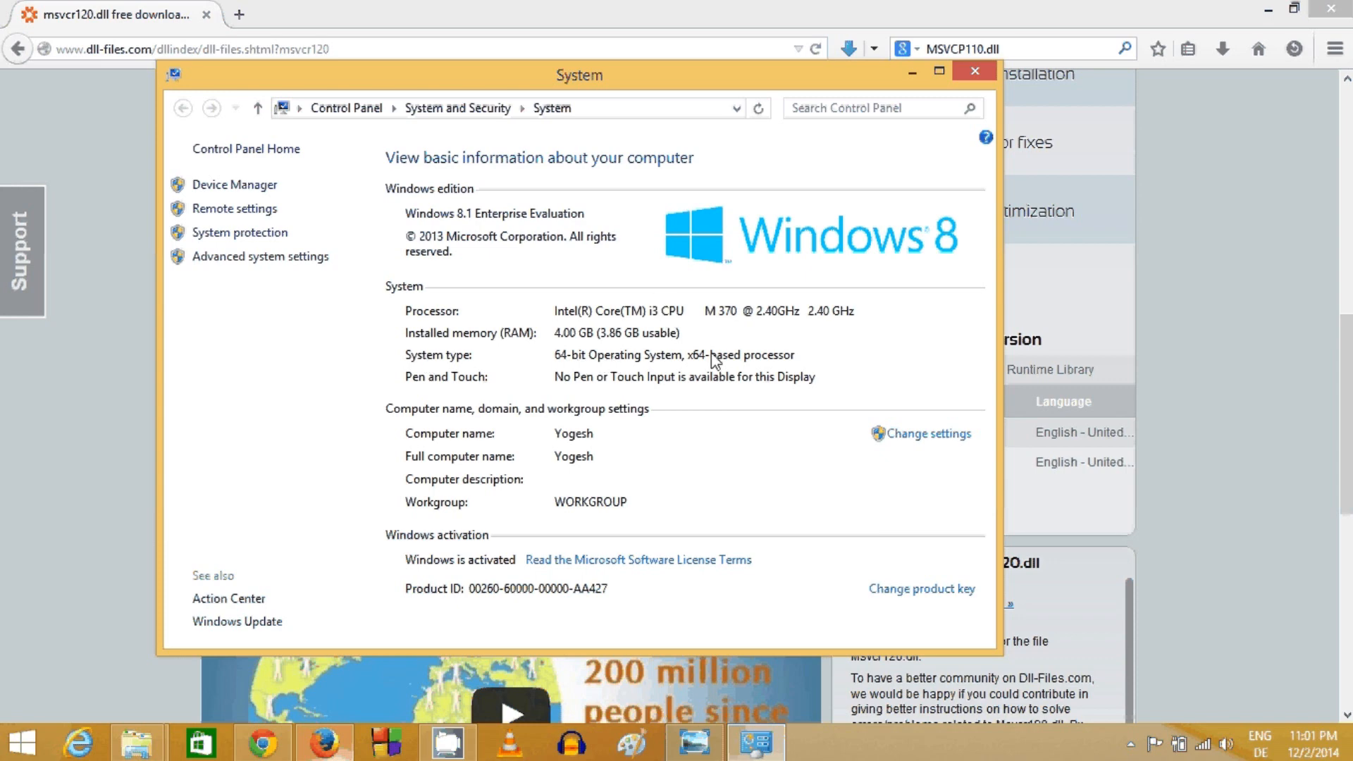
{"action": "left_click", "coordinate": [974, 70]}
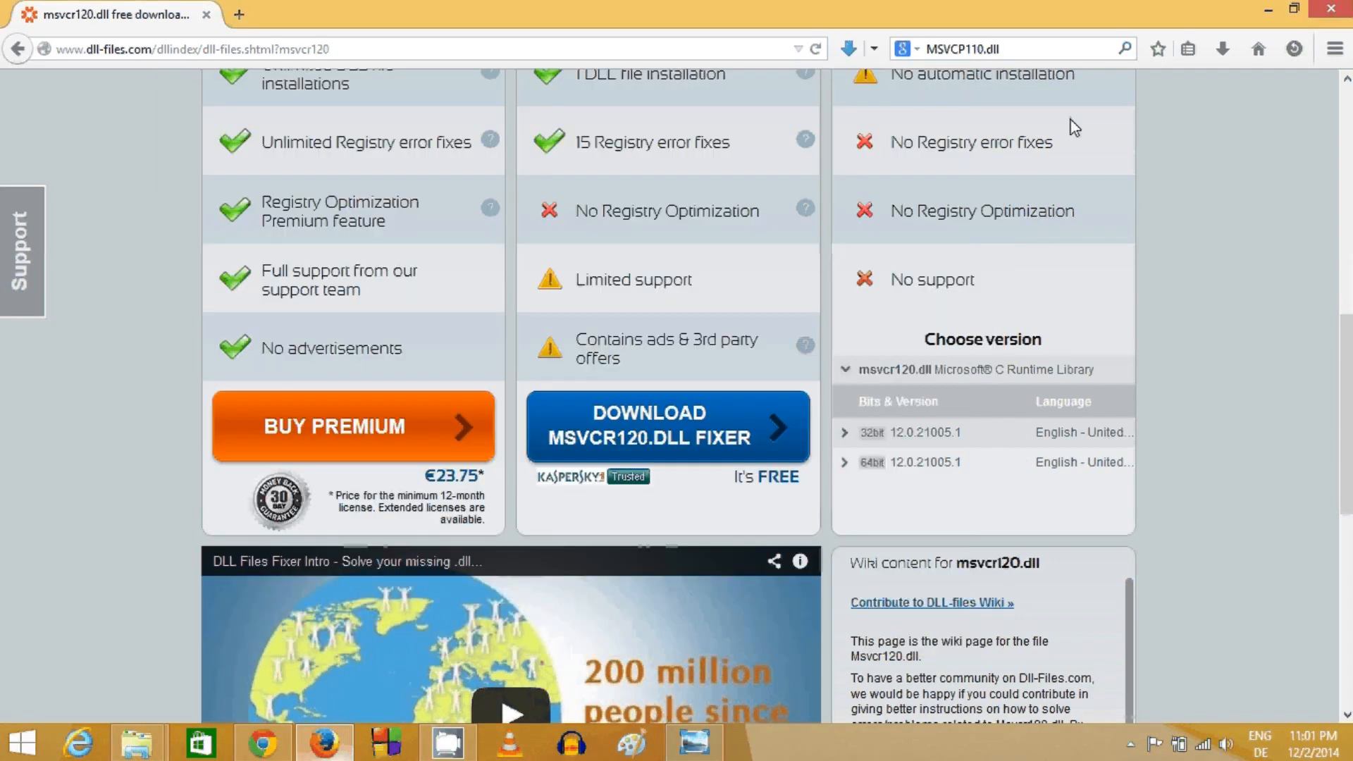
{"action": "mouse_move", "coordinate": [893, 469]}
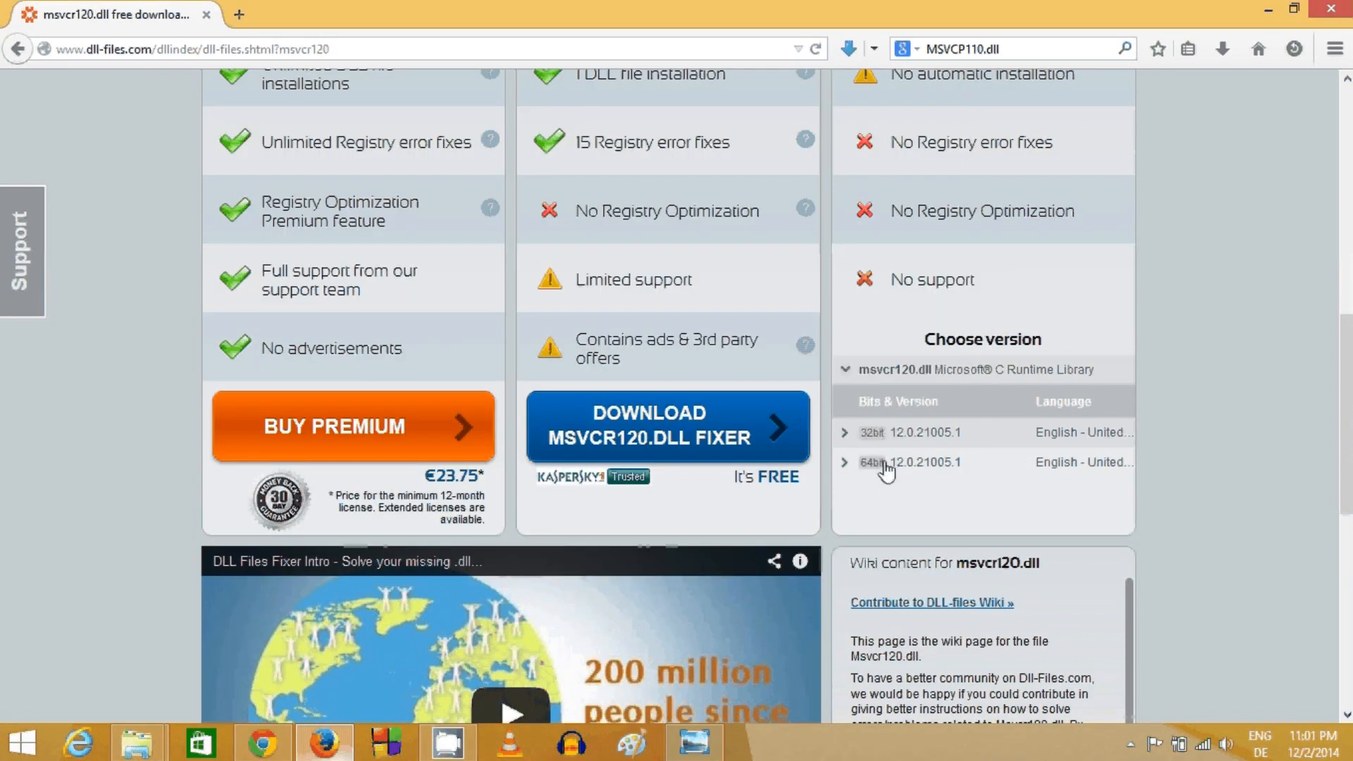
Step: Download the 64-bit msvcr120.zip and save the file
{"action": "left_click", "coordinate": [871, 462]}
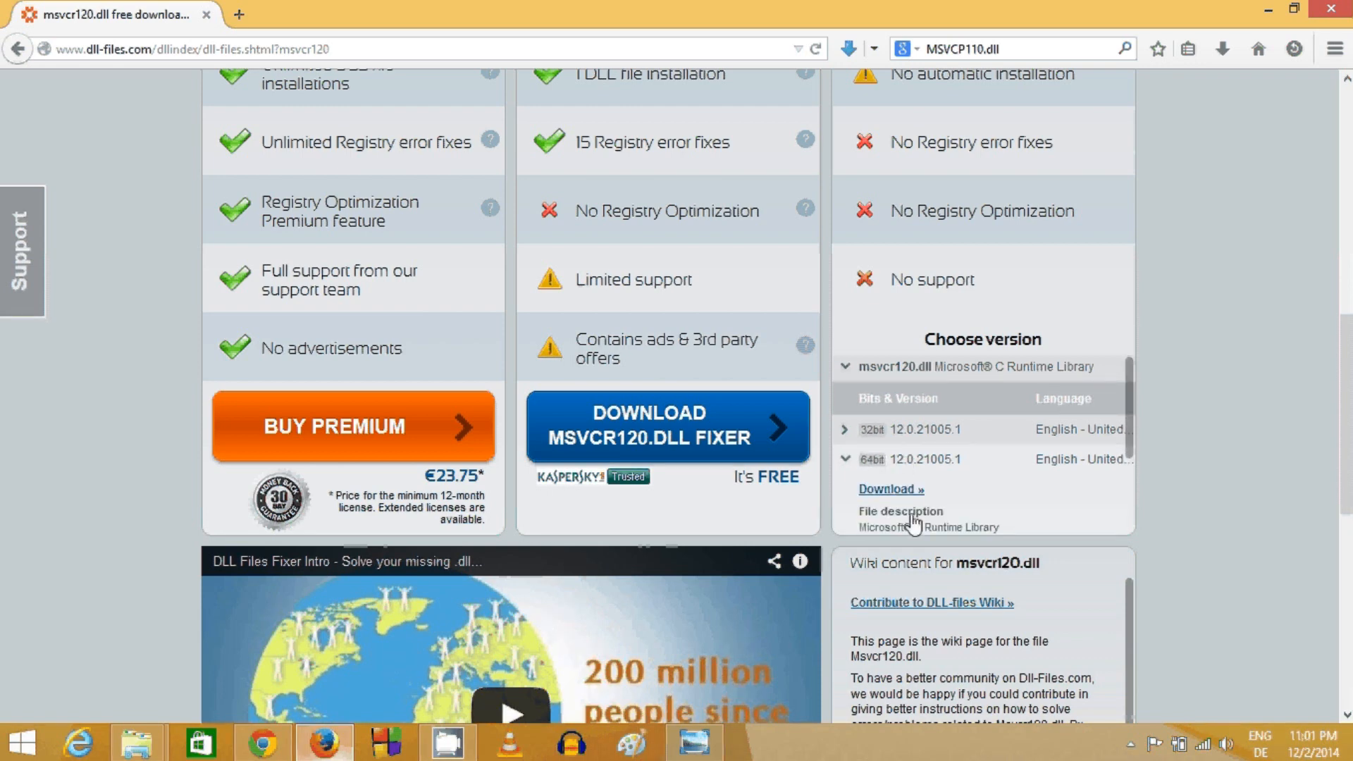
{"action": "left_click", "coordinate": [891, 488]}
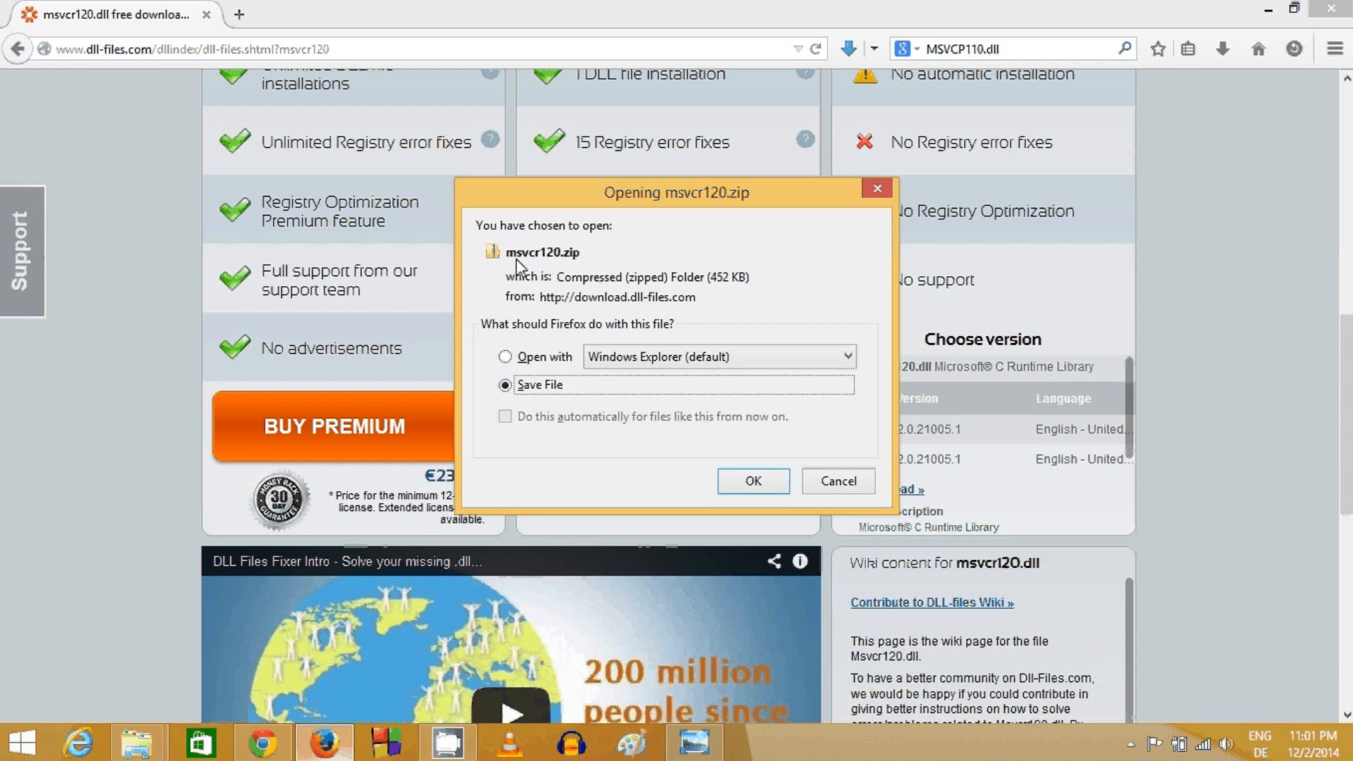
{"action": "mouse_move", "coordinate": [564, 270]}
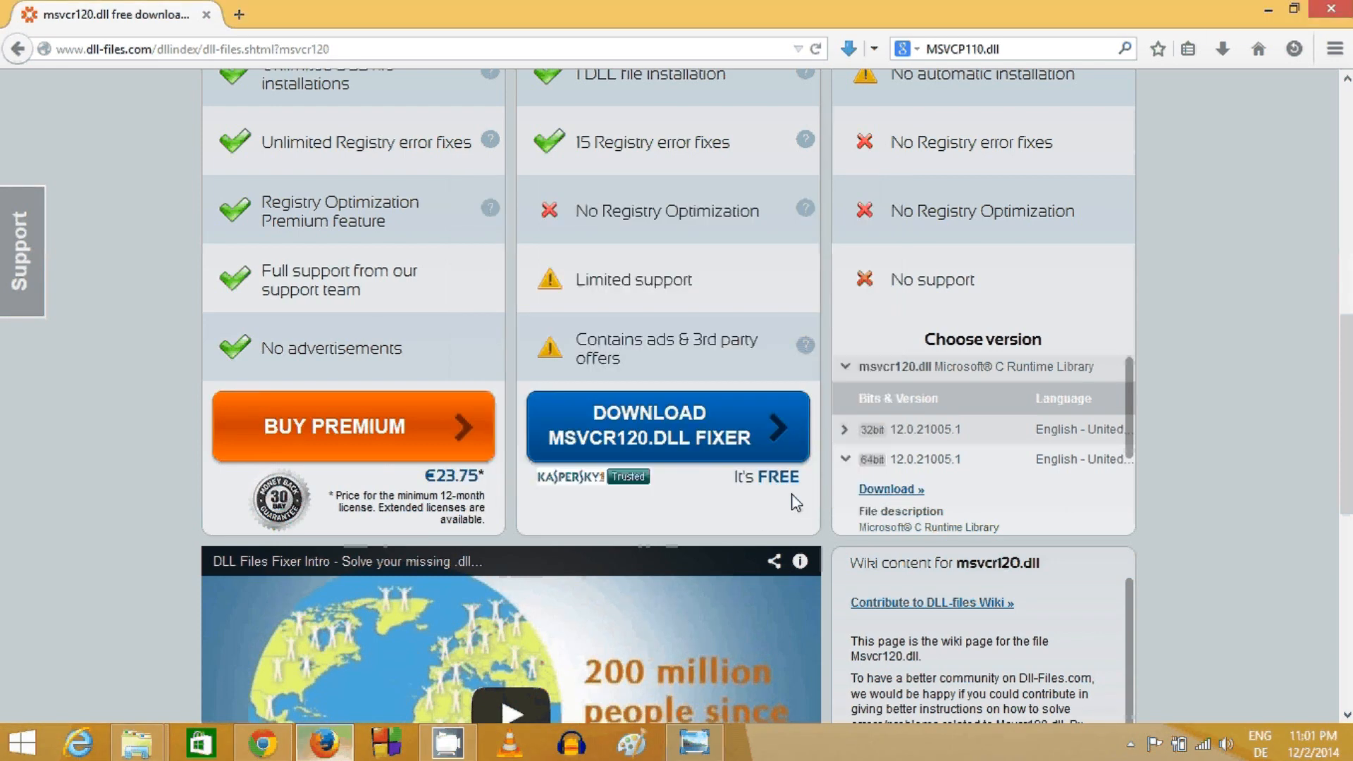
{"action": "left_click", "coordinate": [1224, 48]}
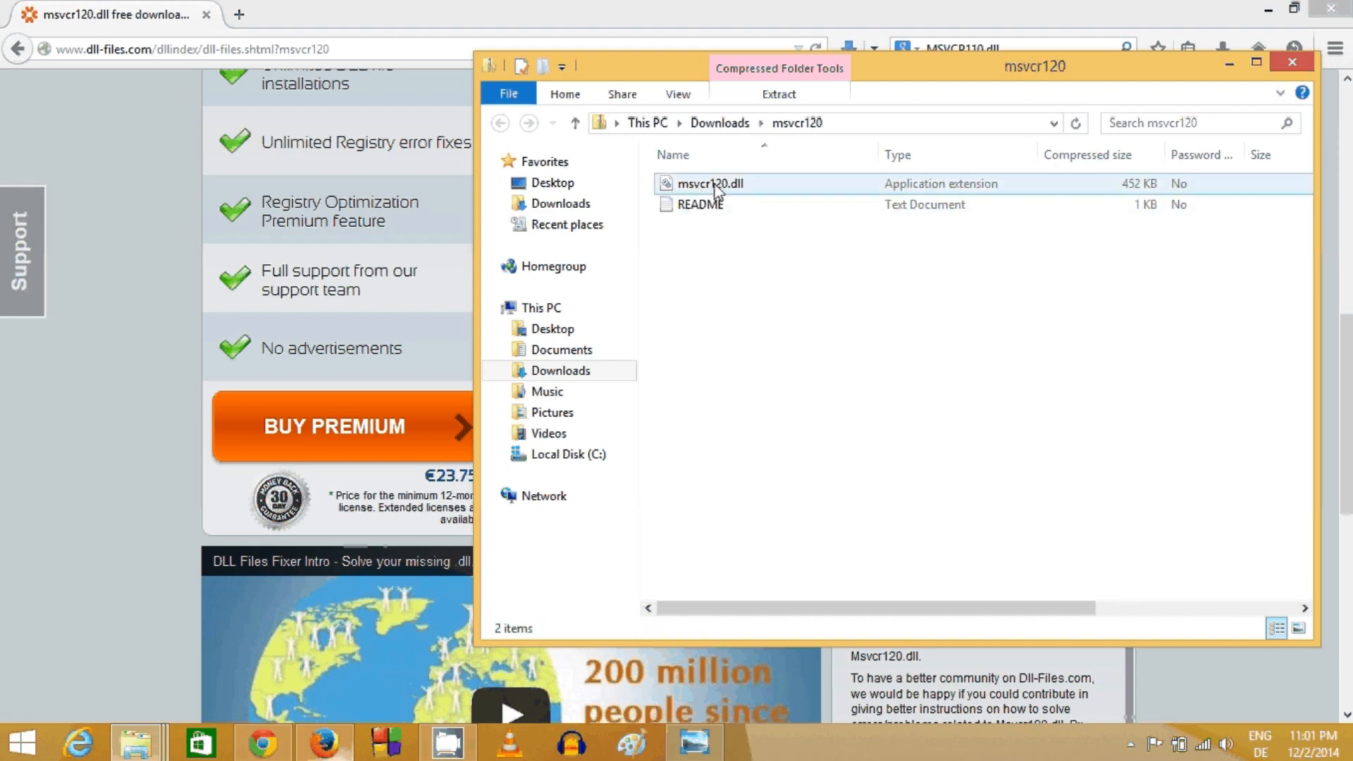
Step: Select msvcr120.dll inside the downloaded archive and bring up its shortcut menu to copy it
{"action": "left_click", "coordinate": [698, 205]}
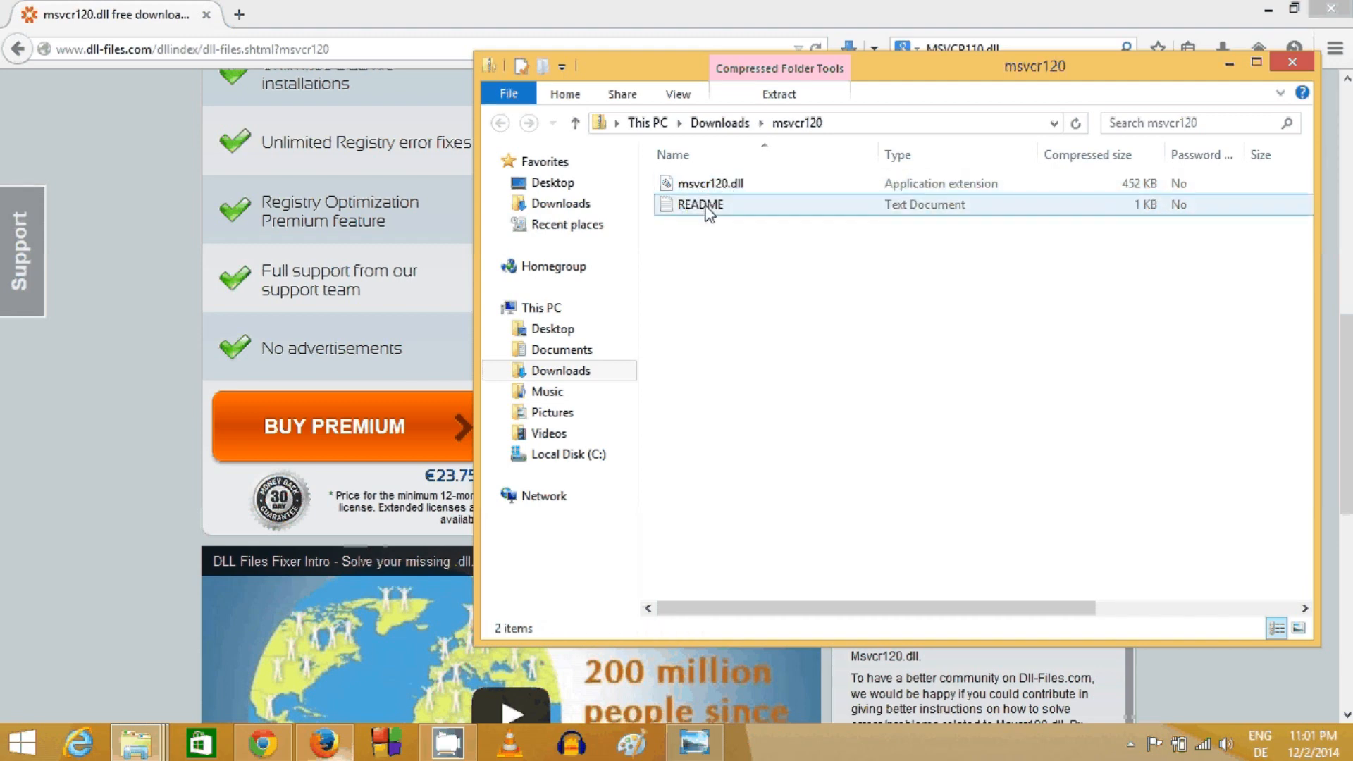
{"action": "left_click", "coordinate": [699, 205]}
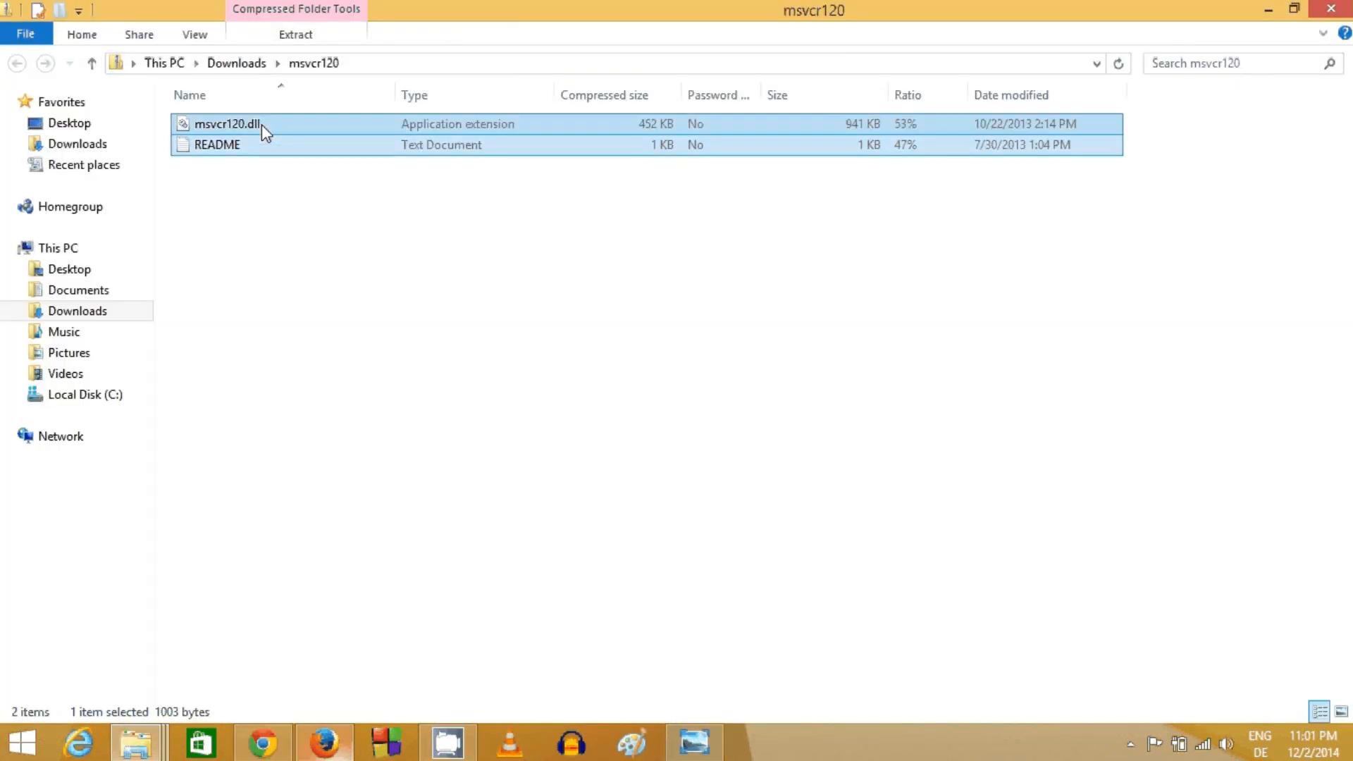
{"action": "left_click", "coordinate": [240, 127]}
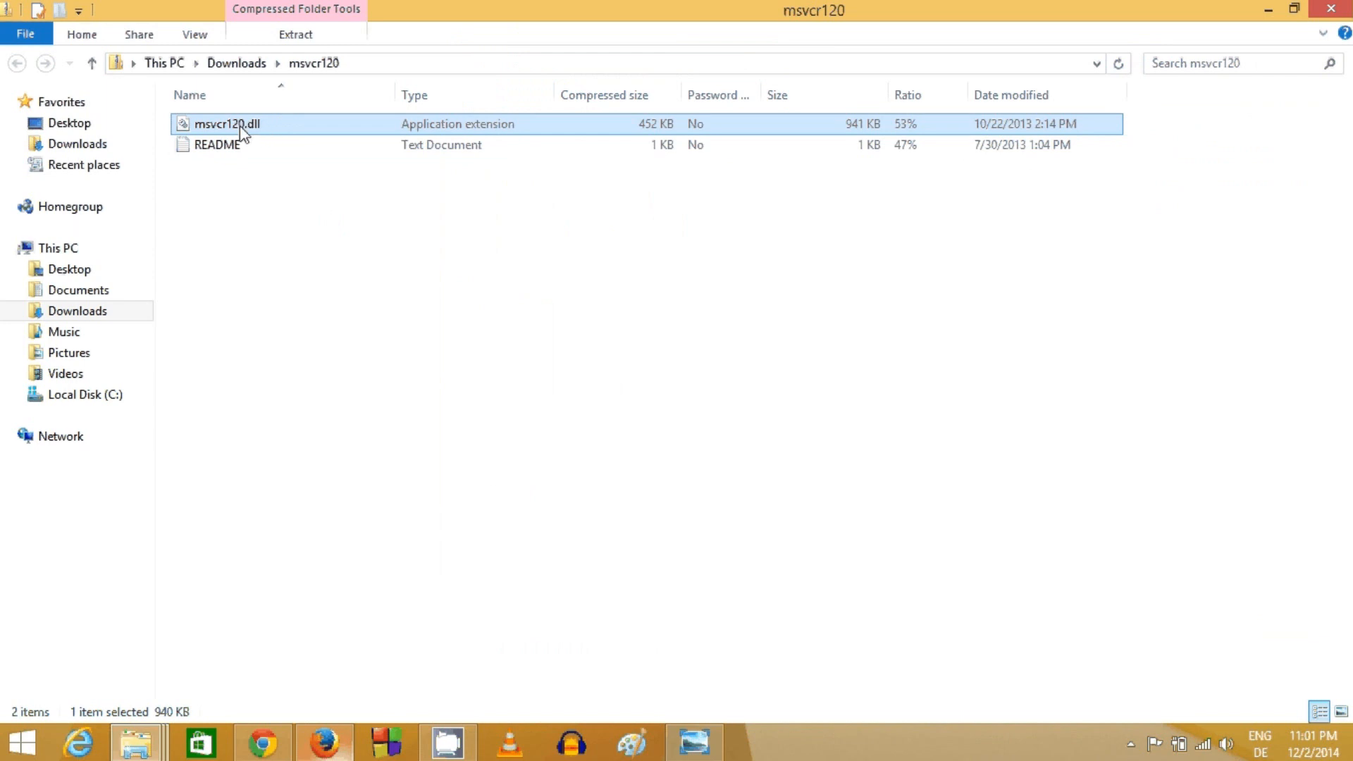
{"action": "right_click", "coordinate": [243, 130]}
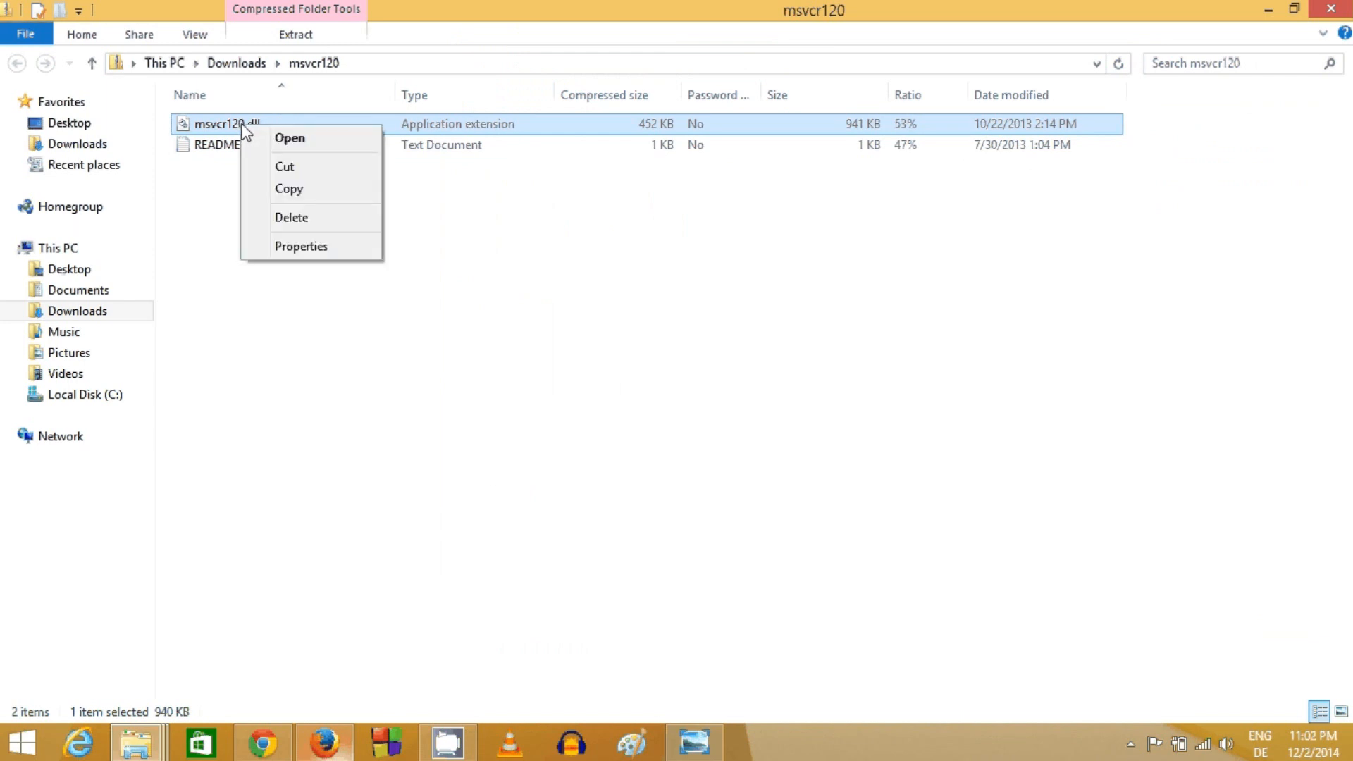
{"action": "mouse_move", "coordinate": [271, 200]}
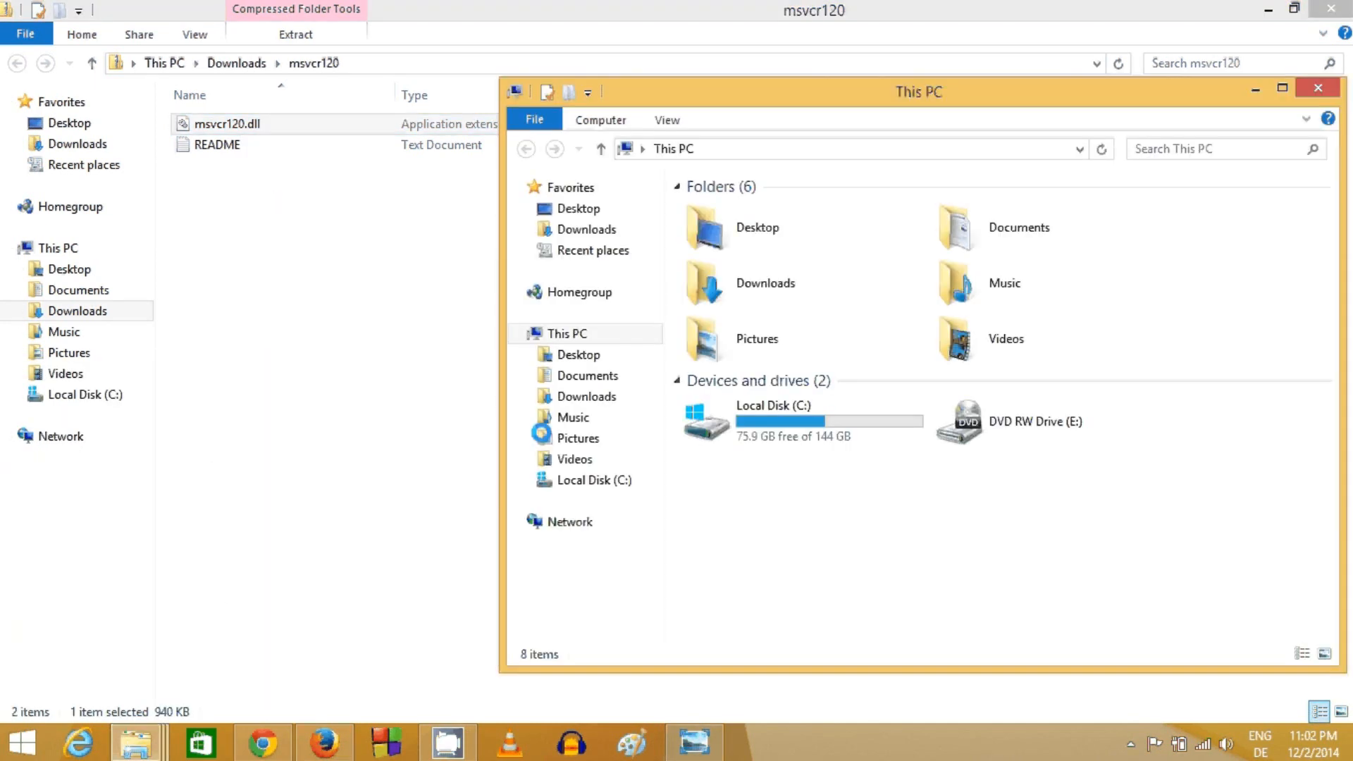
Step: Maximize the This PC window and navigate into Local Disk (C:) > Windows > System32
{"action": "left_click", "coordinate": [1280, 87]}
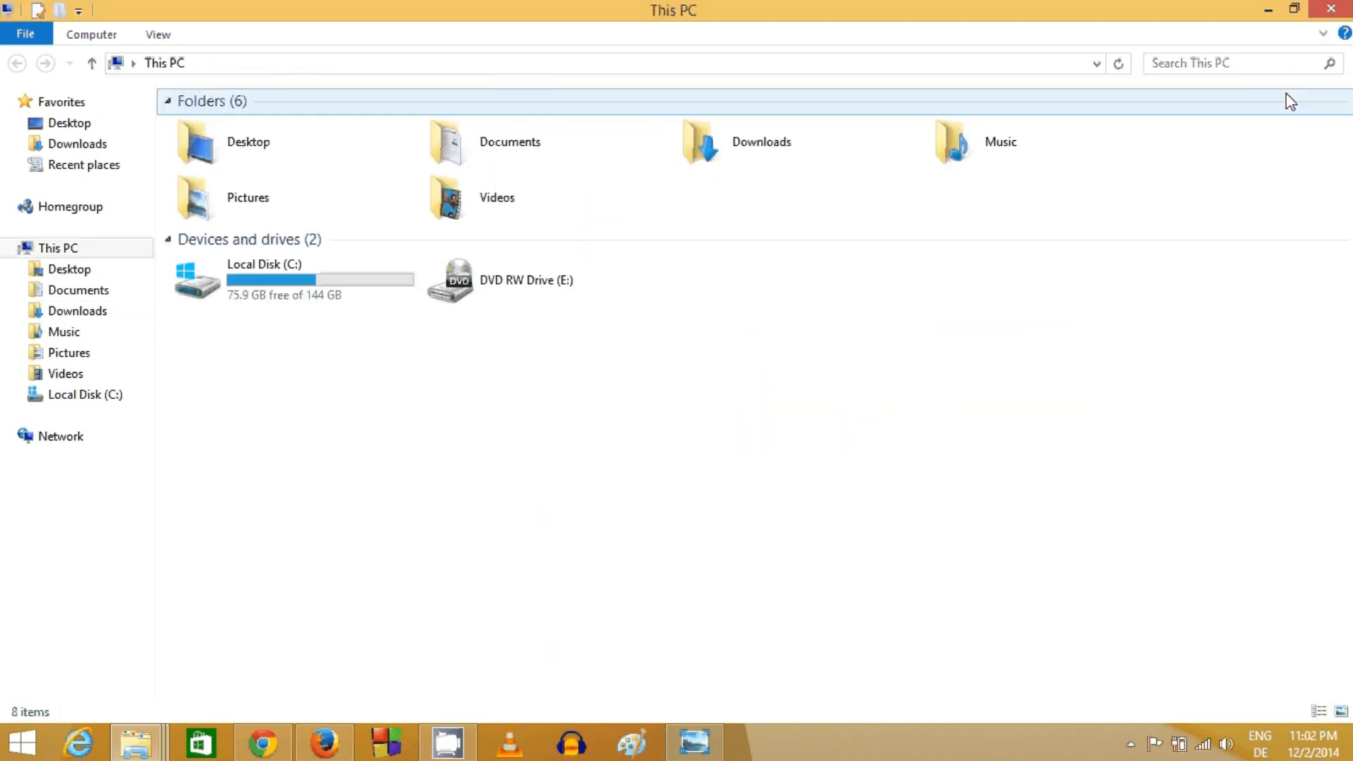
{"action": "left_click", "coordinate": [259, 279]}
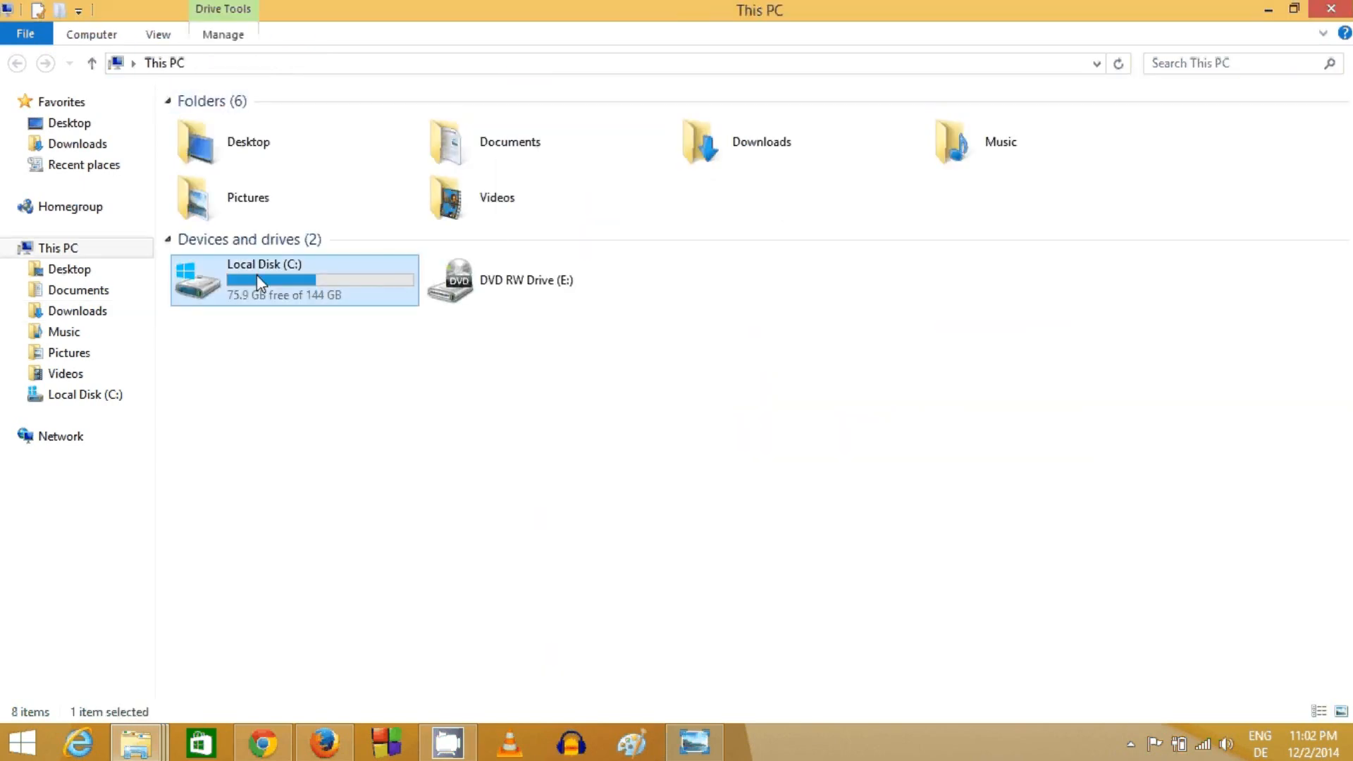
{"action": "mouse_move", "coordinate": [276, 276]}
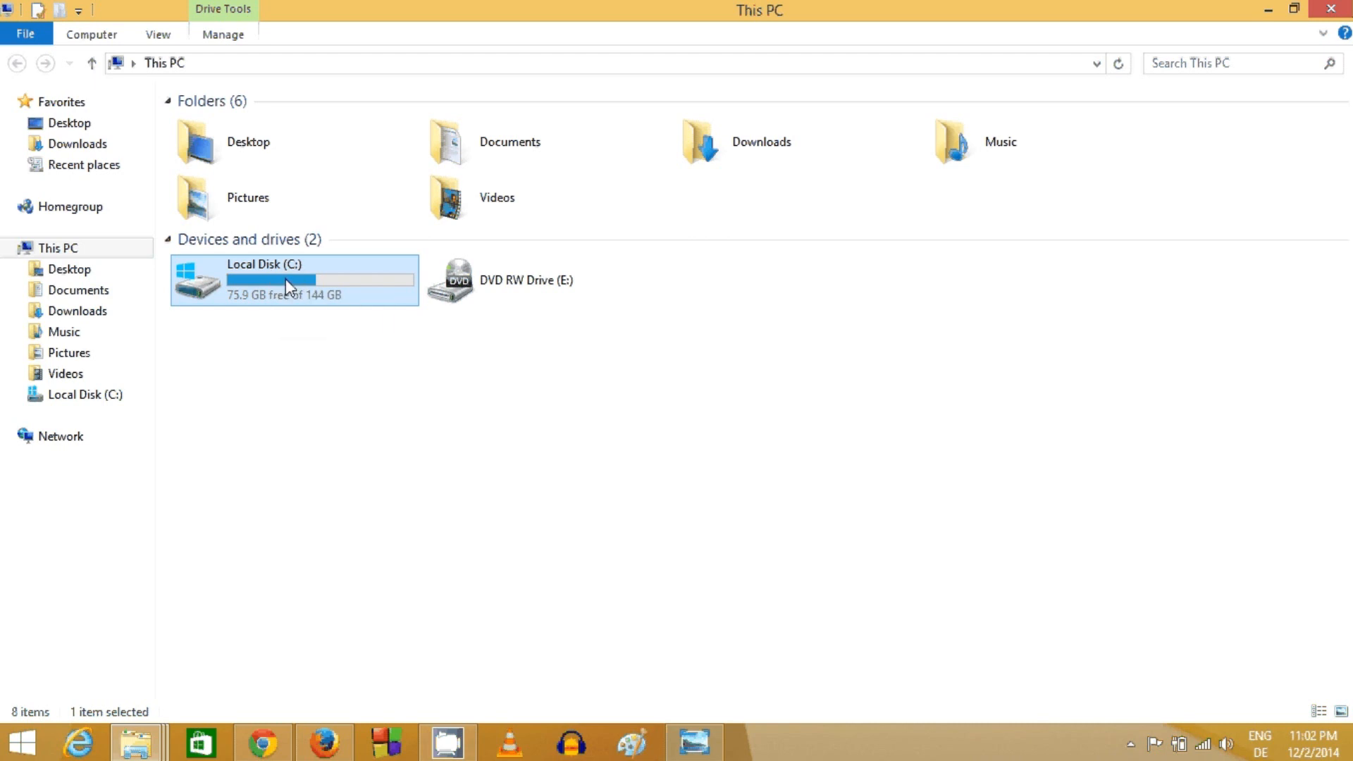
{"action": "double_click", "coordinate": [287, 281]}
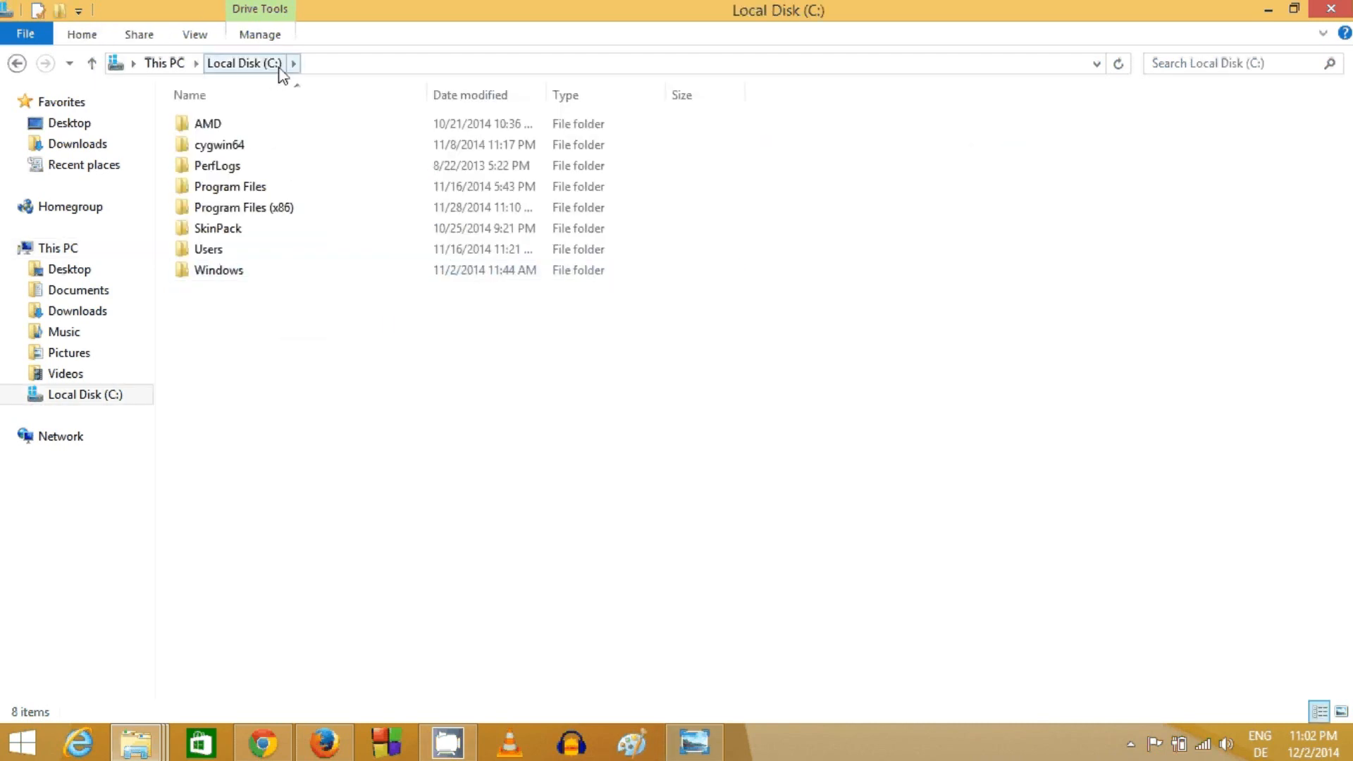
{"action": "left_click", "coordinate": [217, 270]}
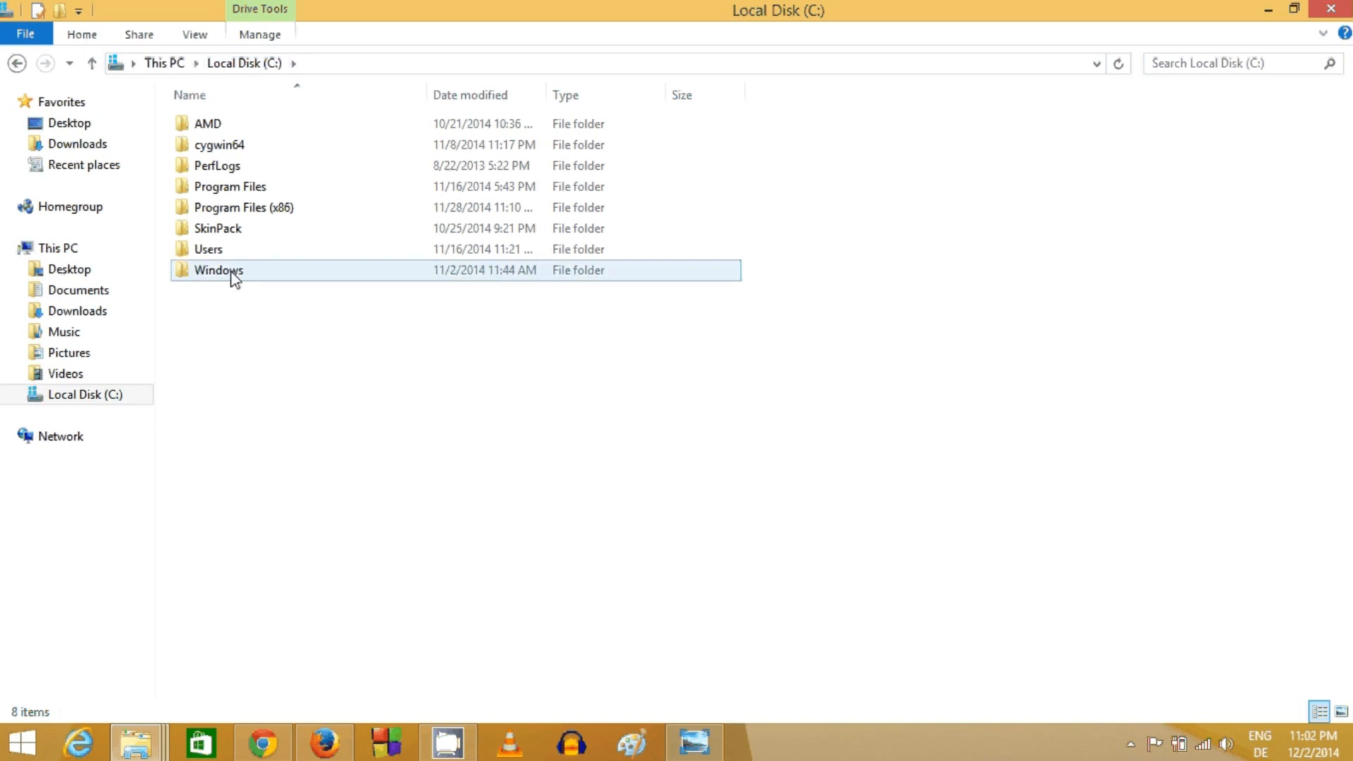
{"action": "left_click", "coordinate": [218, 272]}
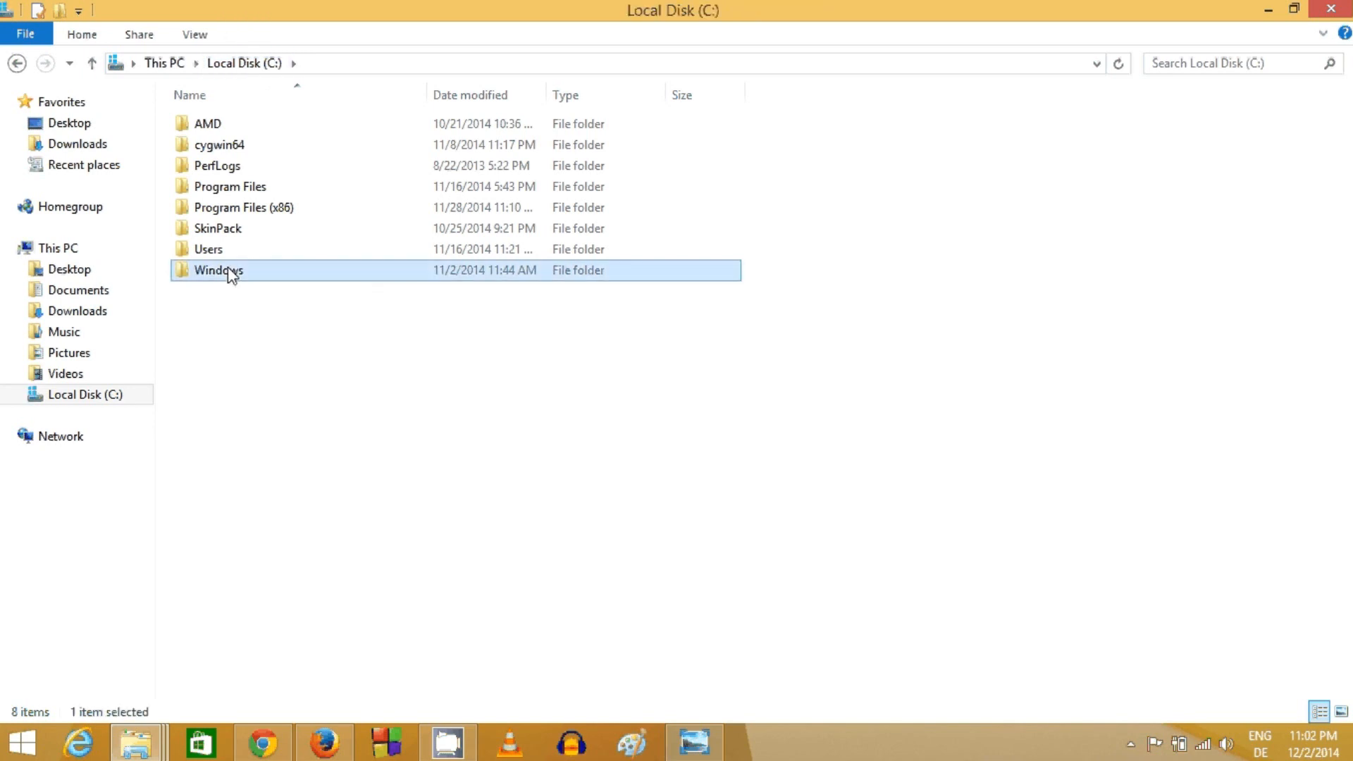
{"action": "double_click", "coordinate": [217, 270]}
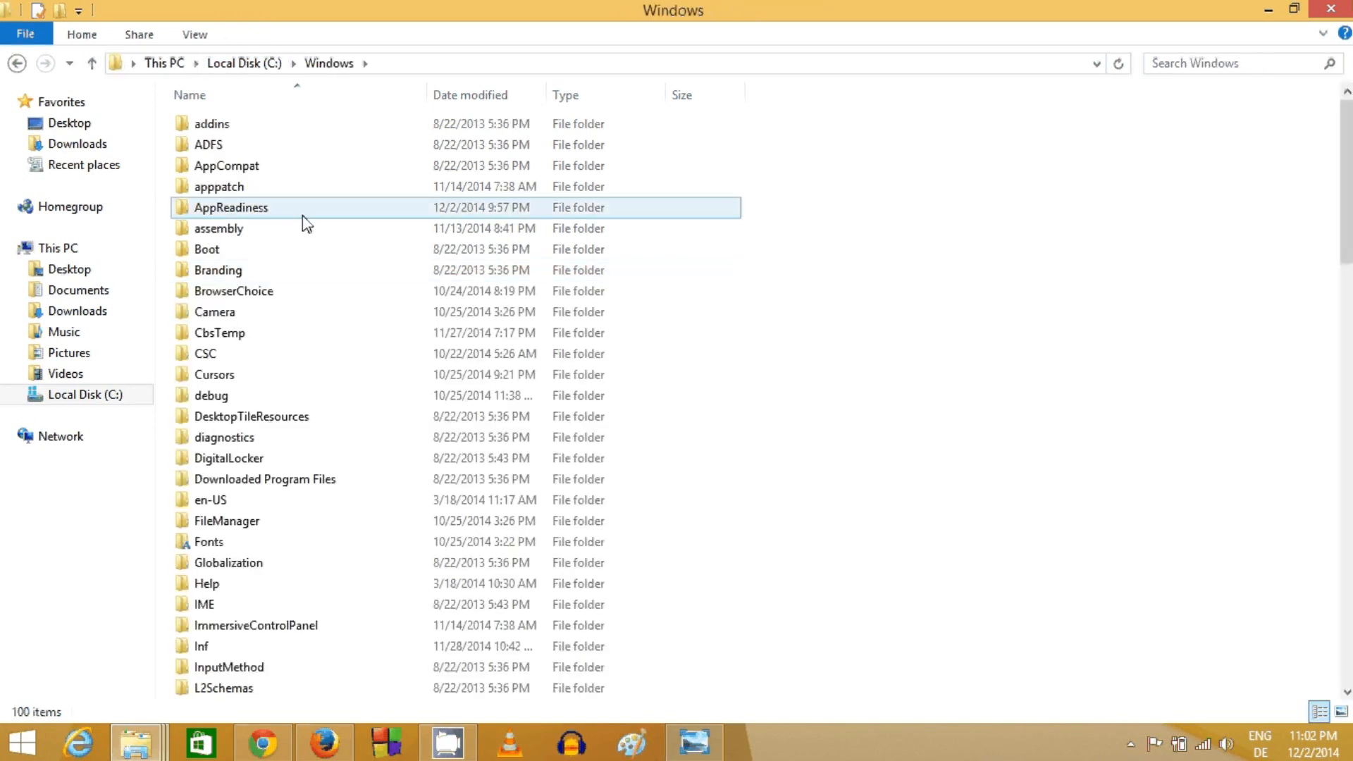
{"action": "scroll", "scroll_direction": "down", "scroll_amount": 3}
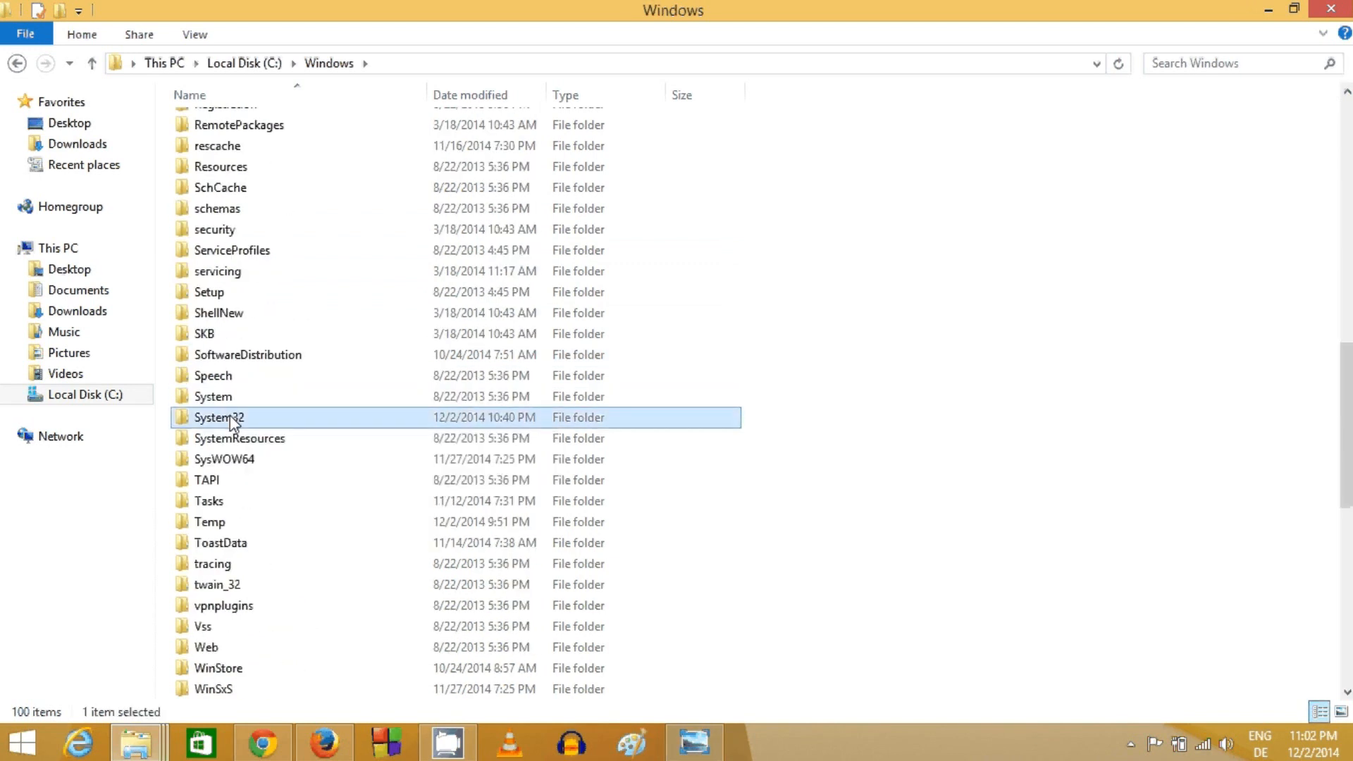
{"action": "double_click", "coordinate": [218, 417]}
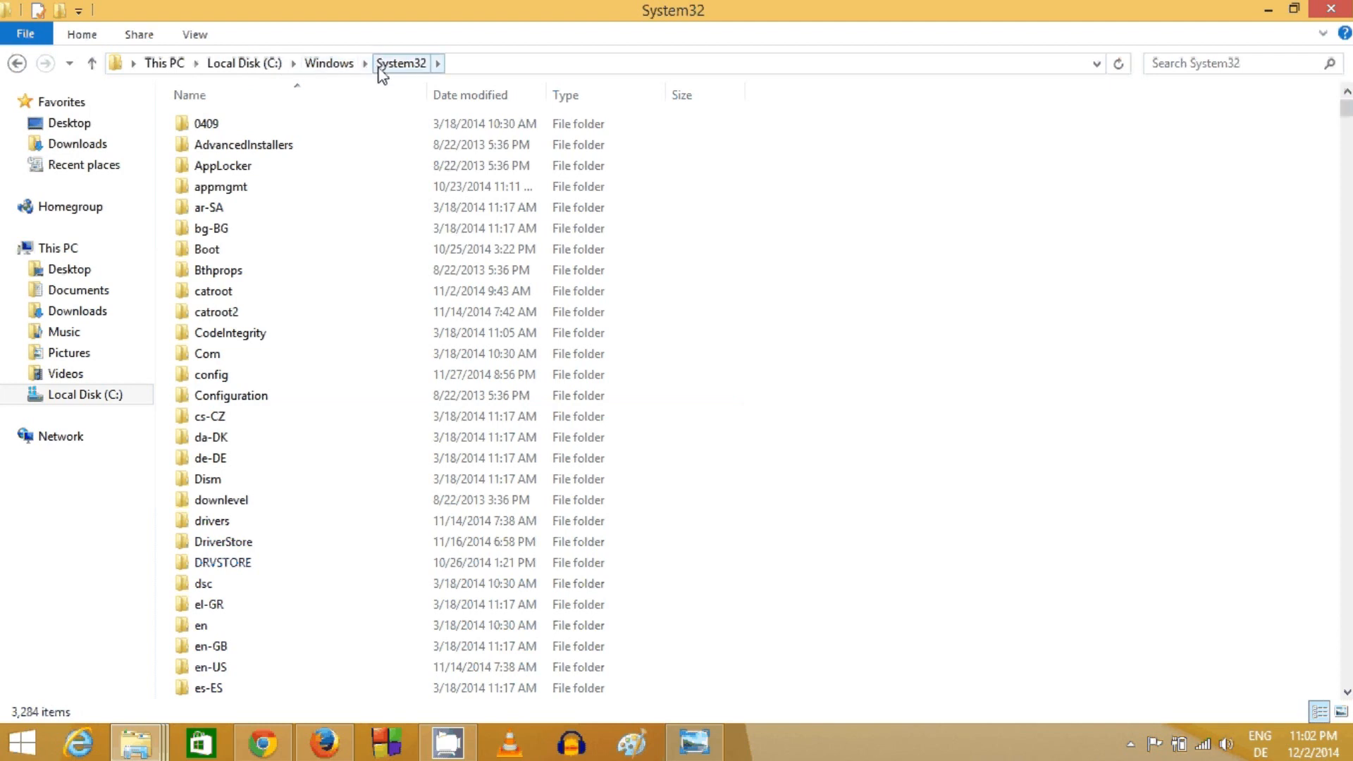
{"action": "mouse_move", "coordinate": [230, 73]}
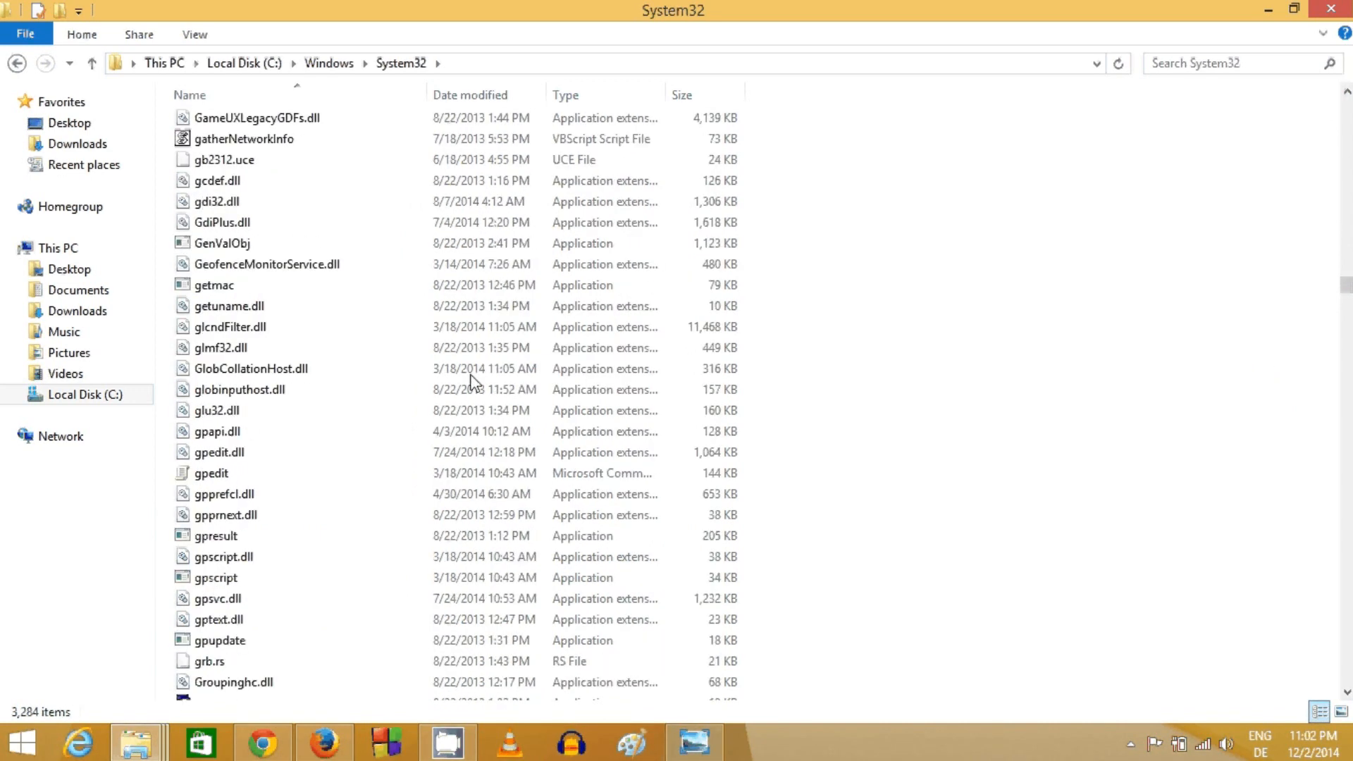
{"action": "mouse_move", "coordinate": [954, 276]}
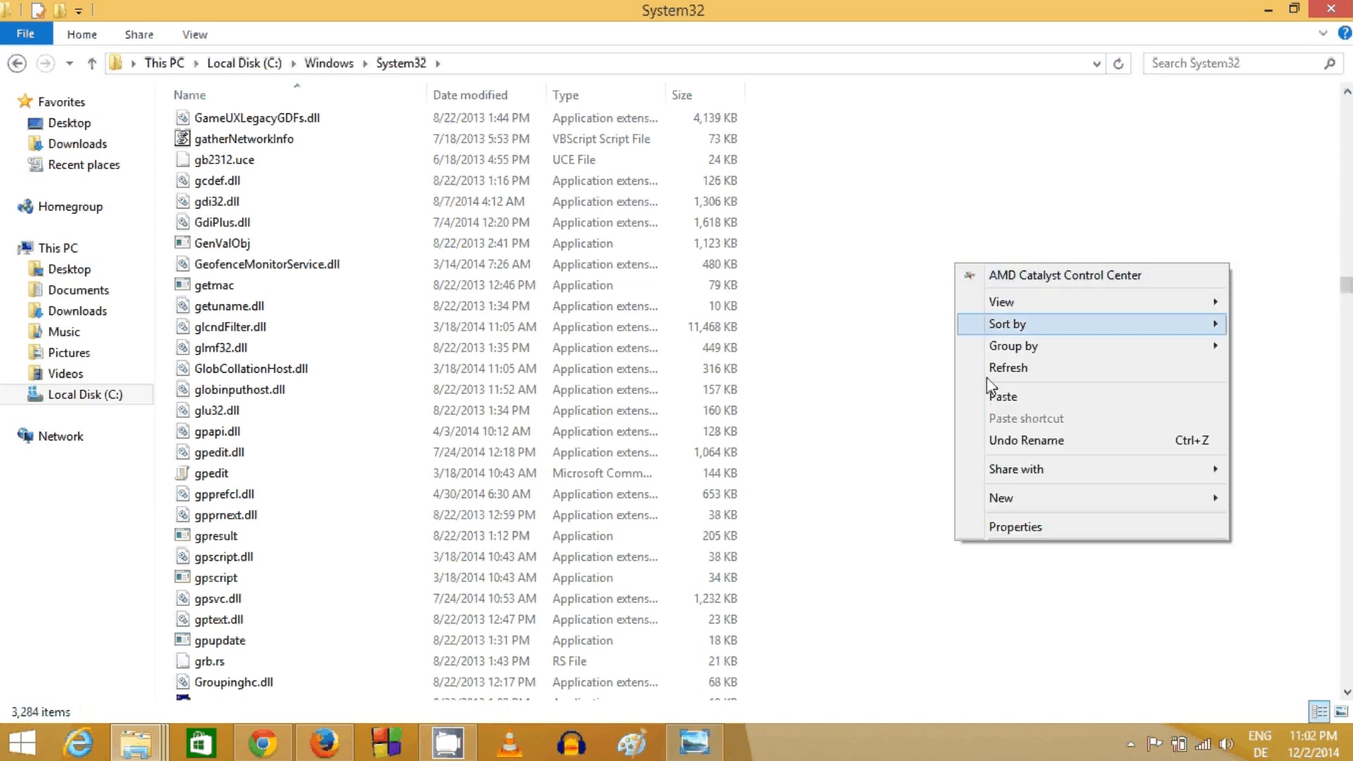
{"action": "mouse_move", "coordinate": [997, 400]}
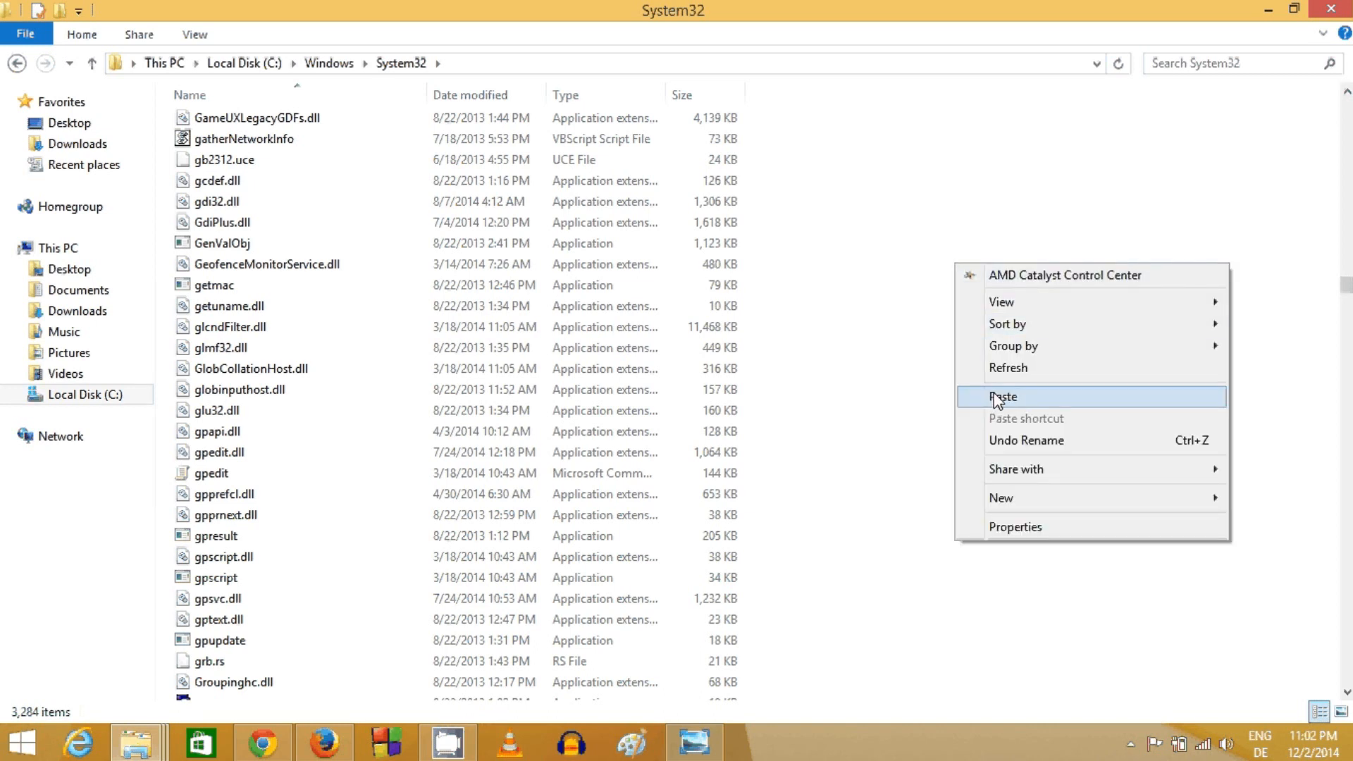
Step: Paste msvcr120.dll into System32 and grant administrator permission for the copy
{"action": "left_click", "coordinate": [1002, 397]}
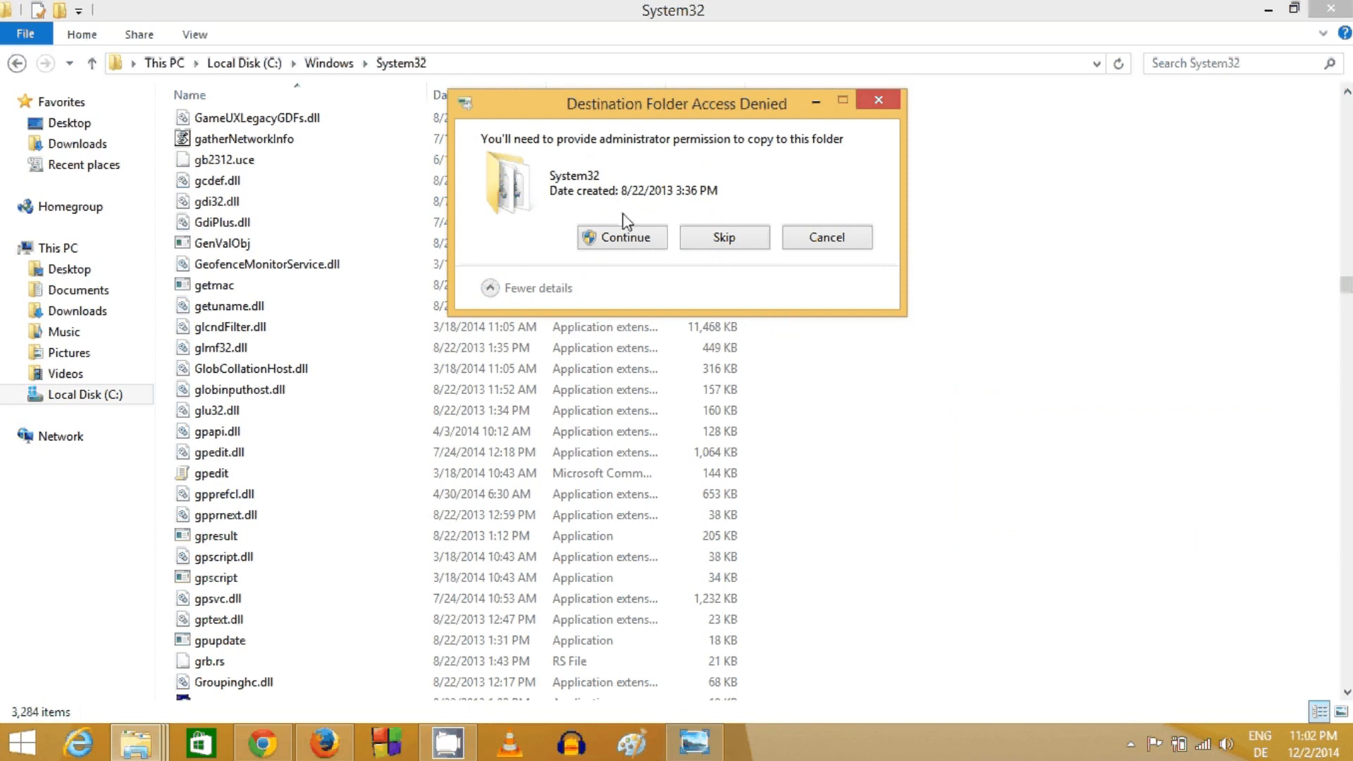
{"action": "mouse_move", "coordinate": [586, 130]}
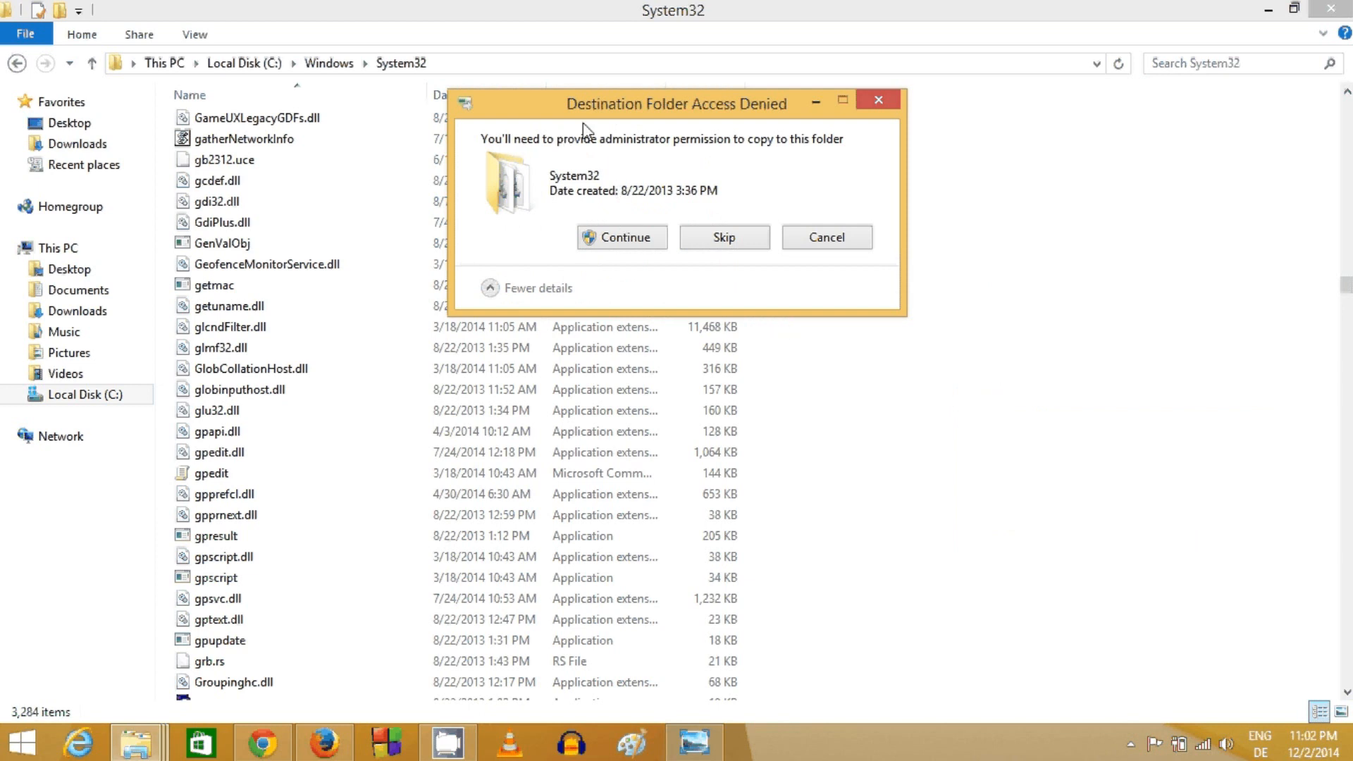
{"action": "mouse_move", "coordinate": [600, 149]}
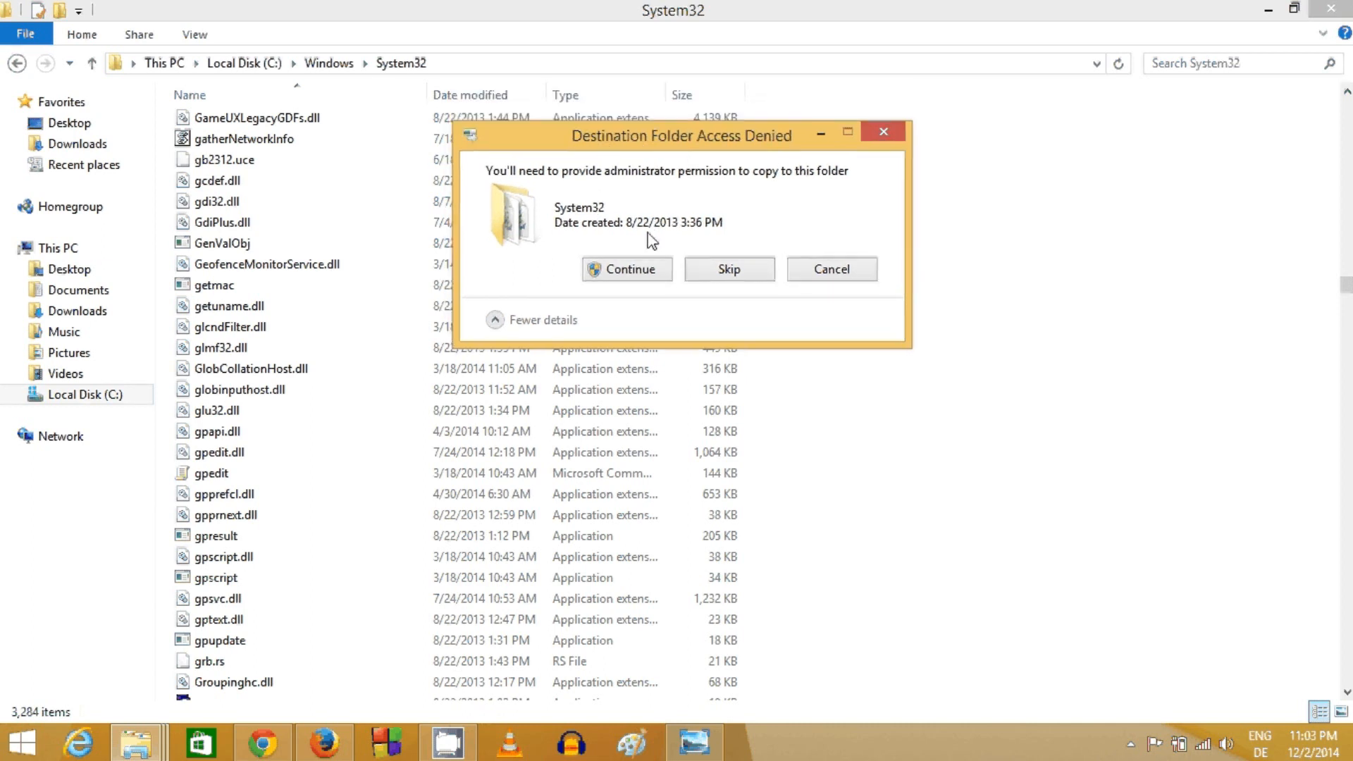
{"action": "mouse_move", "coordinate": [600, 184]}
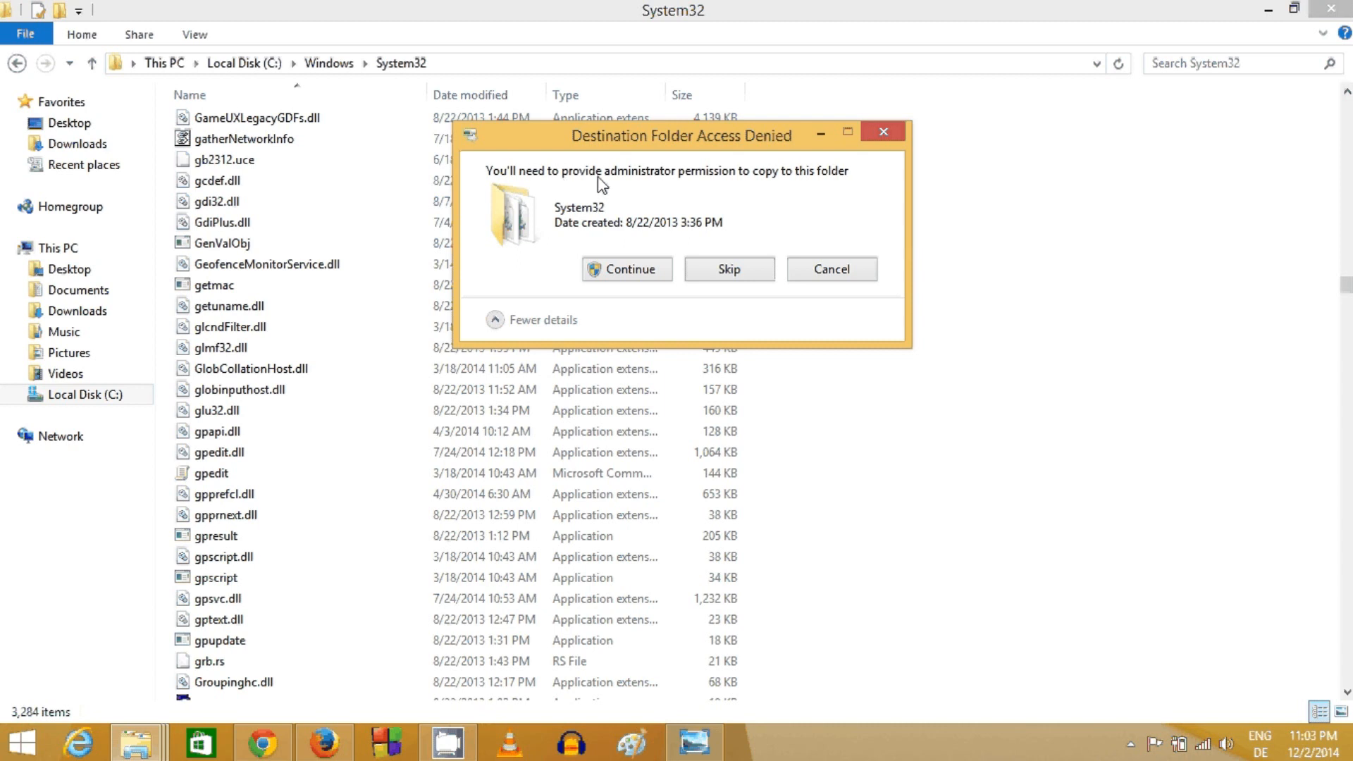
{"action": "mouse_move", "coordinate": [675, 189]}
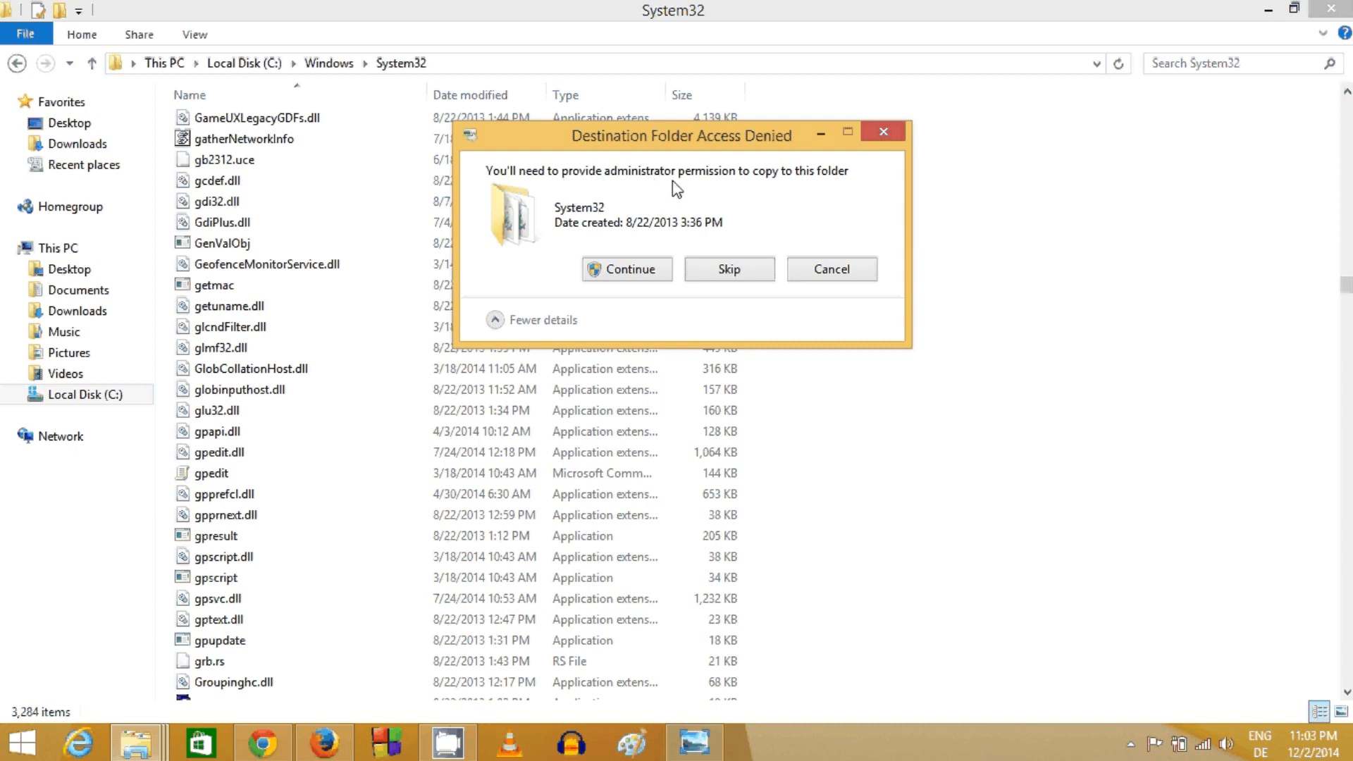
{"action": "mouse_move", "coordinate": [654, 269]}
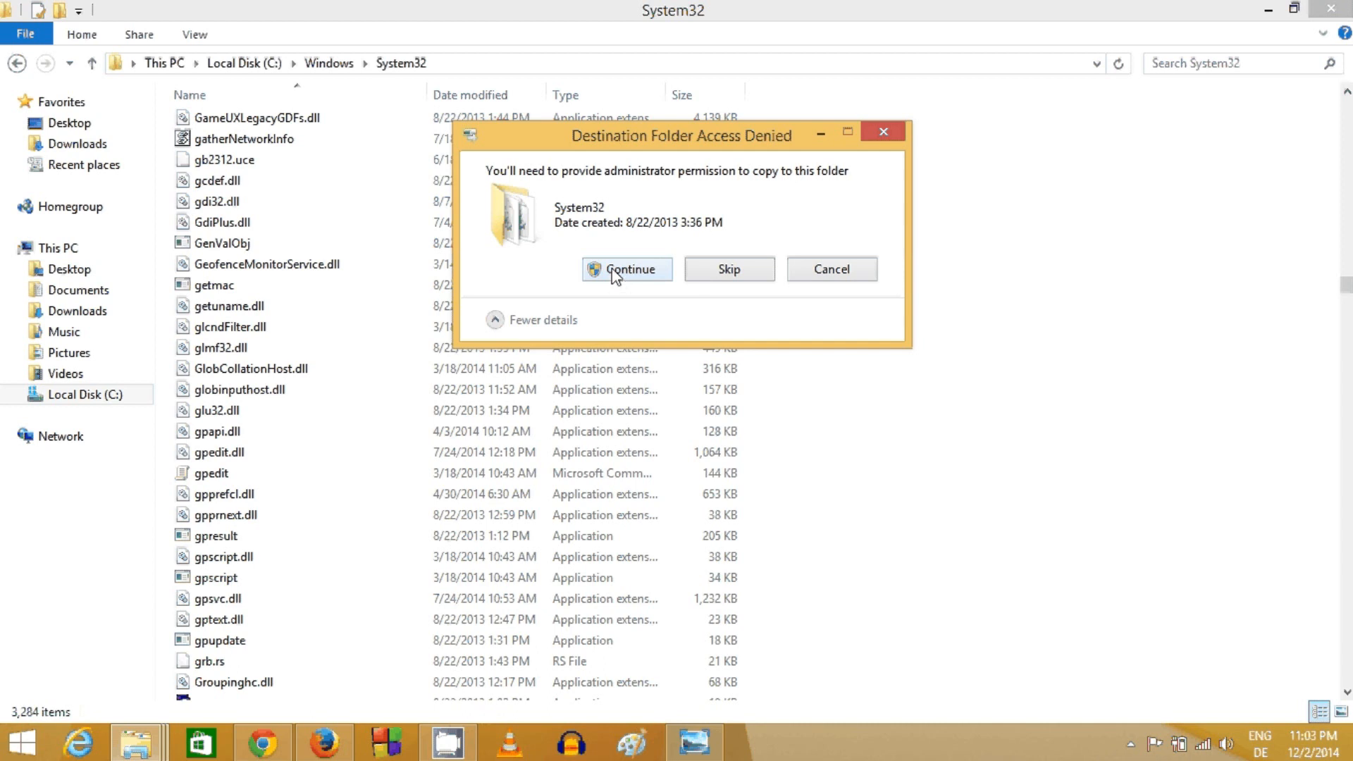
{"action": "left_click", "coordinate": [627, 269]}
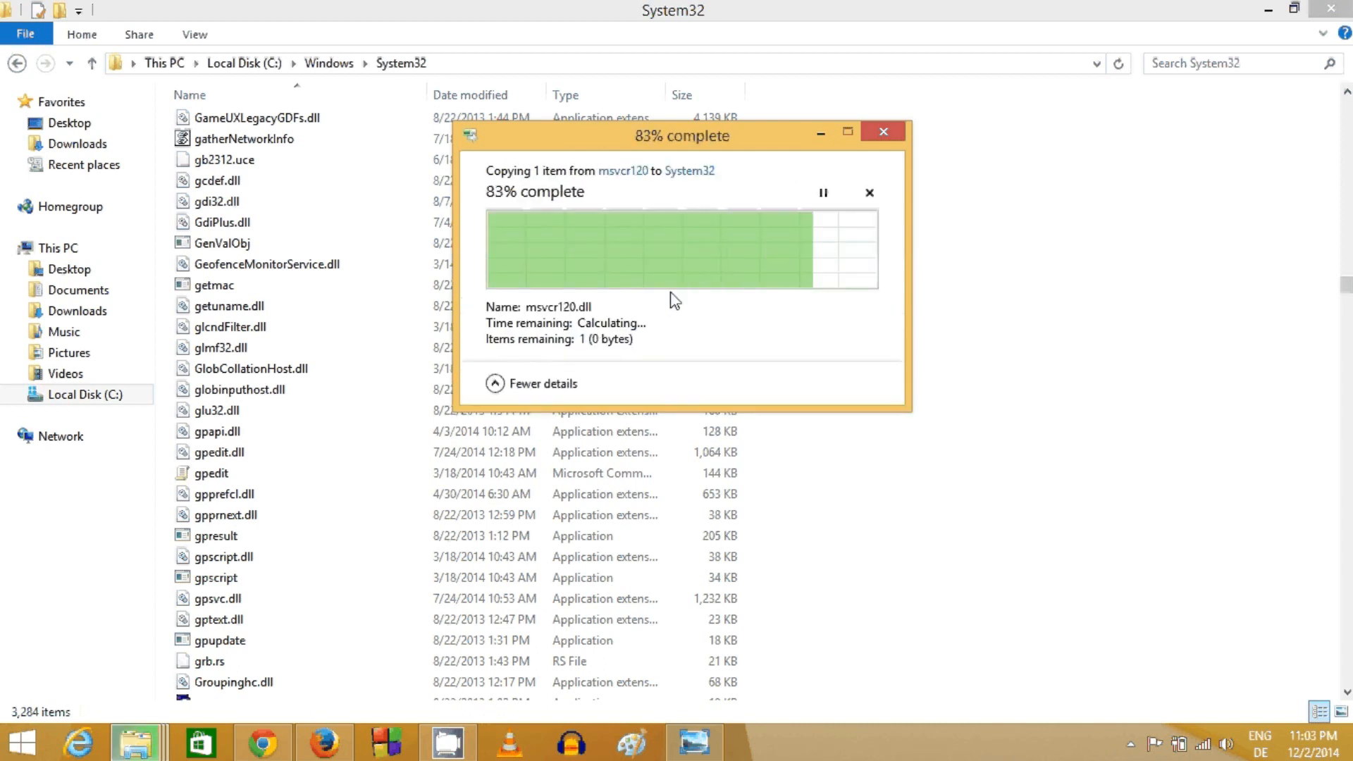
{"action": "mouse_move", "coordinate": [772, 296]}
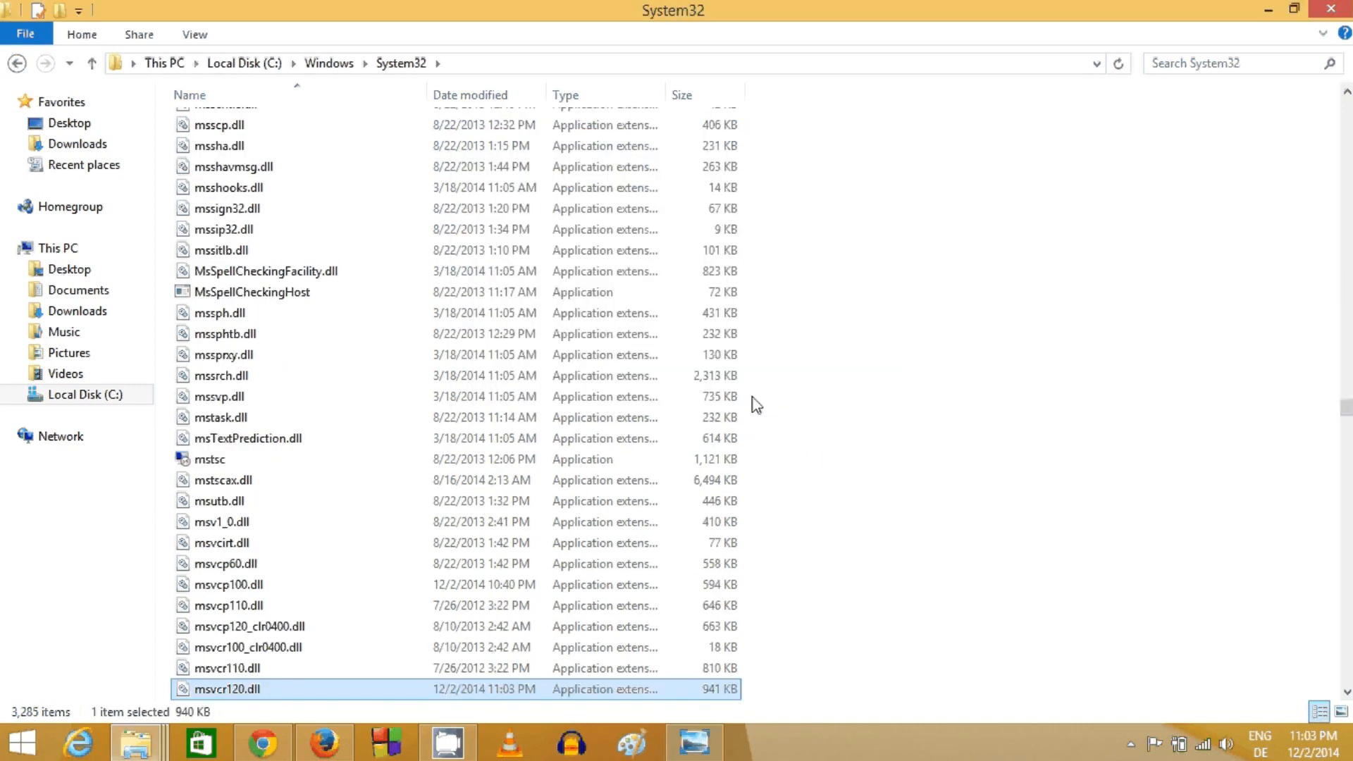
{"action": "mouse_move", "coordinate": [790, 742]}
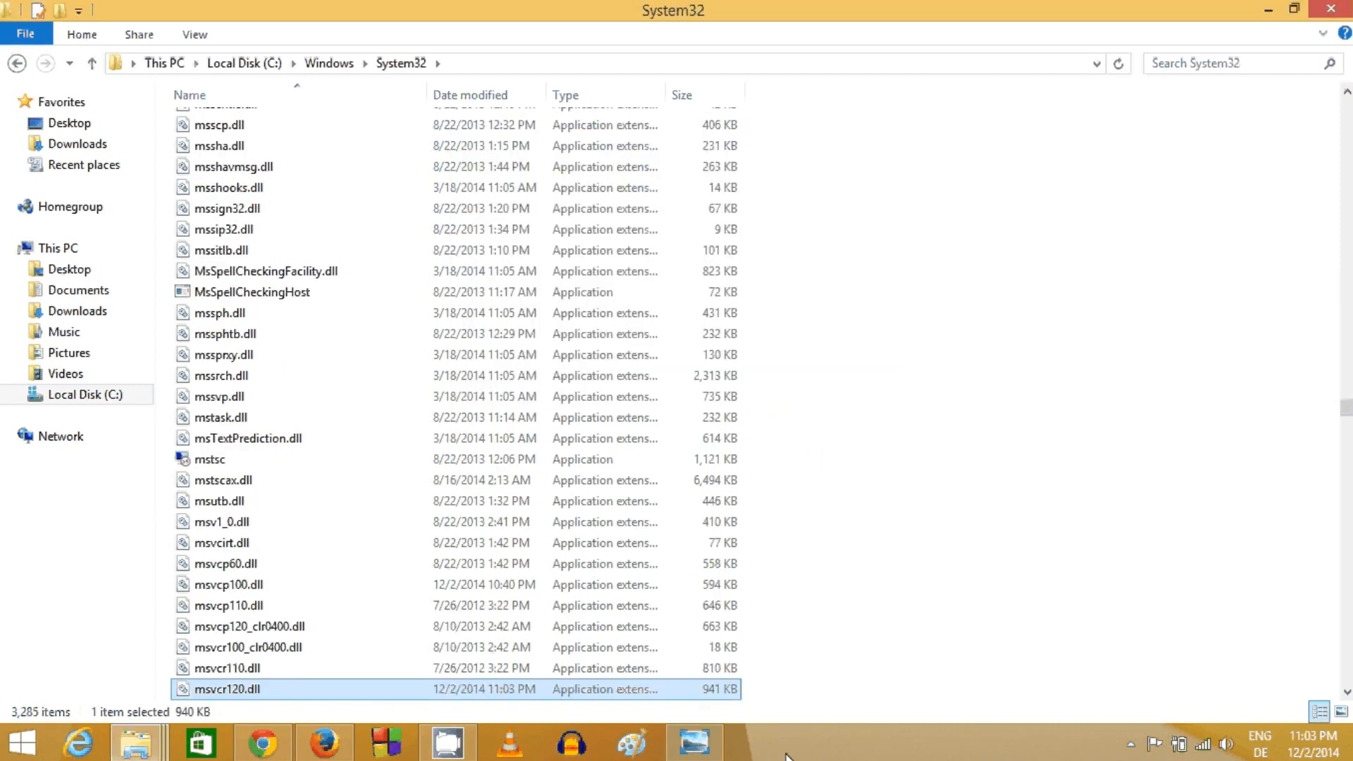
{"action": "mouse_move", "coordinate": [793, 747]}
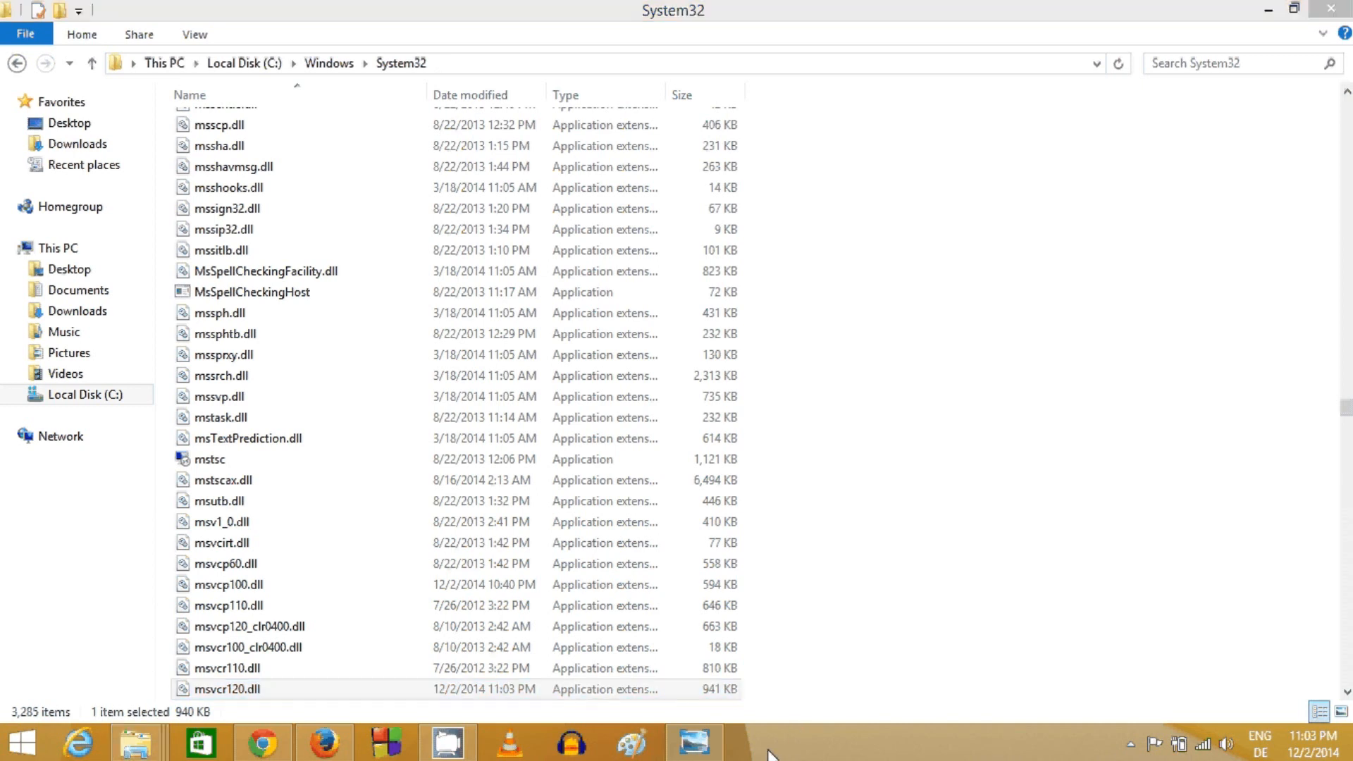
{"action": "mouse_move", "coordinate": [774, 748]}
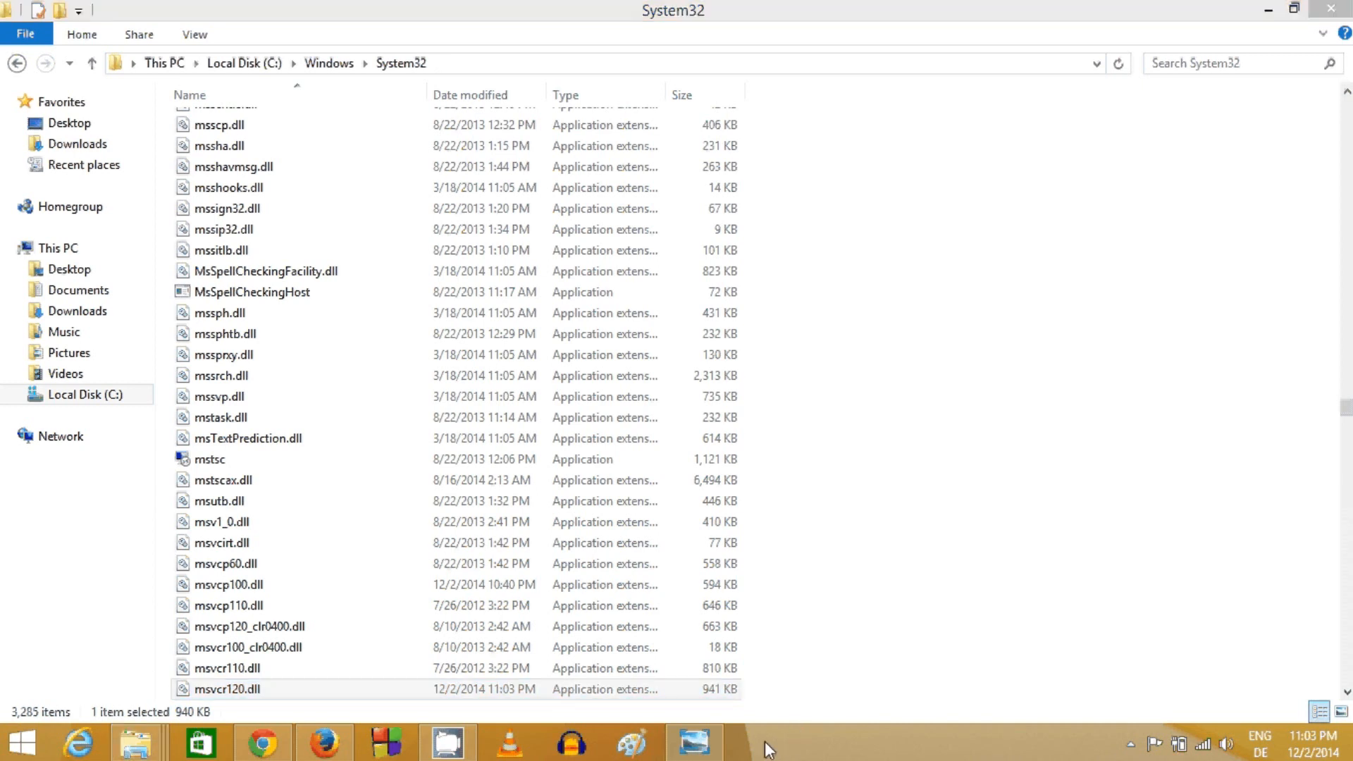